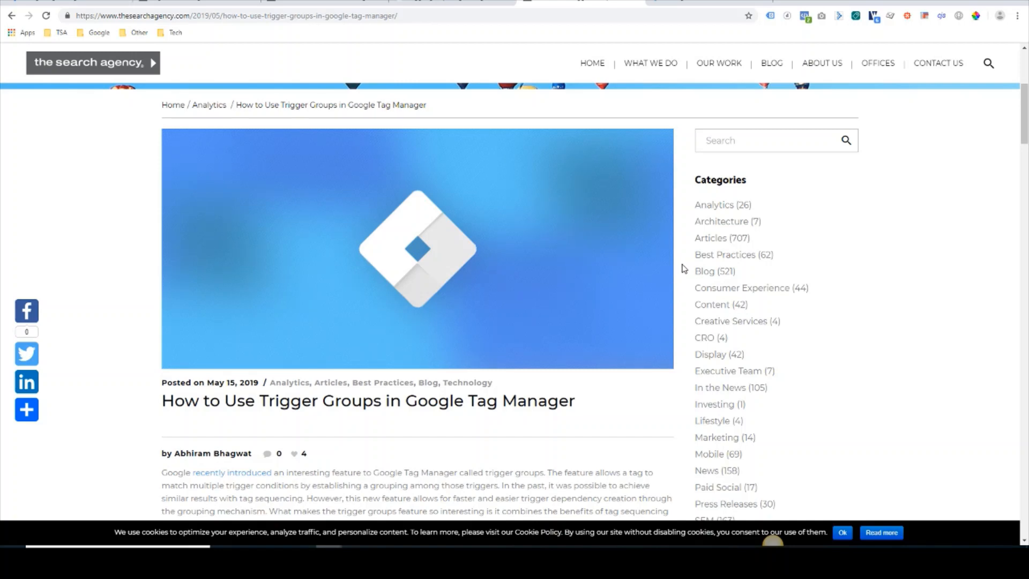
{"action": "mouse_move", "coordinate": [663, 292]}
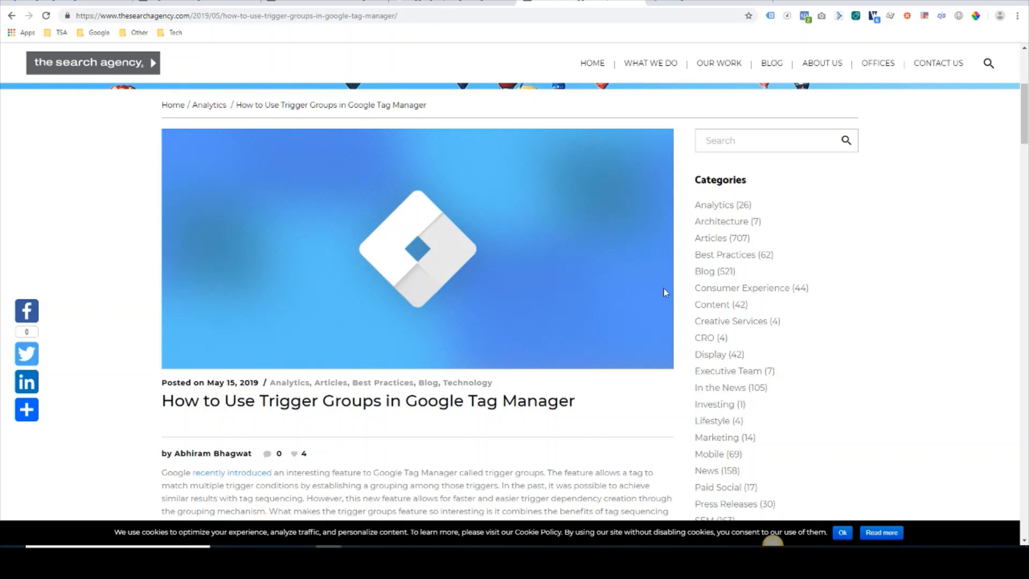
{"action": "mouse_move", "coordinate": [397, 426]}
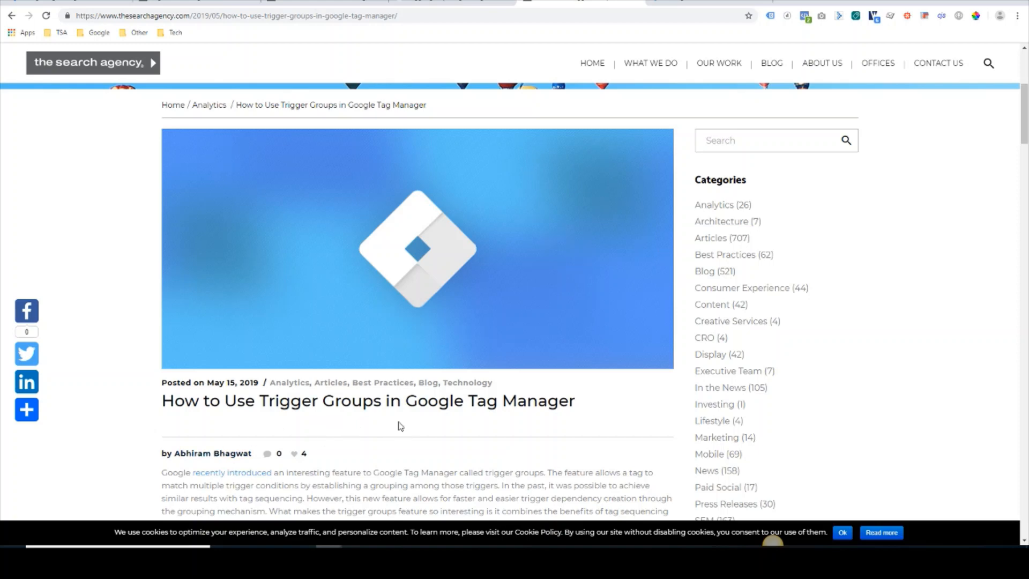
- Scroll down The Search Agency home page and go to CONTACT US in the navigation
{"action": "scroll", "scroll_direction": "down", "scroll_amount": 3}
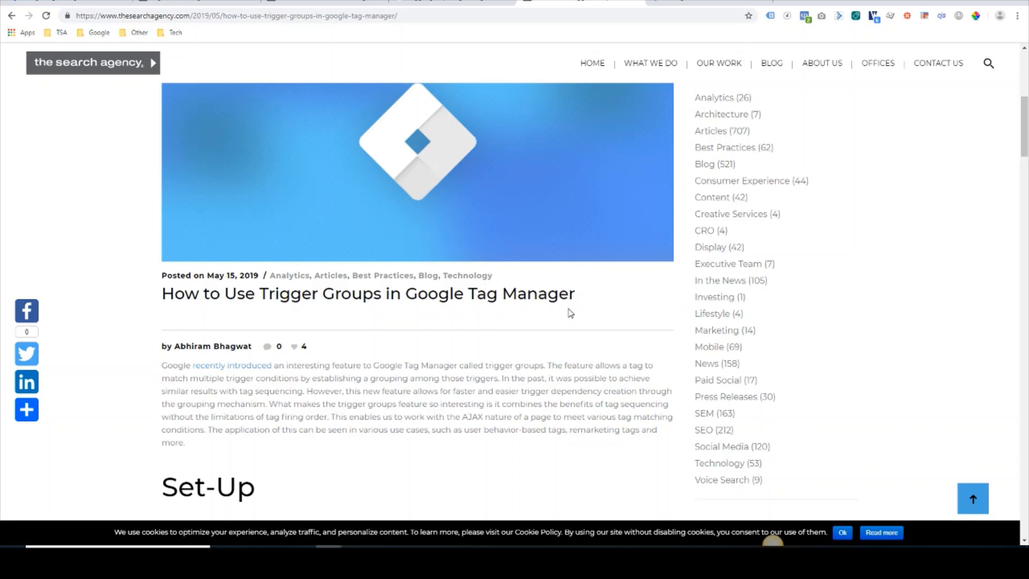
{"action": "mouse_move", "coordinate": [680, 117]}
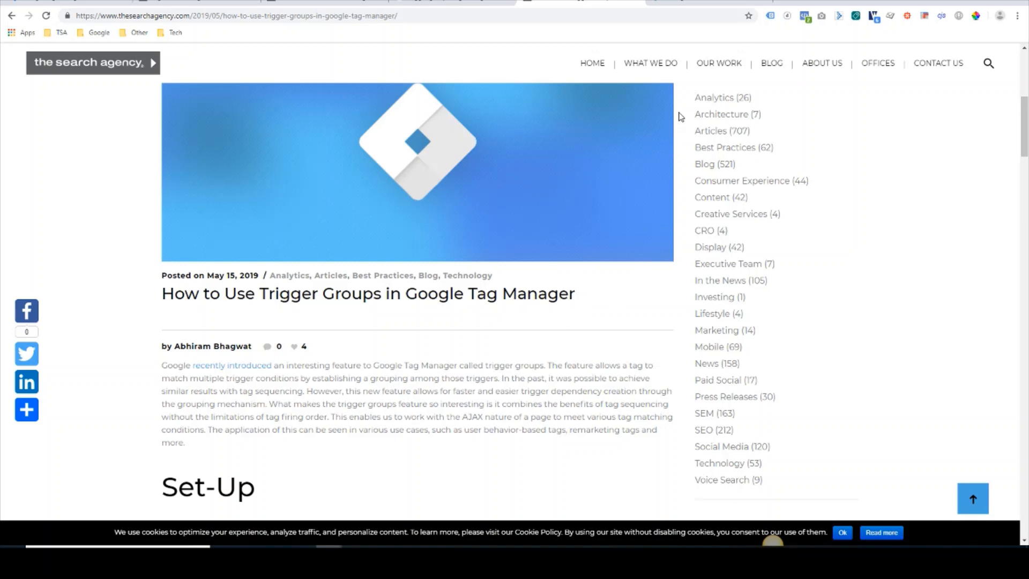
{"action": "scroll", "scroll_direction": "down", "scroll_amount": 3}
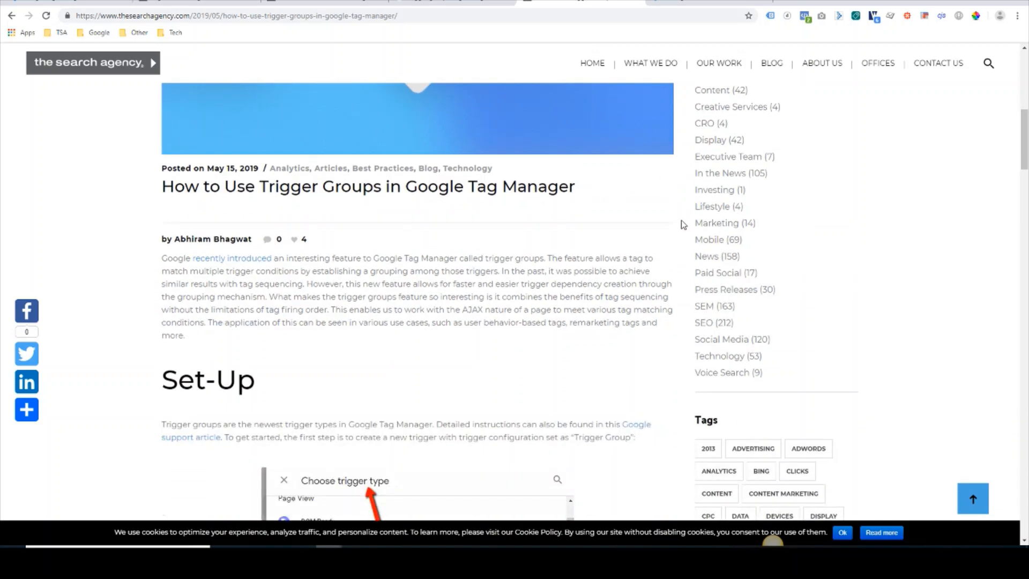
{"action": "mouse_move", "coordinate": [672, 267]}
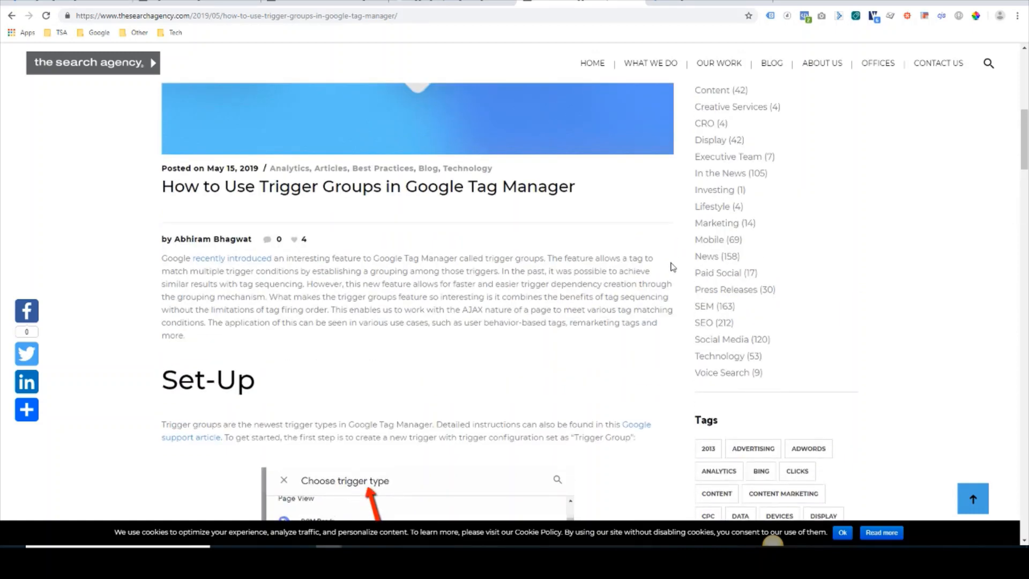
{"action": "mouse_move", "coordinate": [667, 260]}
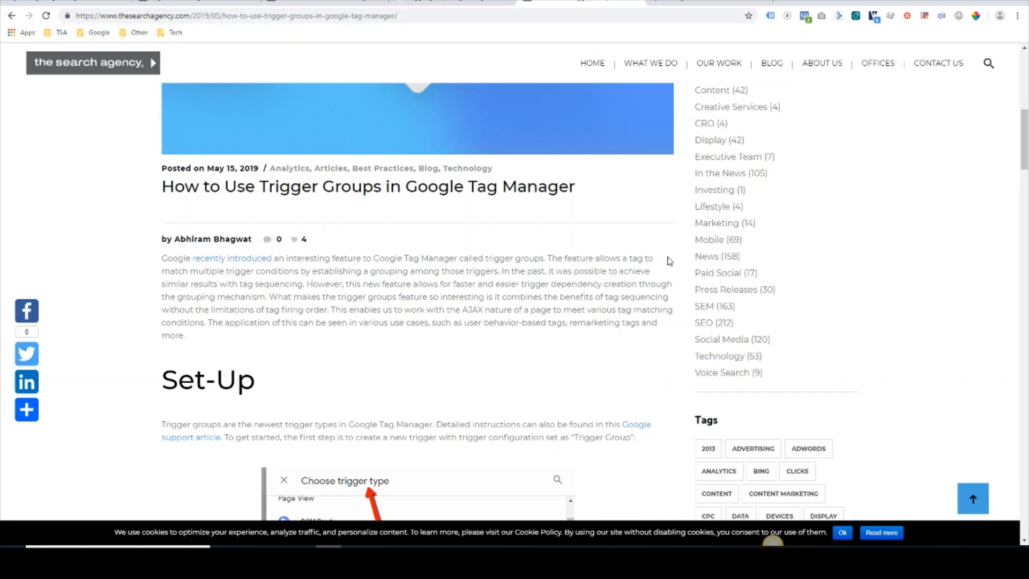
{"action": "mouse_move", "coordinate": [678, 257]}
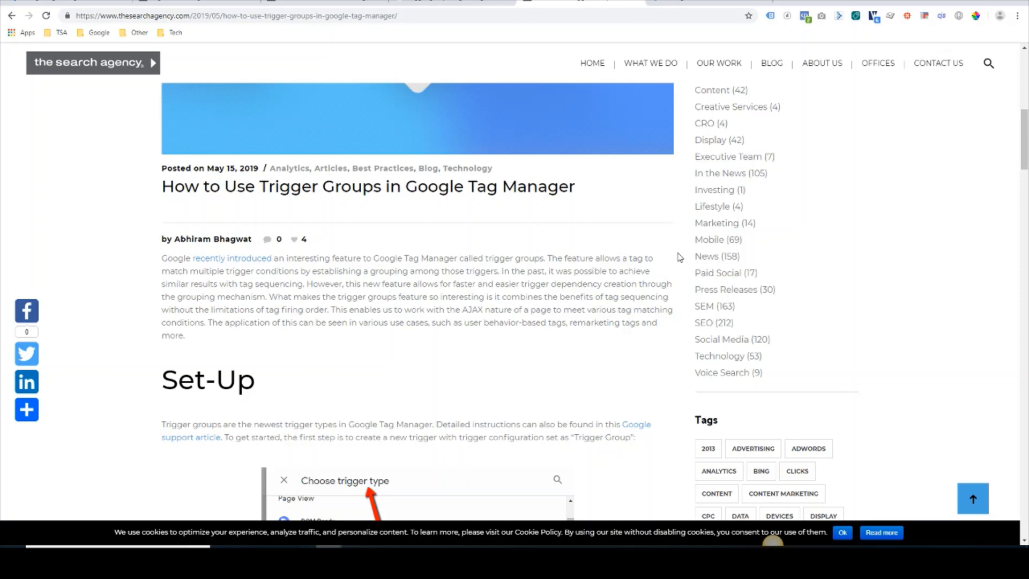
{"action": "mouse_move", "coordinate": [787, 316]}
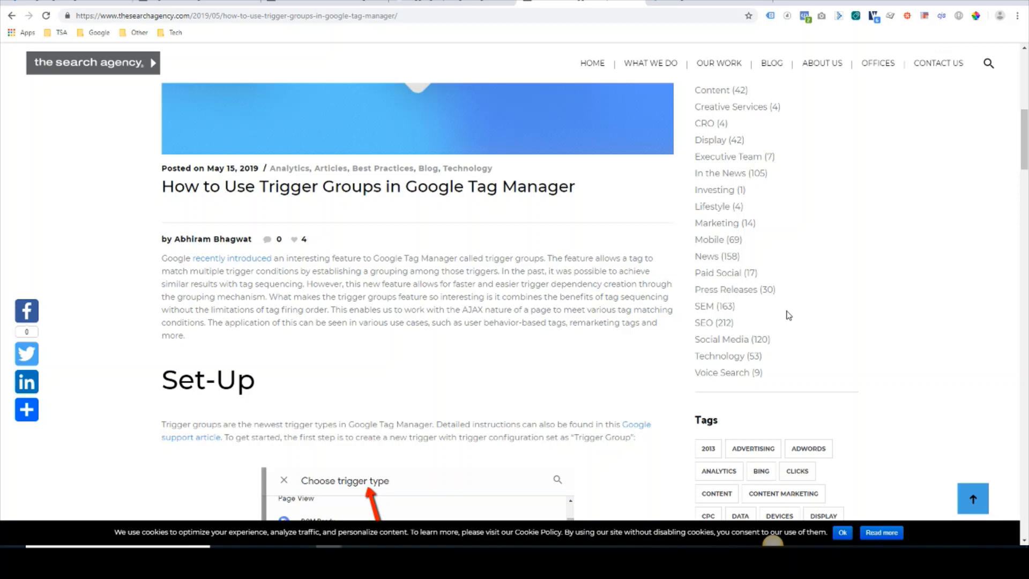
{"action": "mouse_move", "coordinate": [294, 110]}
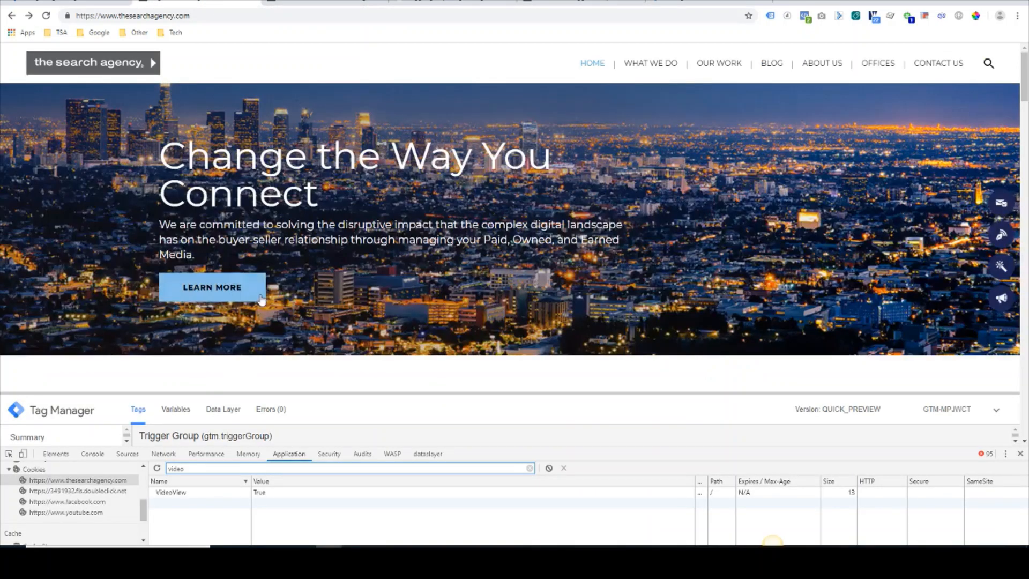
{"action": "scroll", "scroll_direction": "down", "scroll_amount": 3}
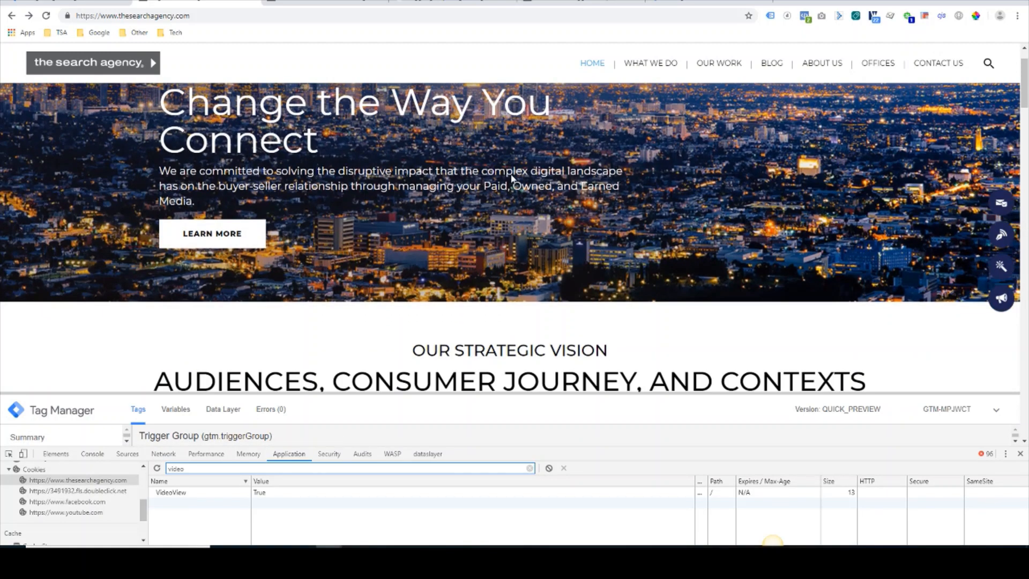
{"action": "scroll", "scroll_direction": "down", "scroll_amount": 3}
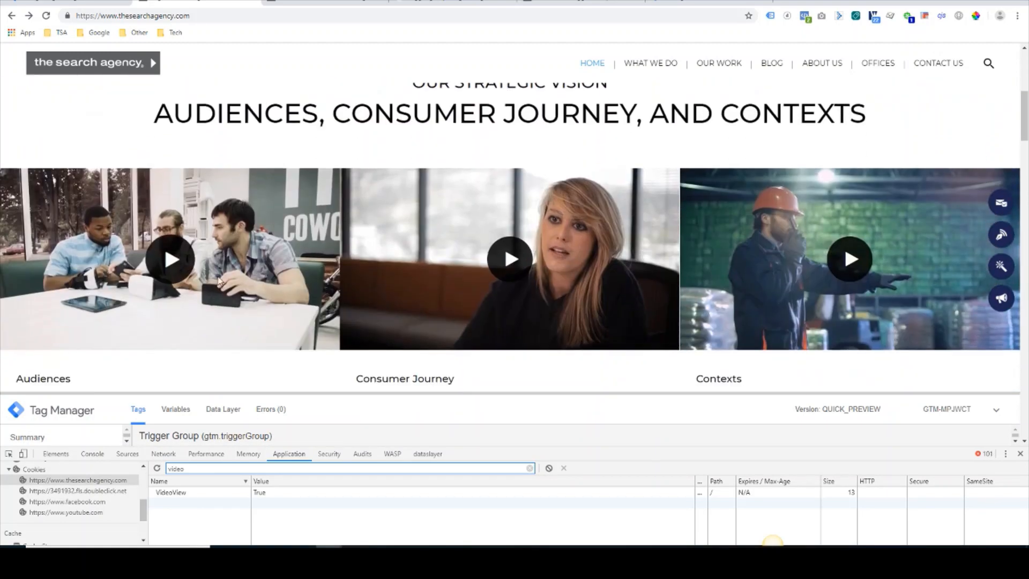
{"action": "mouse_move", "coordinate": [1000, 203]}
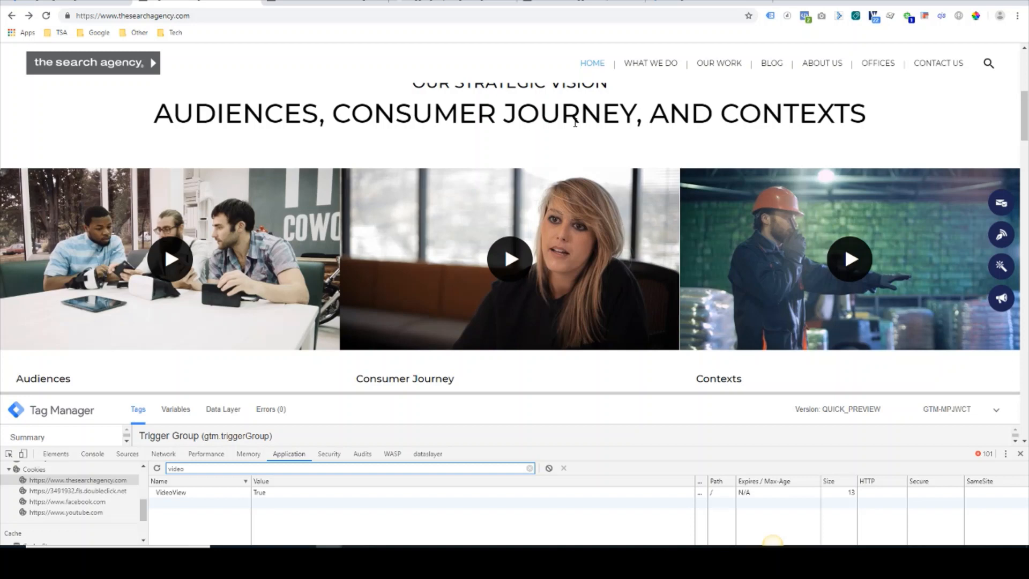
{"action": "mouse_move", "coordinate": [319, 27]}
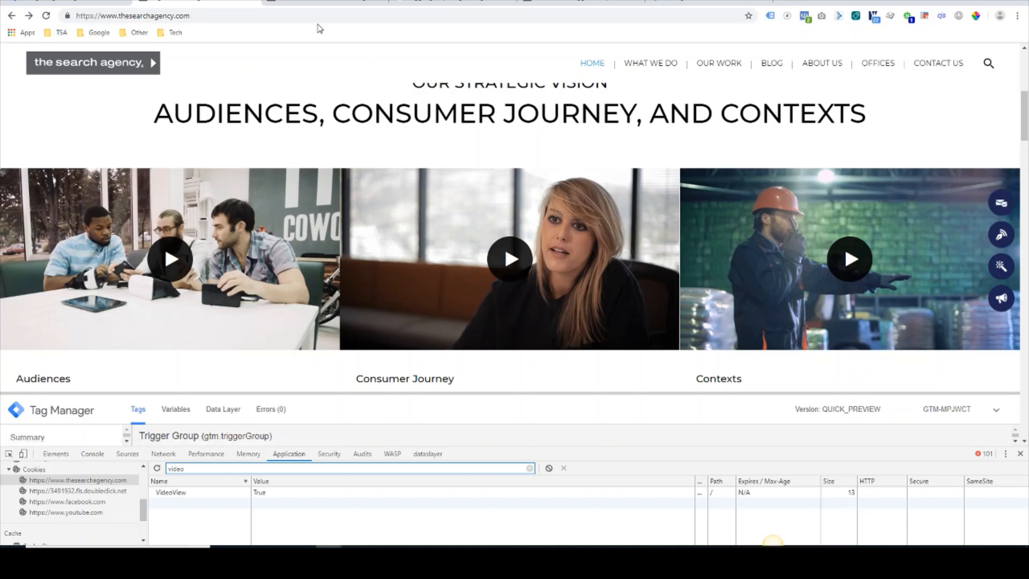
{"action": "left_click", "coordinate": [938, 63]}
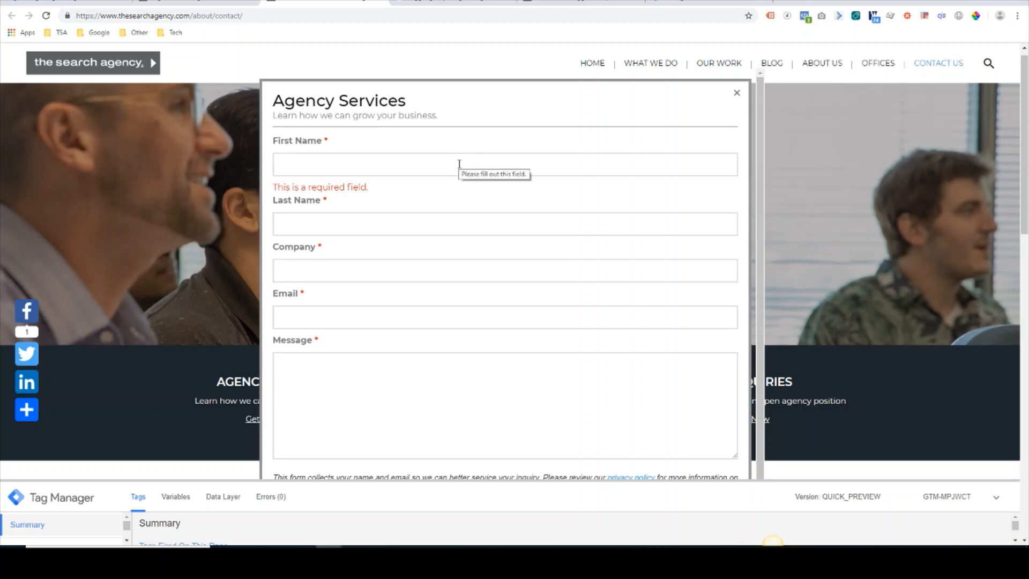
{"action": "mouse_move", "coordinate": [569, 135]}
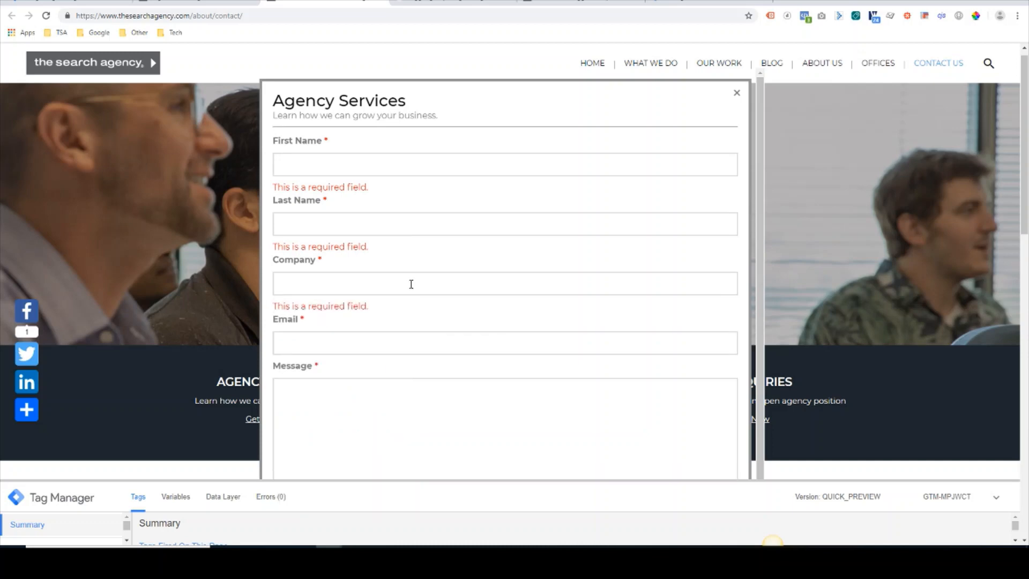
{"action": "mouse_move", "coordinate": [449, 261]}
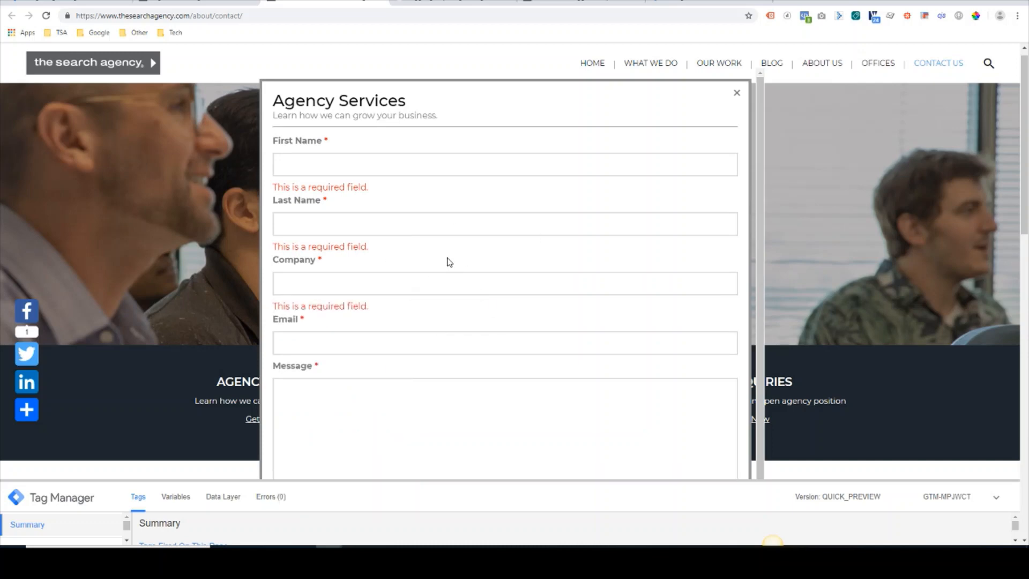
{"action": "mouse_move", "coordinate": [438, 268]}
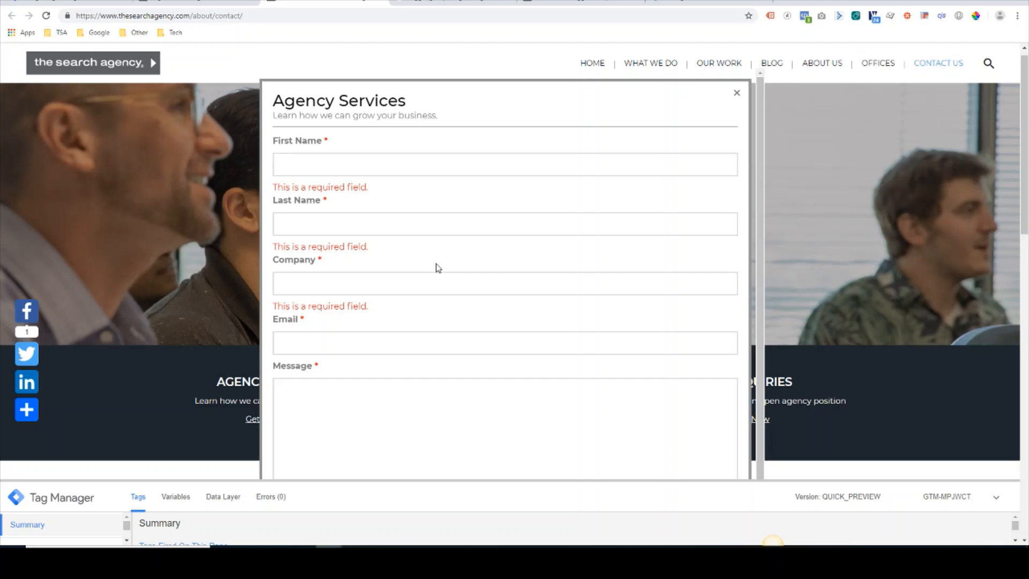
{"action": "mouse_move", "coordinate": [376, 257]}
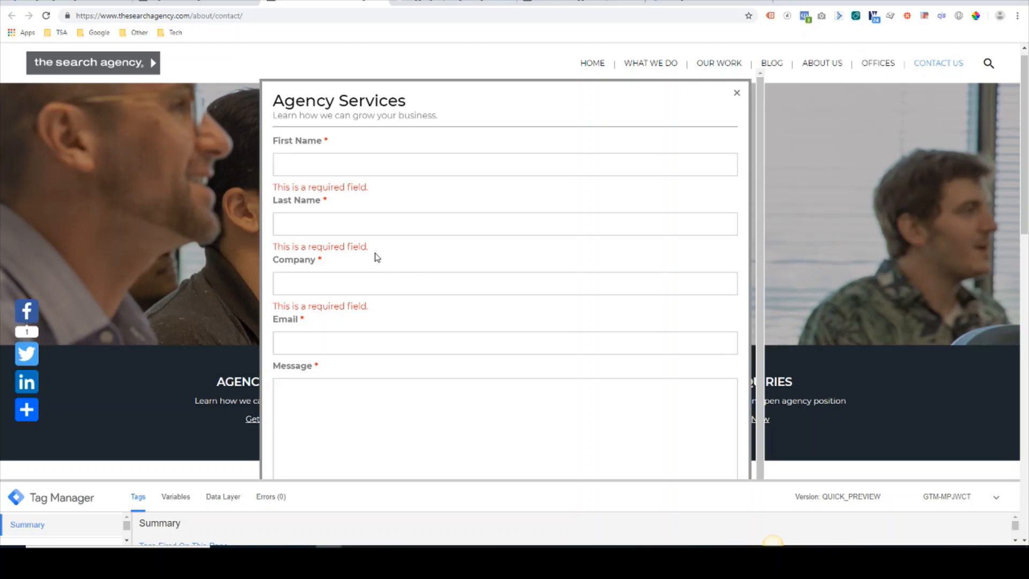
{"action": "mouse_move", "coordinate": [557, 189]}
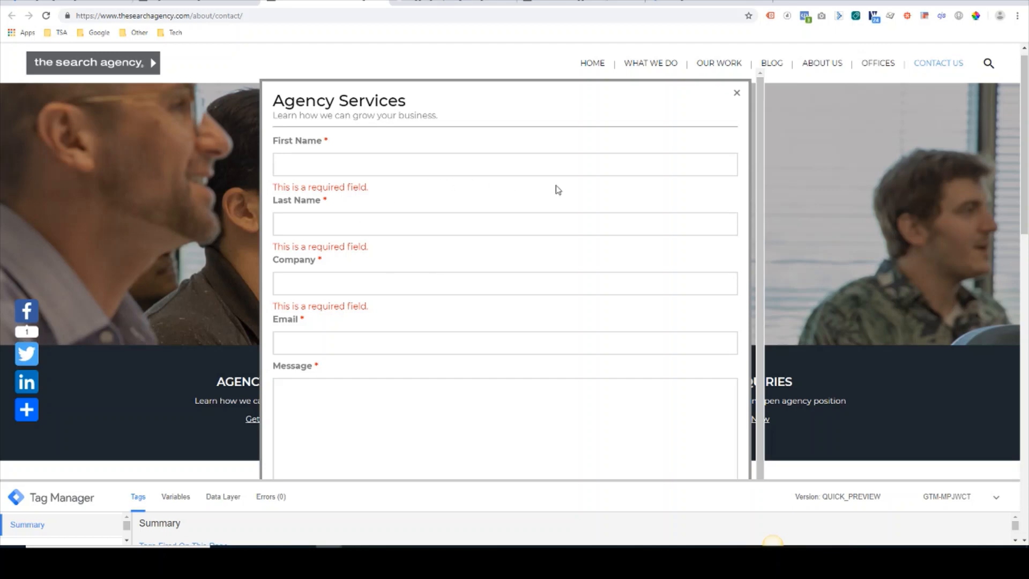
{"action": "mouse_move", "coordinate": [609, 199]}
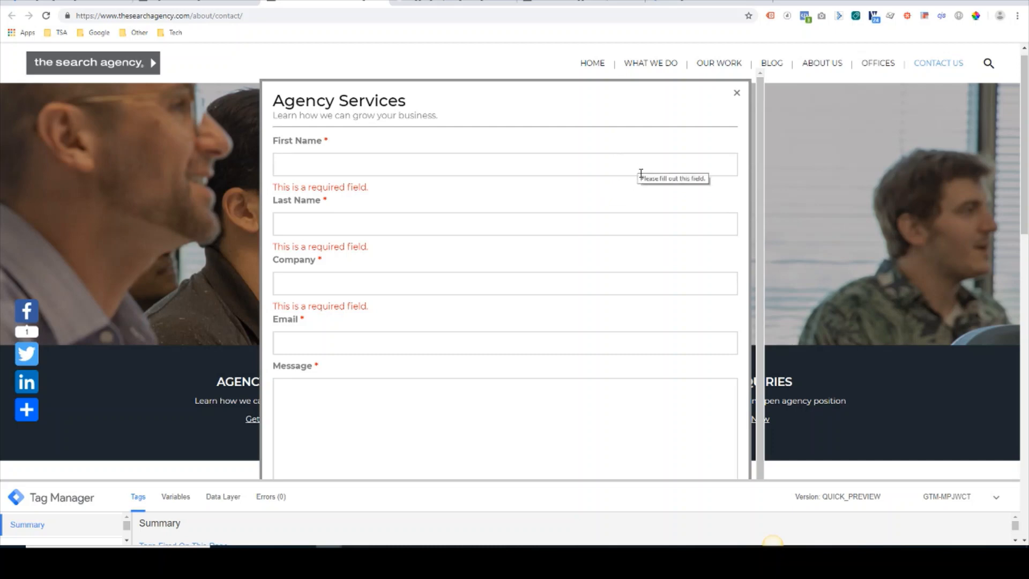
{"action": "mouse_move", "coordinate": [652, 185]}
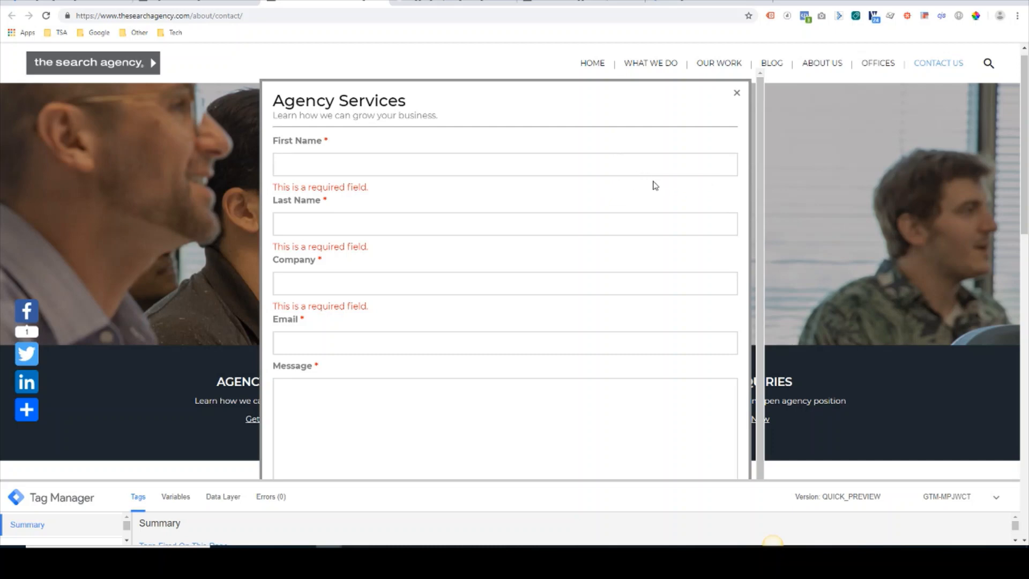
{"action": "mouse_move", "coordinate": [570, 199]}
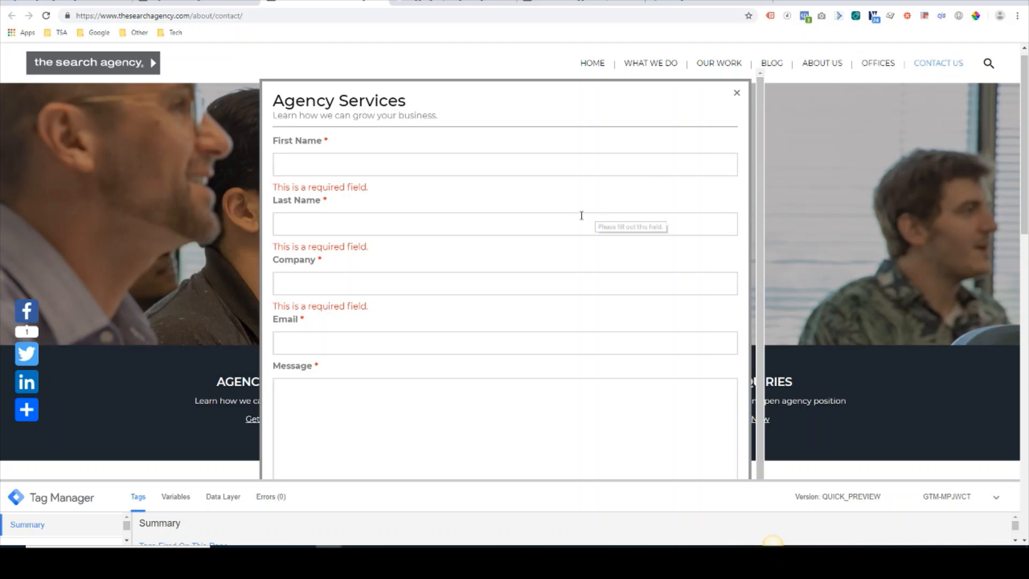
{"action": "mouse_move", "coordinate": [676, 85]}
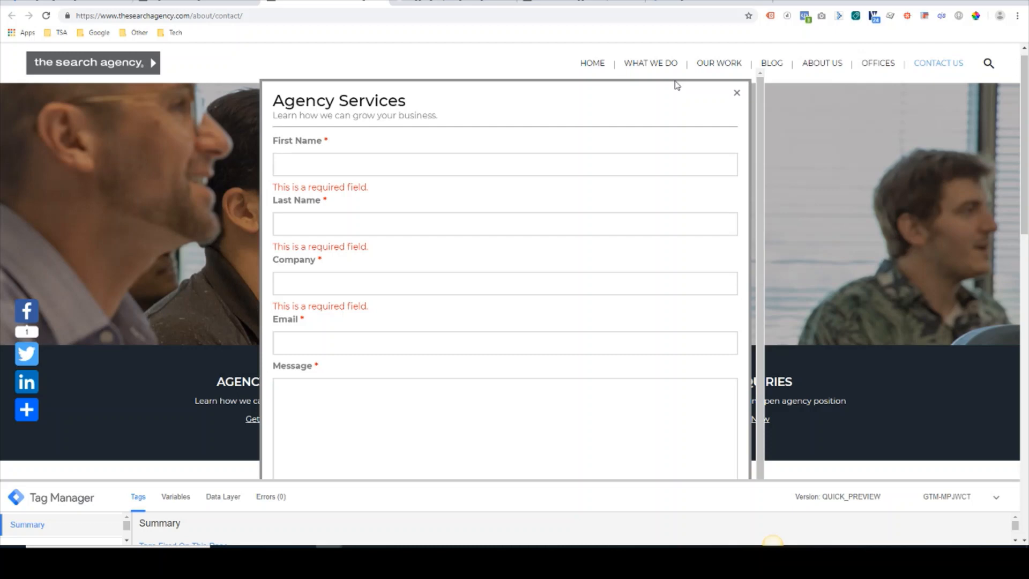
{"action": "mouse_move", "coordinate": [370, 211]}
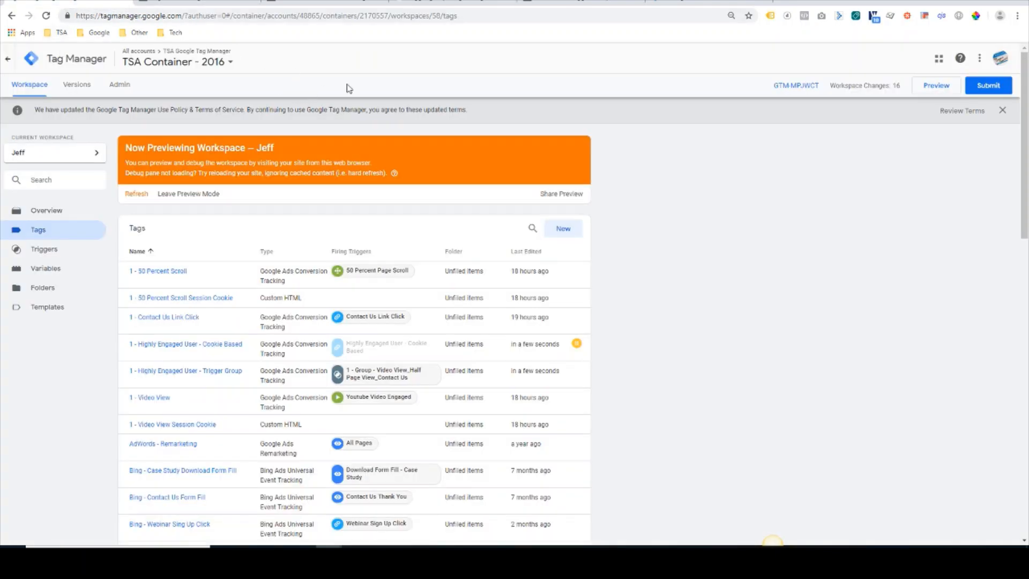
{"action": "mouse_move", "coordinate": [701, 231]}
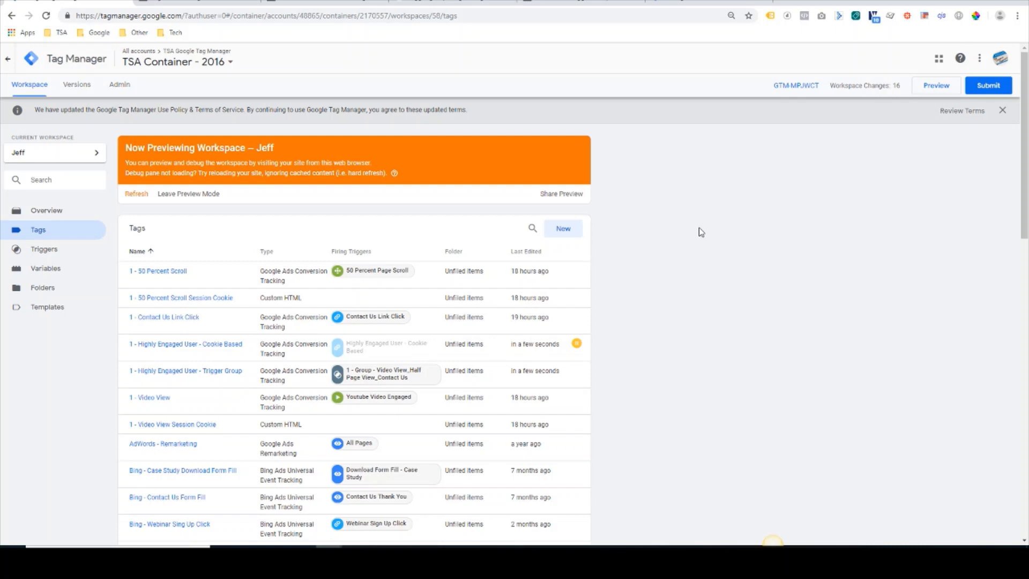
{"action": "mouse_move", "coordinate": [608, 248]}
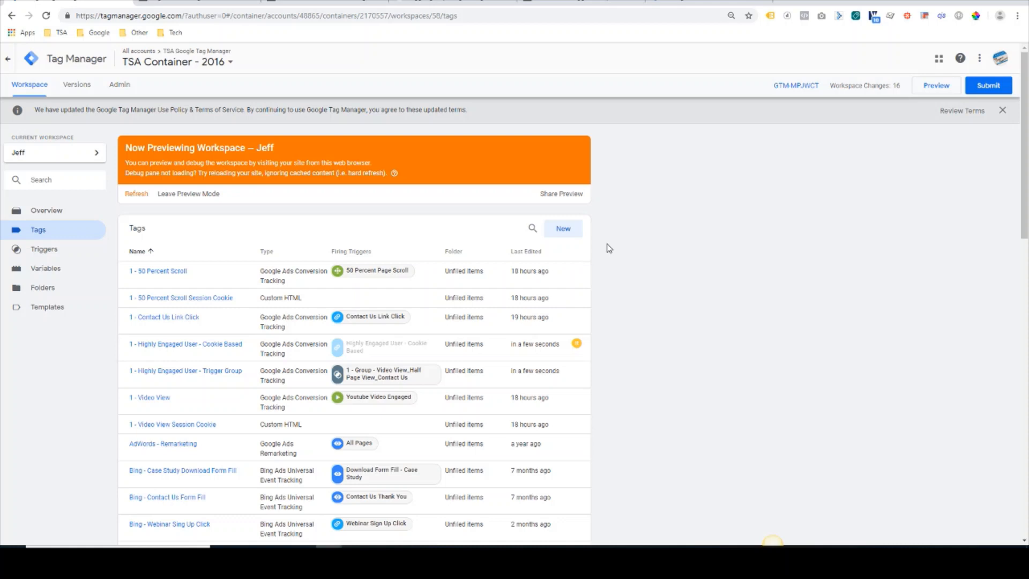
{"action": "mouse_move", "coordinate": [224, 312]}
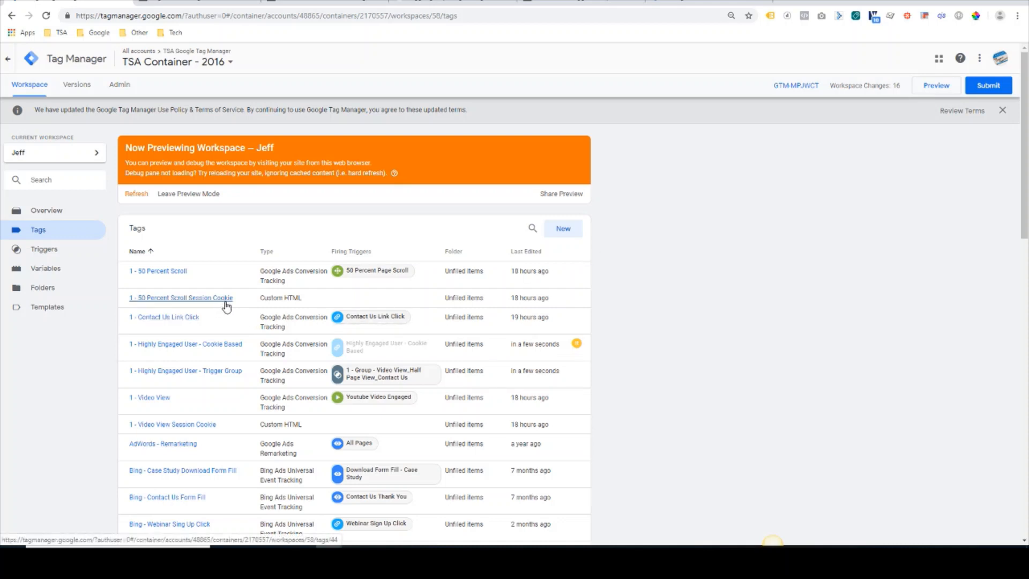
{"action": "mouse_move", "coordinate": [217, 309]}
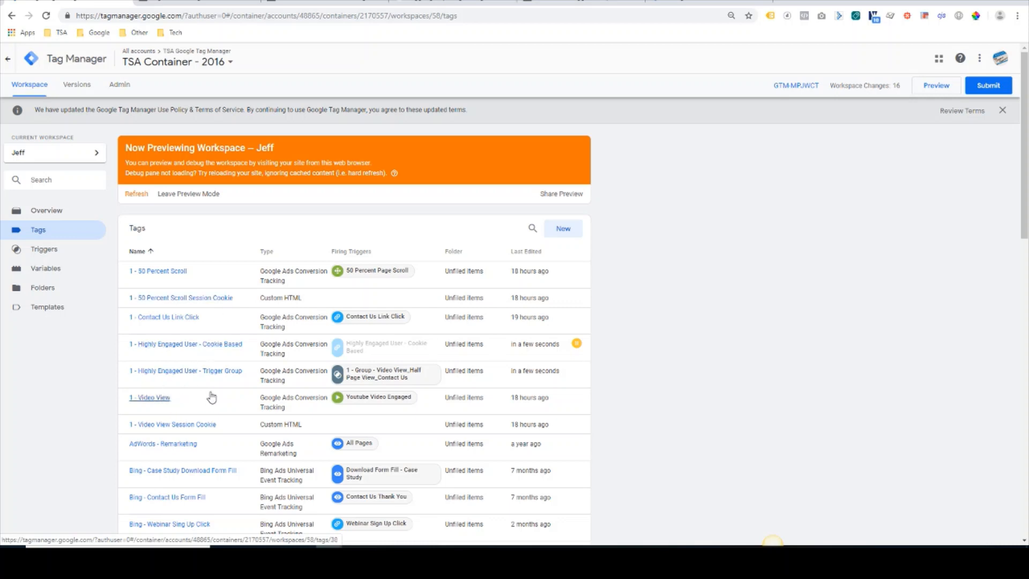
{"action": "mouse_move", "coordinate": [158, 271]}
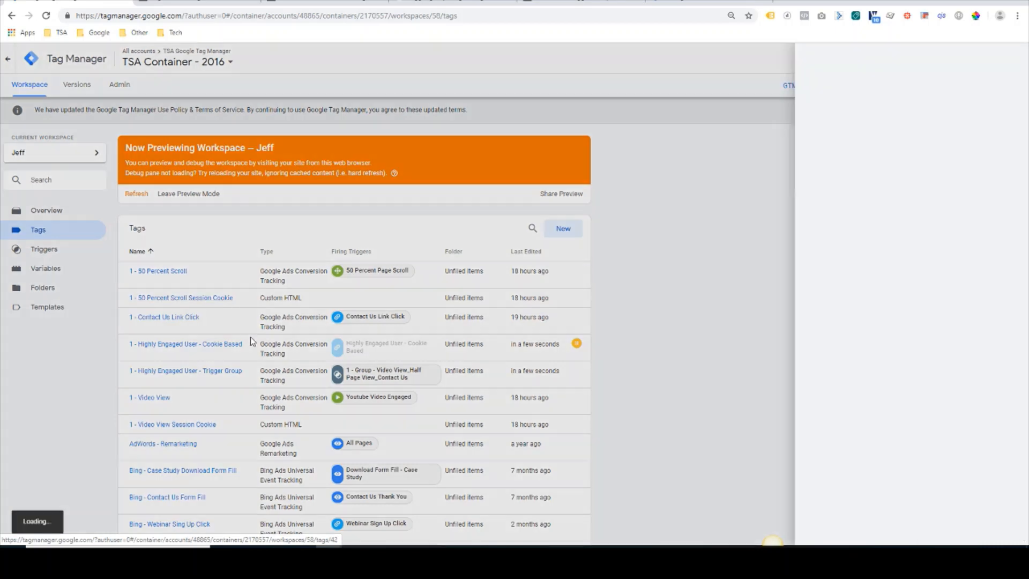
{"action": "left_click", "coordinate": [182, 297]}
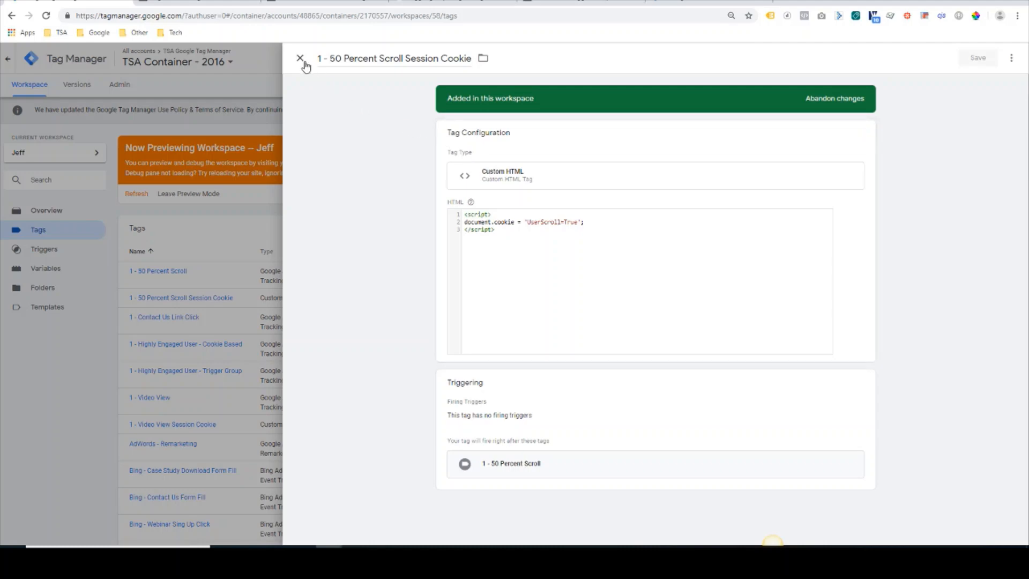
{"action": "left_click", "coordinate": [300, 58]}
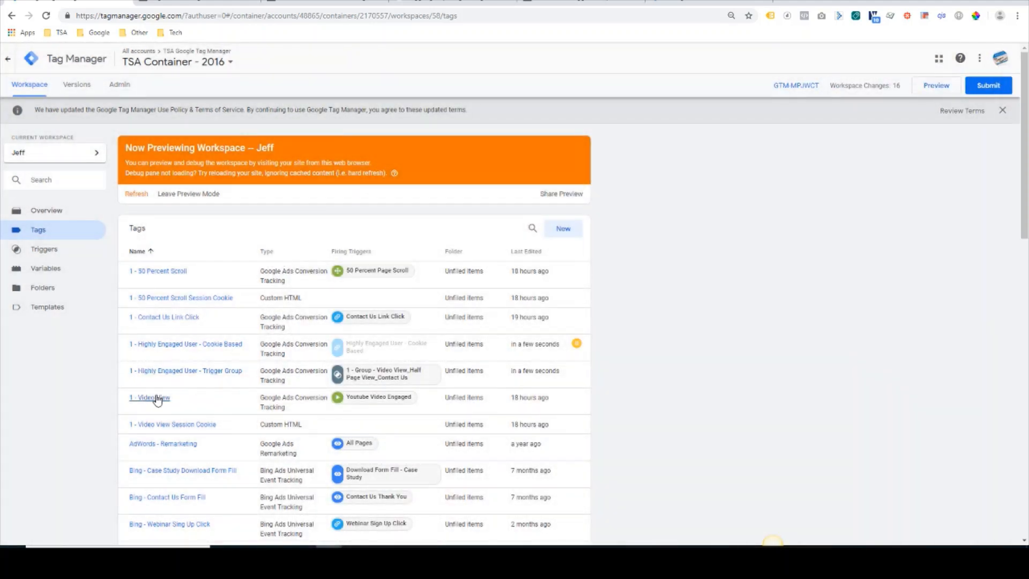
{"action": "left_click", "coordinate": [172, 424]}
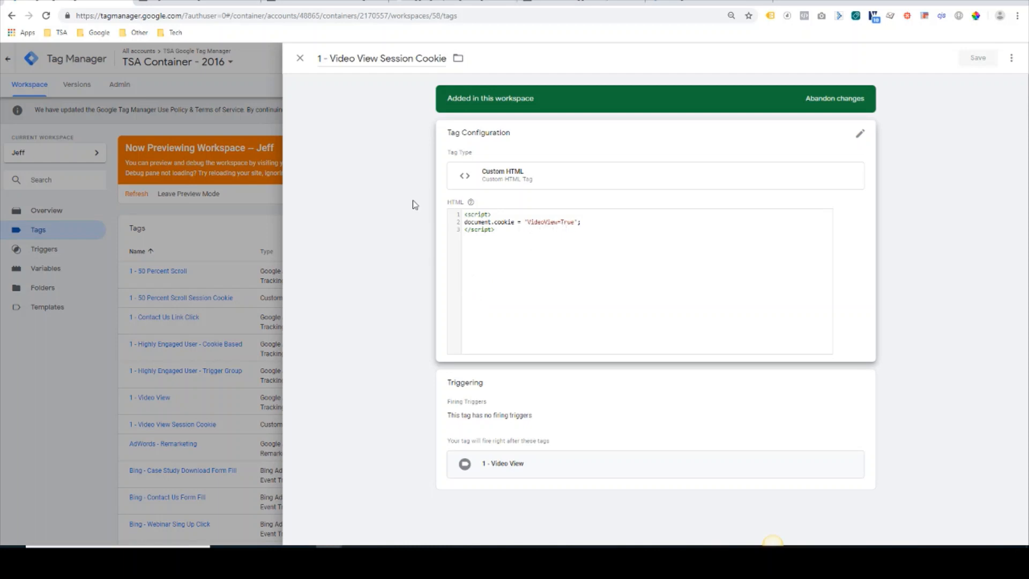
{"action": "left_click", "coordinate": [300, 58]}
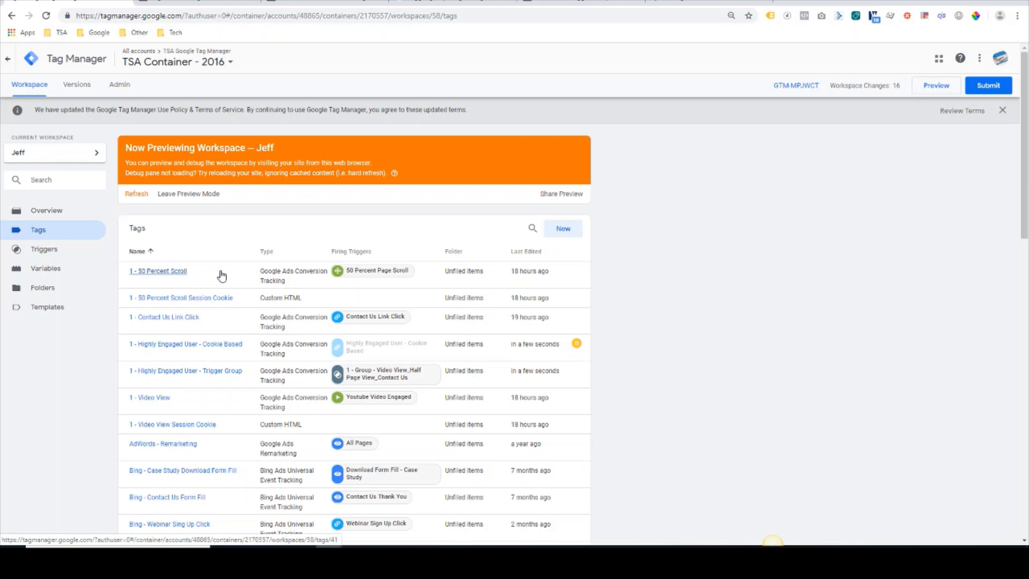
{"action": "mouse_move", "coordinate": [169, 274]}
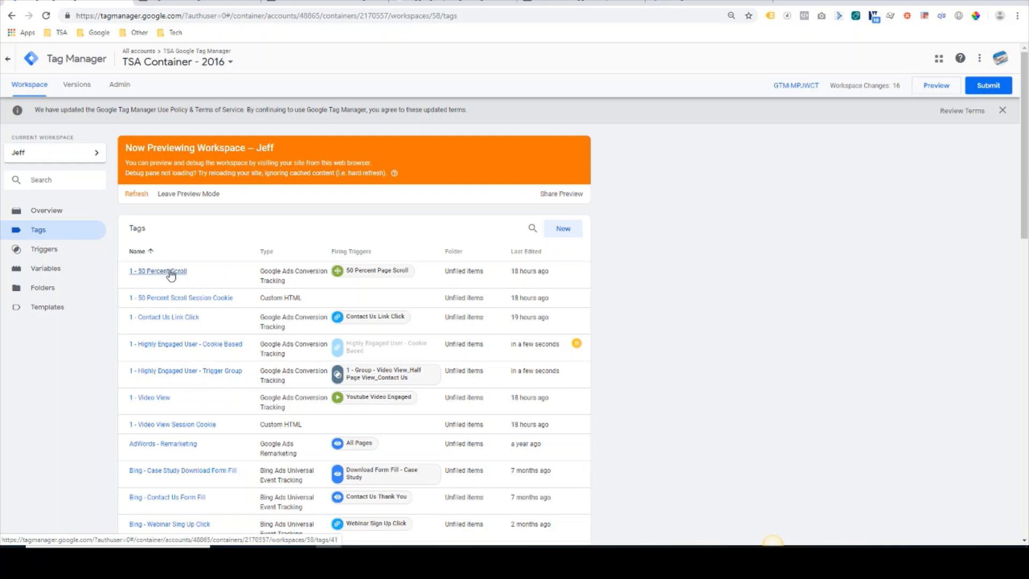
{"action": "mouse_move", "coordinate": [151, 397]}
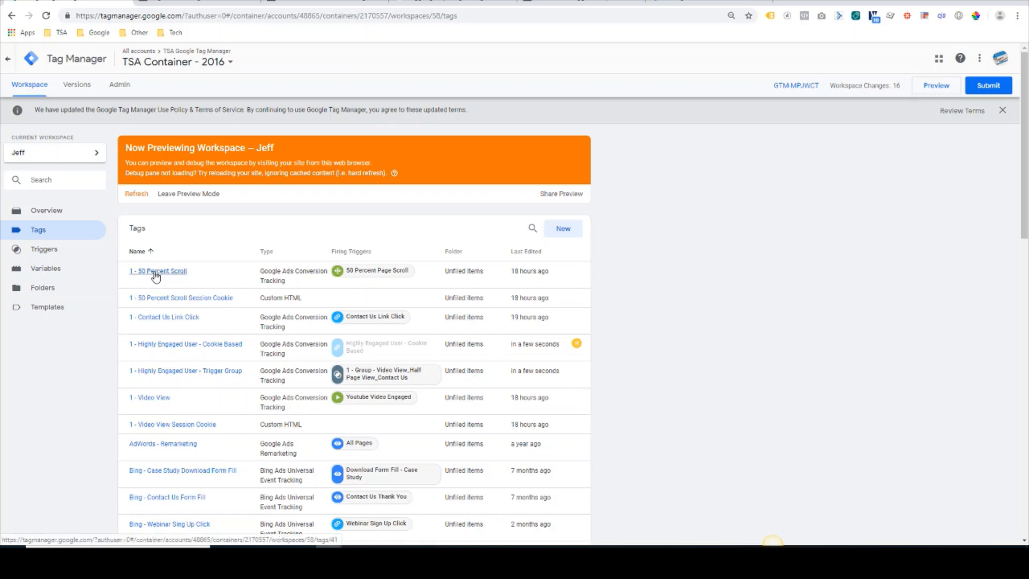
{"action": "left_click", "coordinate": [157, 272]}
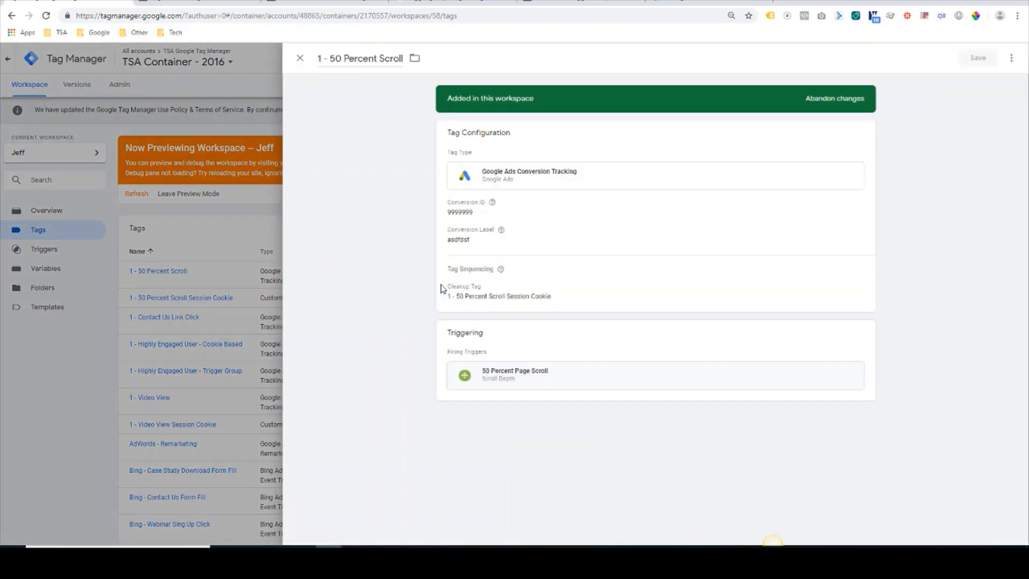
{"action": "scroll", "scroll_direction": "down", "scroll_amount": 3}
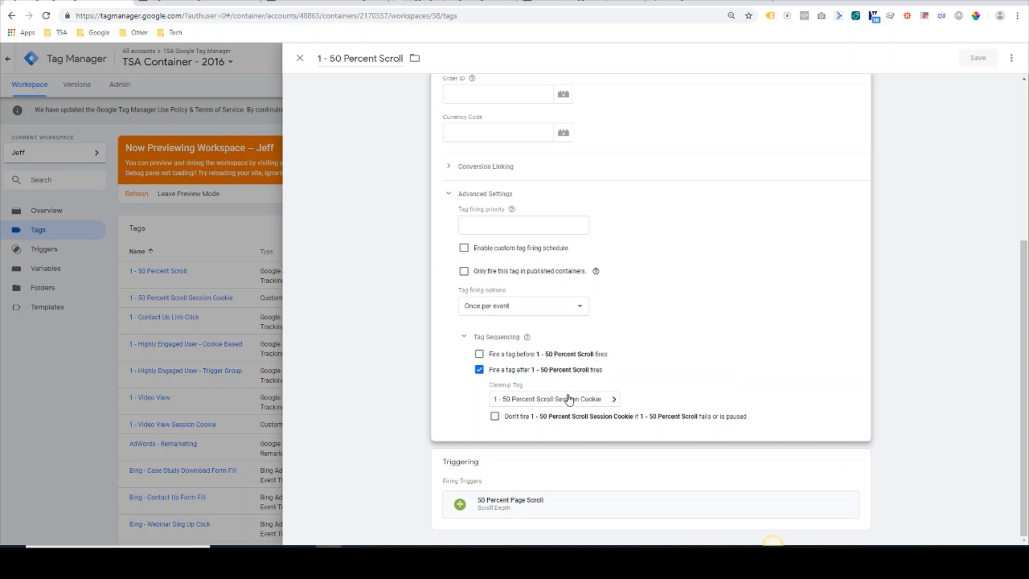
{"action": "left_click", "coordinate": [300, 58]}
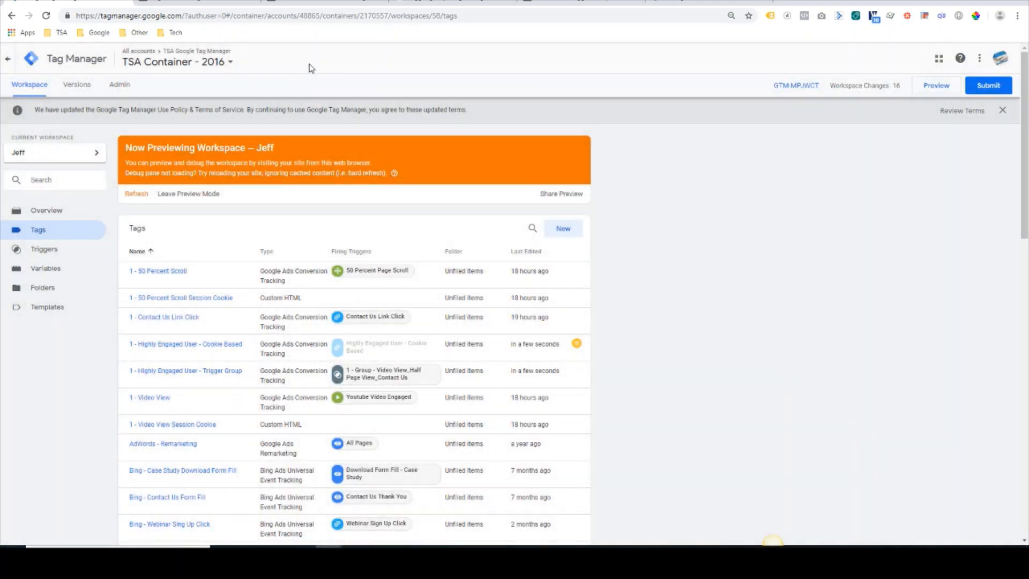
- Review the '1 - 50 Percent Cookie' variable, a first-party cookie reading UserScroll, then close it
{"action": "left_click", "coordinate": [45, 268]}
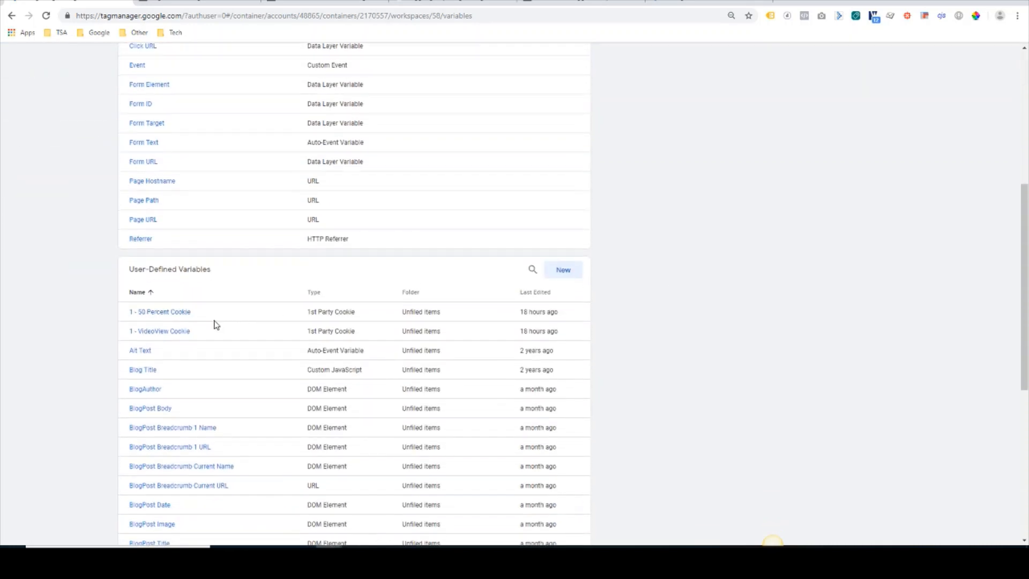
{"action": "mouse_move", "coordinate": [160, 311]}
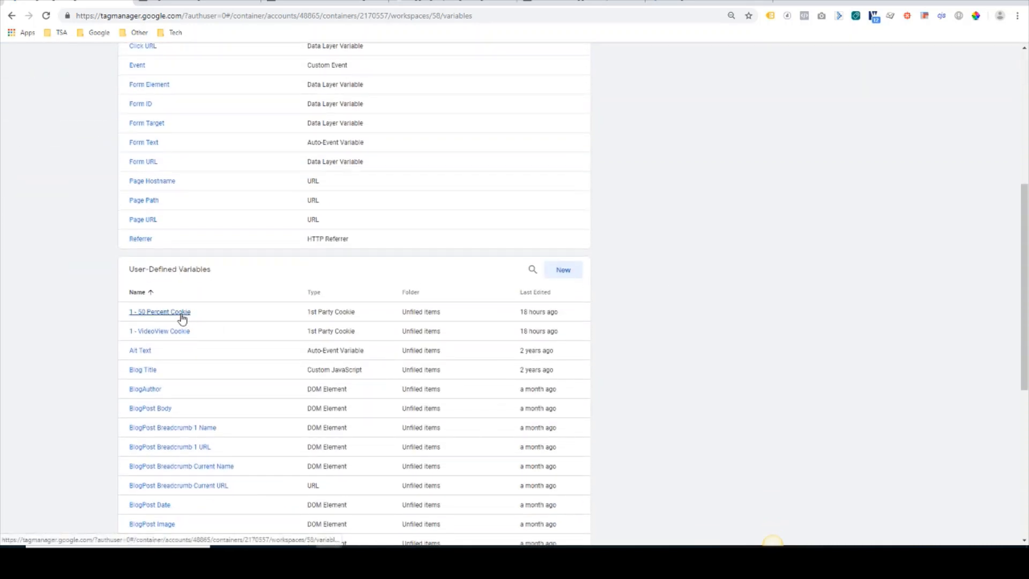
{"action": "left_click", "coordinate": [160, 312]}
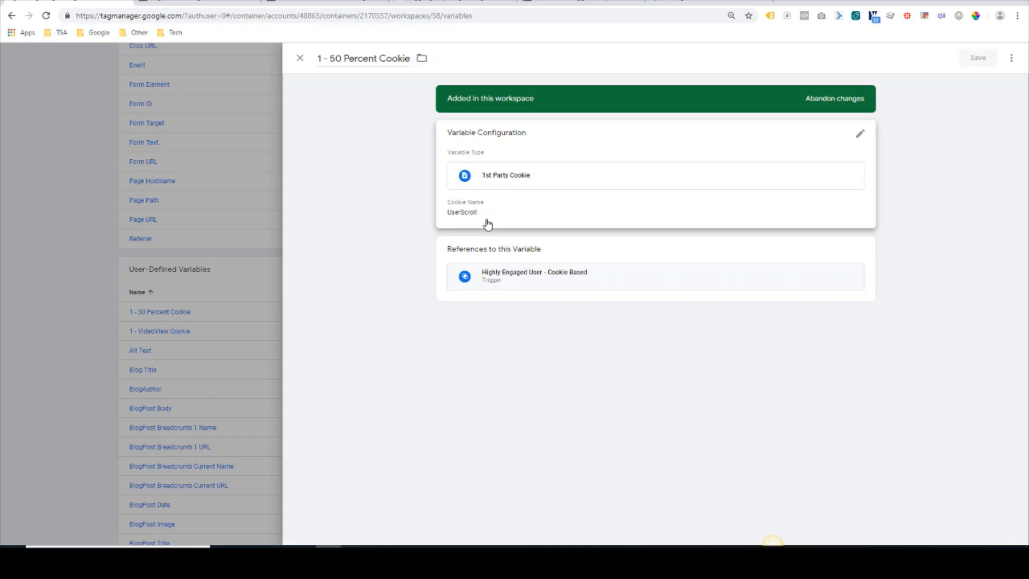
{"action": "mouse_move", "coordinate": [443, 225]}
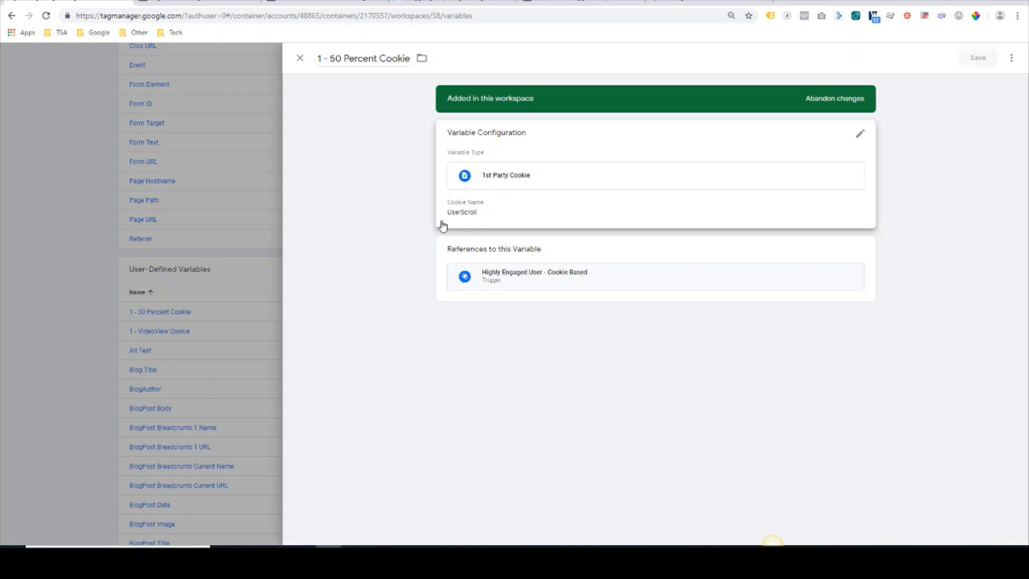
{"action": "mouse_move", "coordinate": [458, 204]}
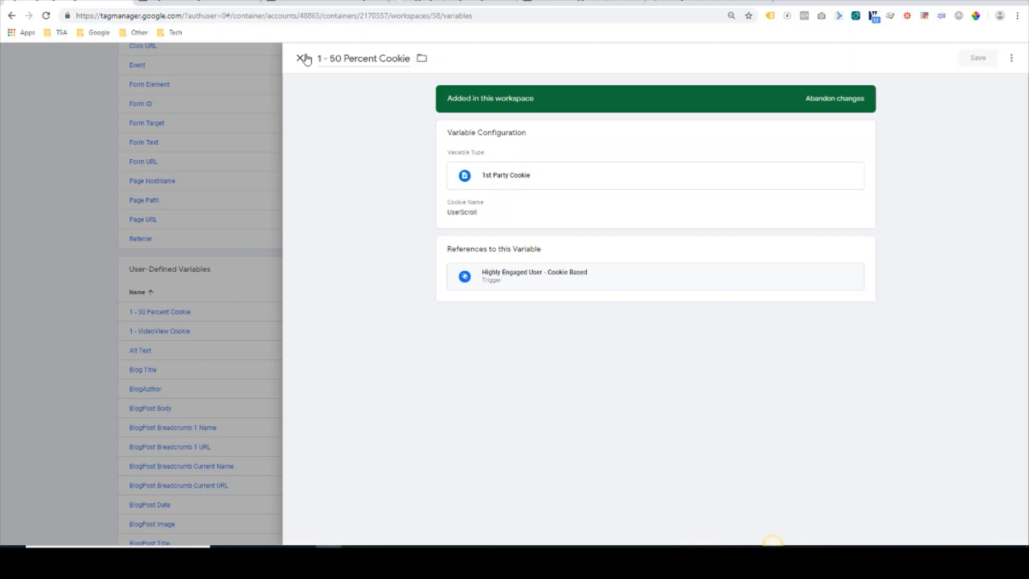
{"action": "left_click", "coordinate": [302, 58]}
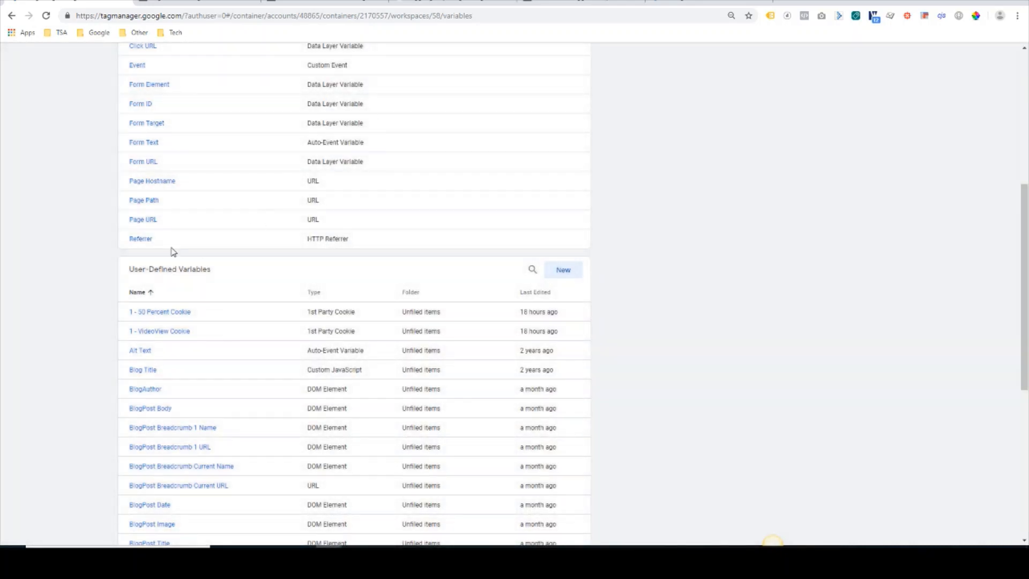
{"action": "scroll", "scroll_direction": "up", "scroll_amount": 3}
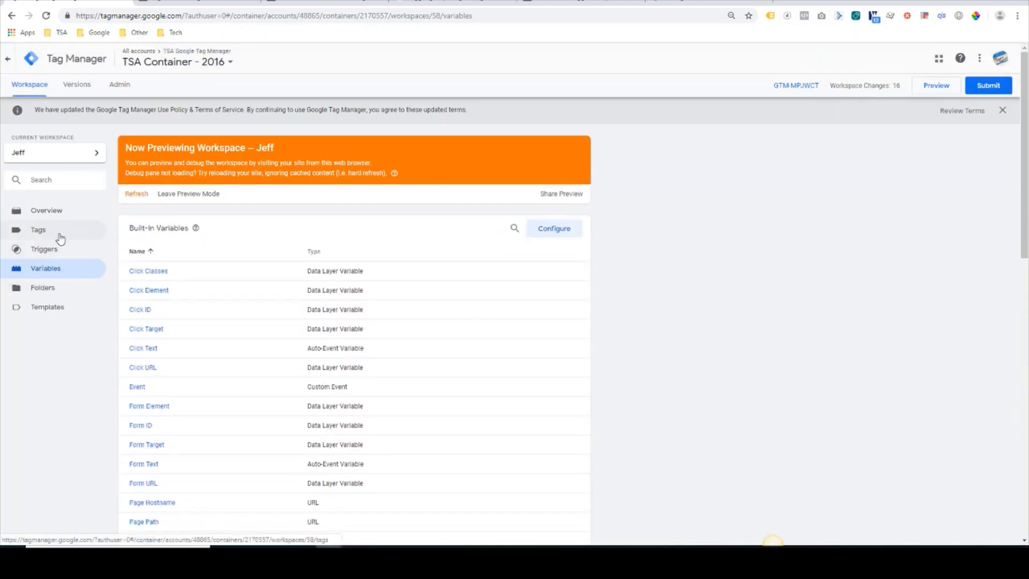
- Inspect the firing trigger conditions of the Highly Engaged User - Cookie Based tag
{"action": "left_click", "coordinate": [37, 229]}
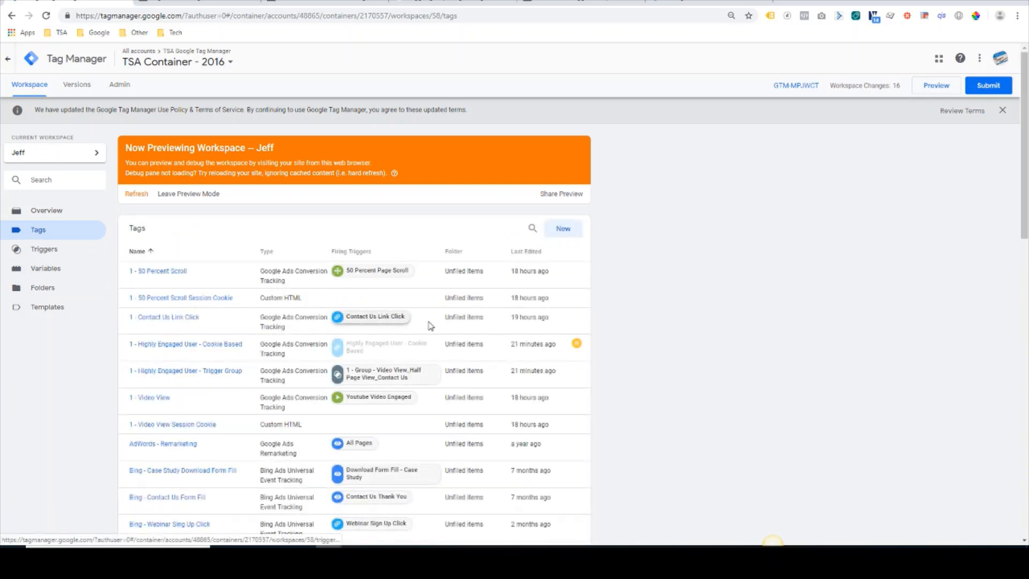
{"action": "left_click", "coordinate": [185, 343]}
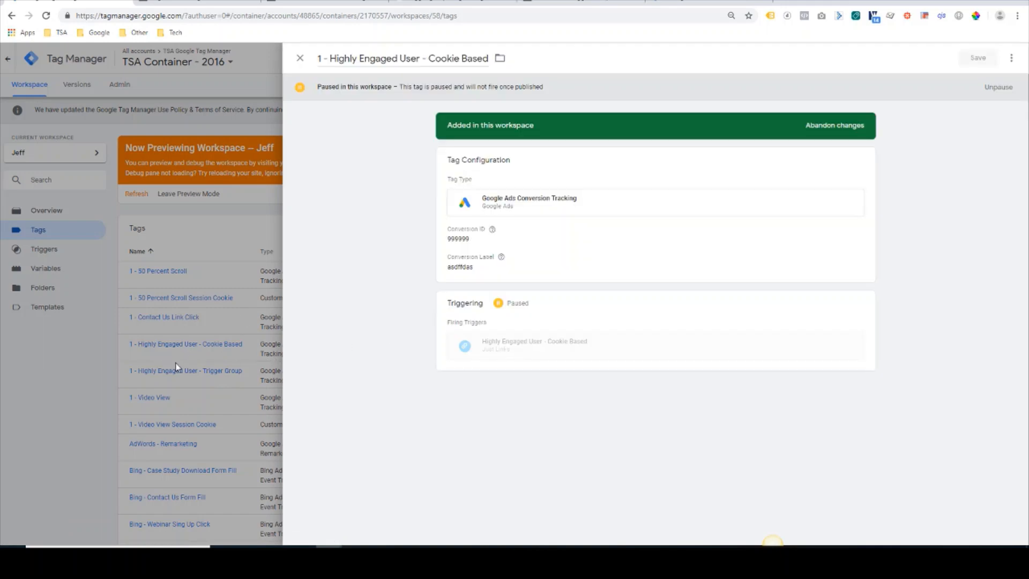
{"action": "mouse_move", "coordinate": [584, 286]}
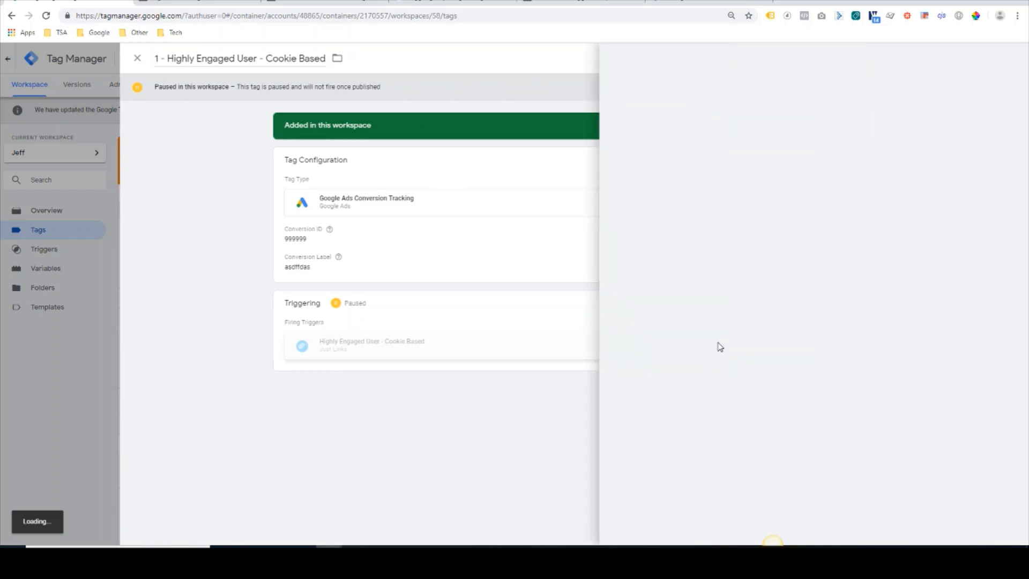
{"action": "left_click", "coordinate": [371, 344]}
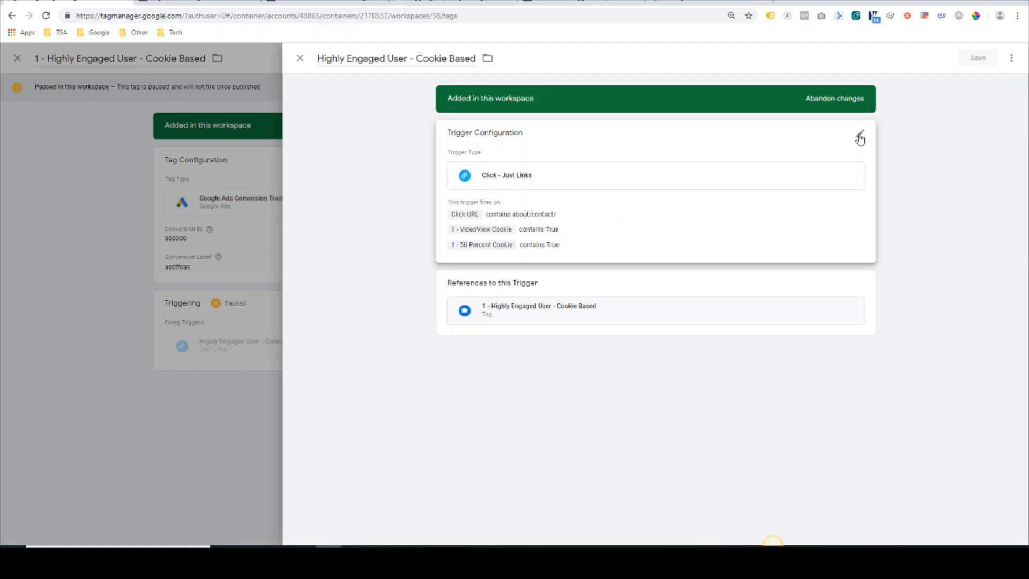
{"action": "left_click", "coordinate": [859, 138]}
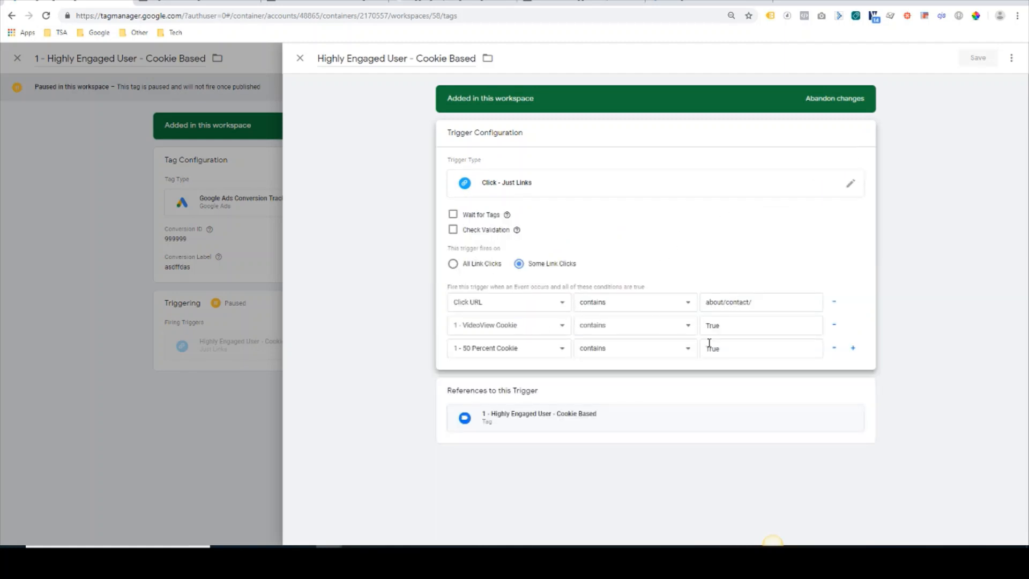
{"action": "mouse_move", "coordinate": [547, 331]}
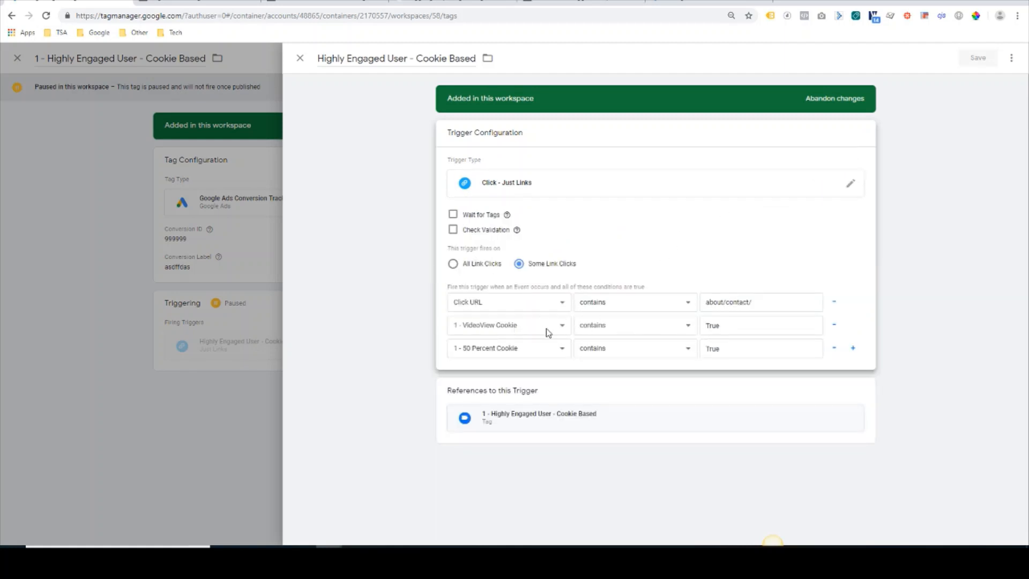
{"action": "mouse_move", "coordinate": [643, 354]}
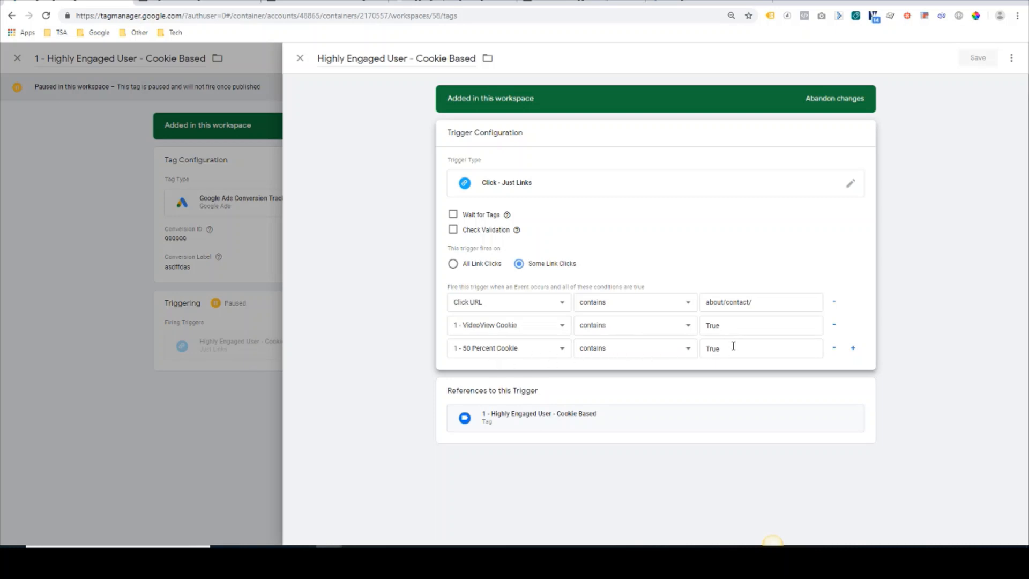
{"action": "mouse_move", "coordinate": [396, 126]}
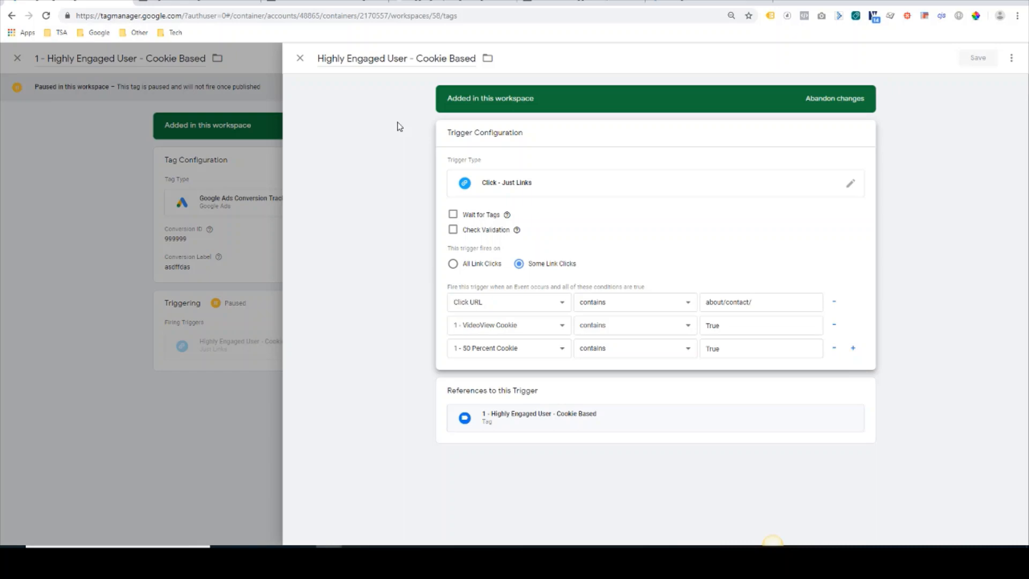
{"action": "mouse_move", "coordinate": [300, 65]}
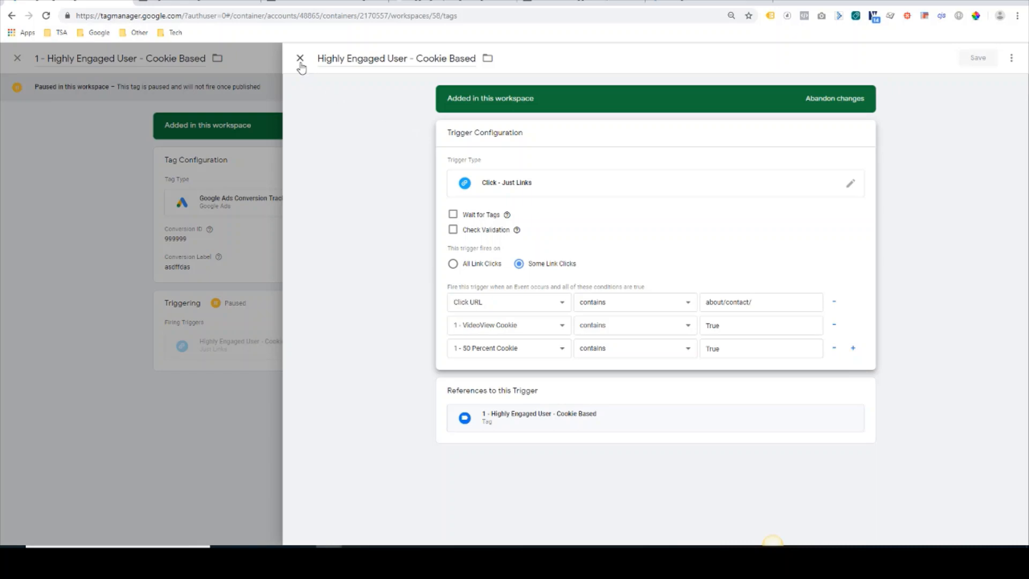
- Resume the Highly Engaged User - Cookie Based tag and save it
{"action": "left_click", "coordinate": [300, 58]}
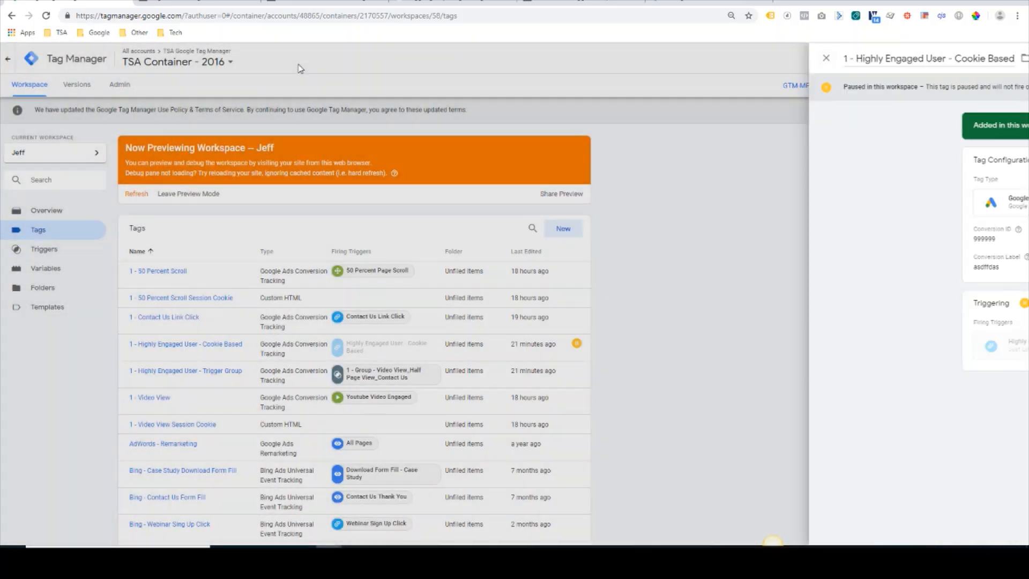
{"action": "left_click", "coordinate": [1010, 58]}
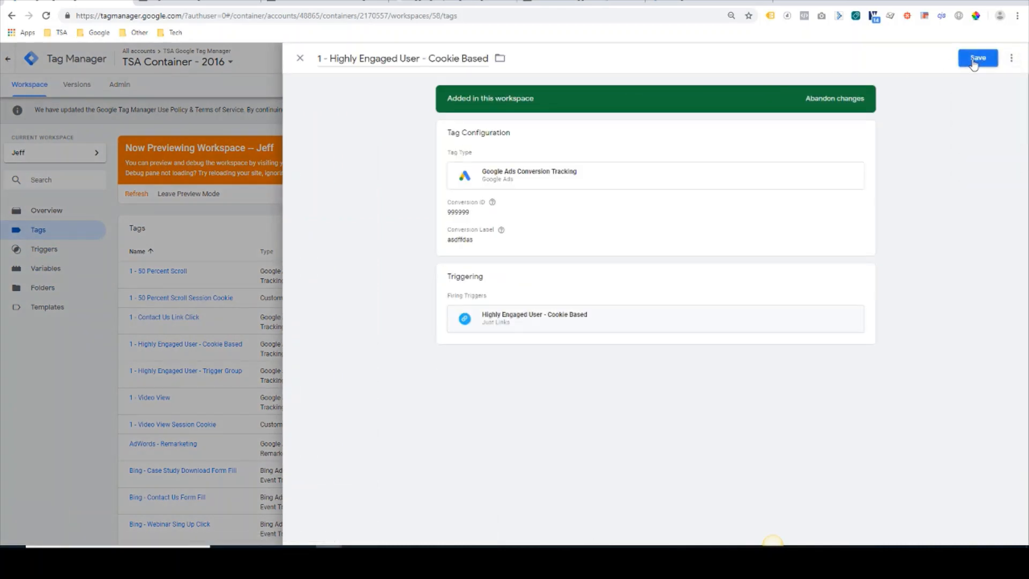
{"action": "left_click", "coordinate": [977, 57]}
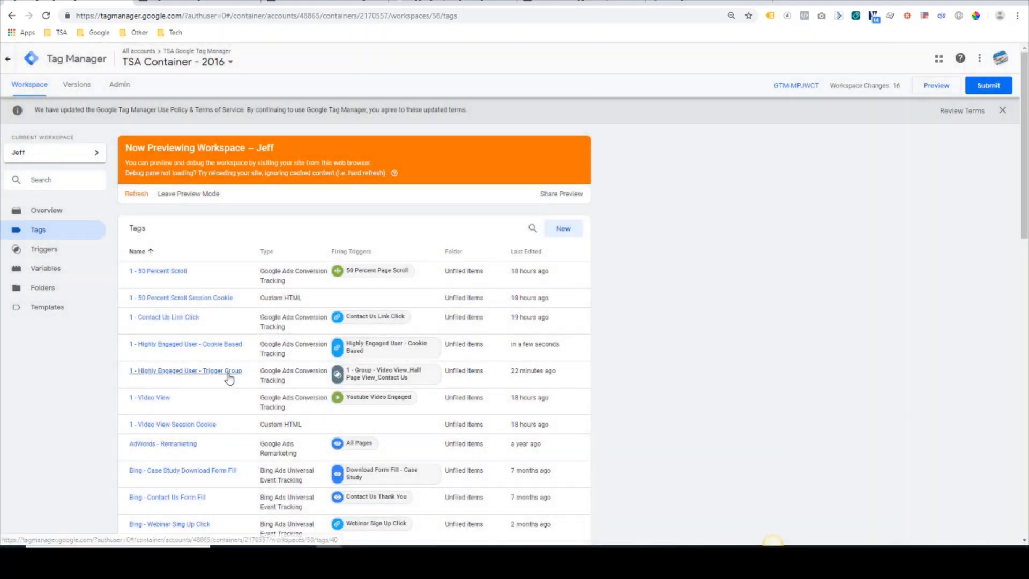
- Pause the Highly Engaged User Trigger Group tag
{"action": "left_click", "coordinate": [186, 371]}
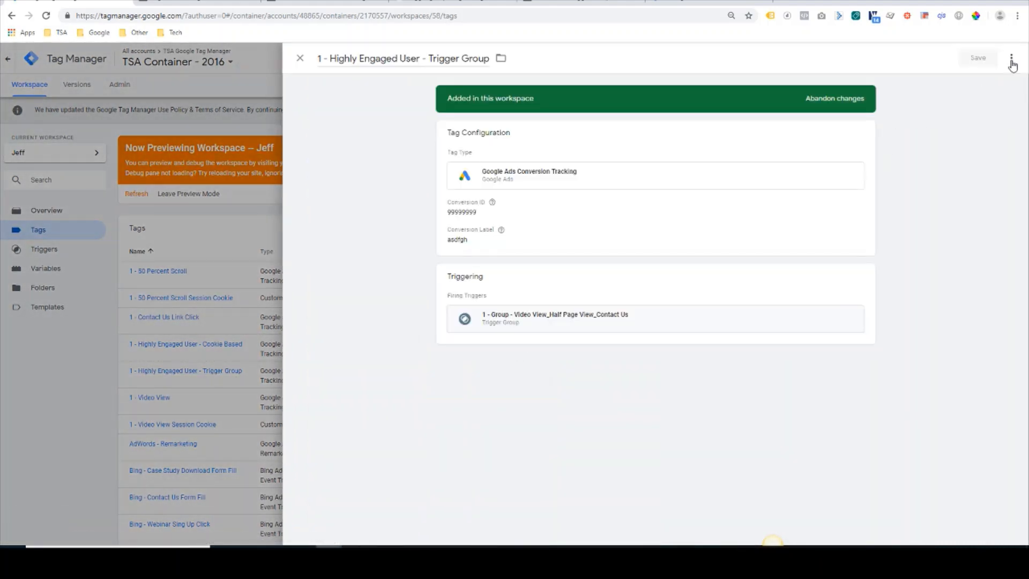
{"action": "left_click", "coordinate": [1012, 59]}
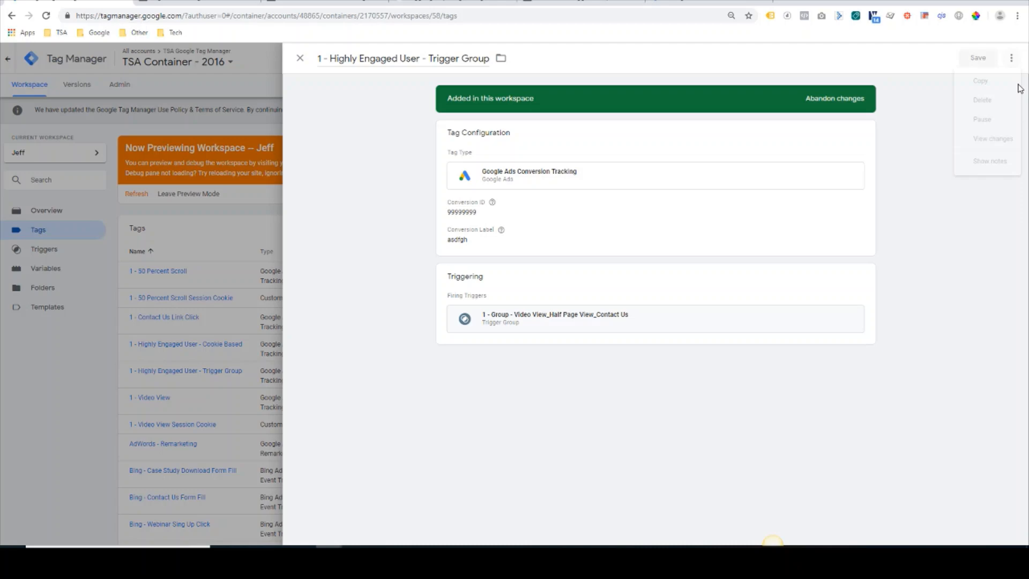
{"action": "left_click", "coordinate": [301, 58]}
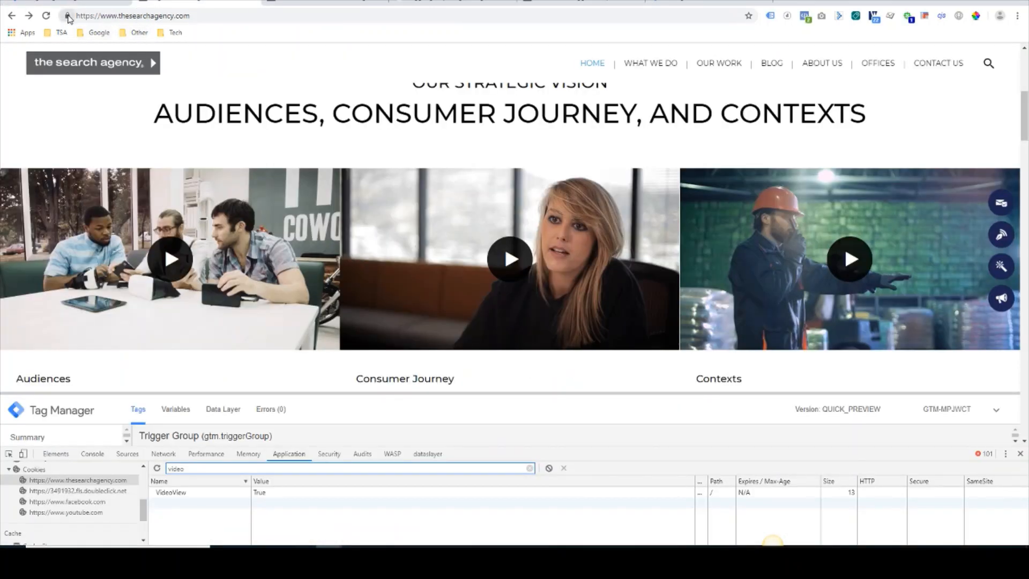
{"action": "left_click", "coordinate": [67, 15]}
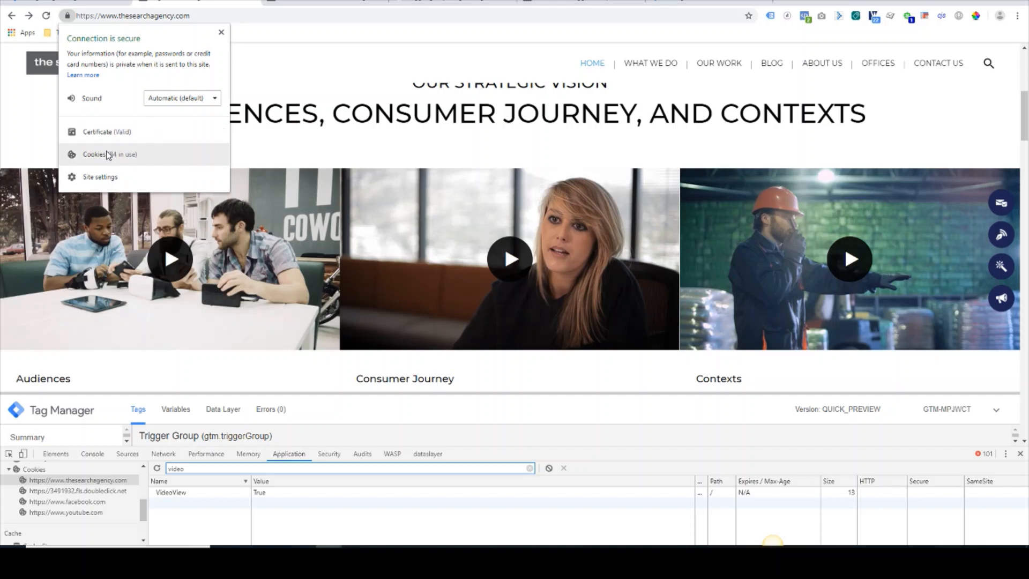
{"action": "left_click", "coordinate": [109, 155]}
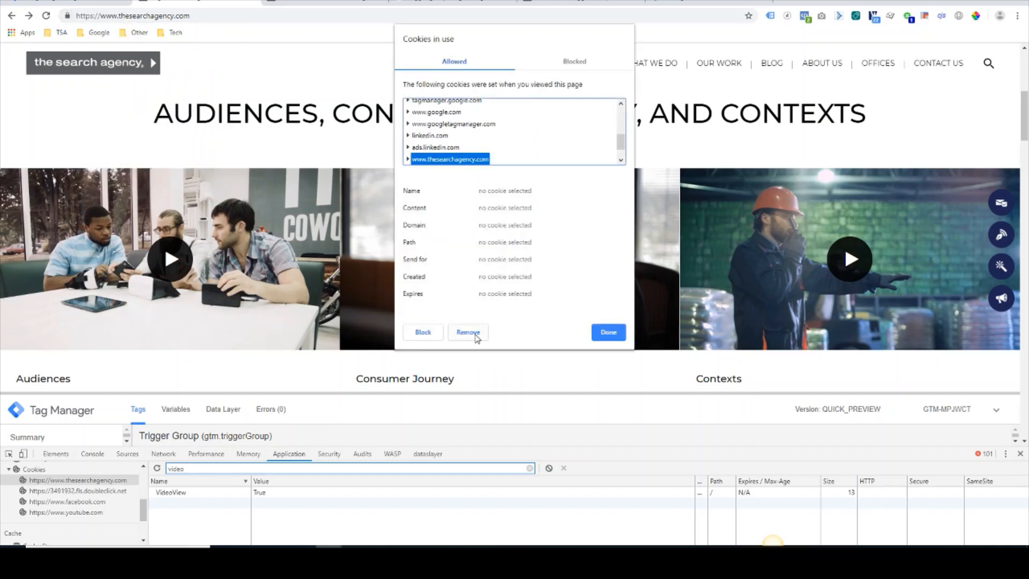
{"action": "left_click", "coordinate": [607, 332]}
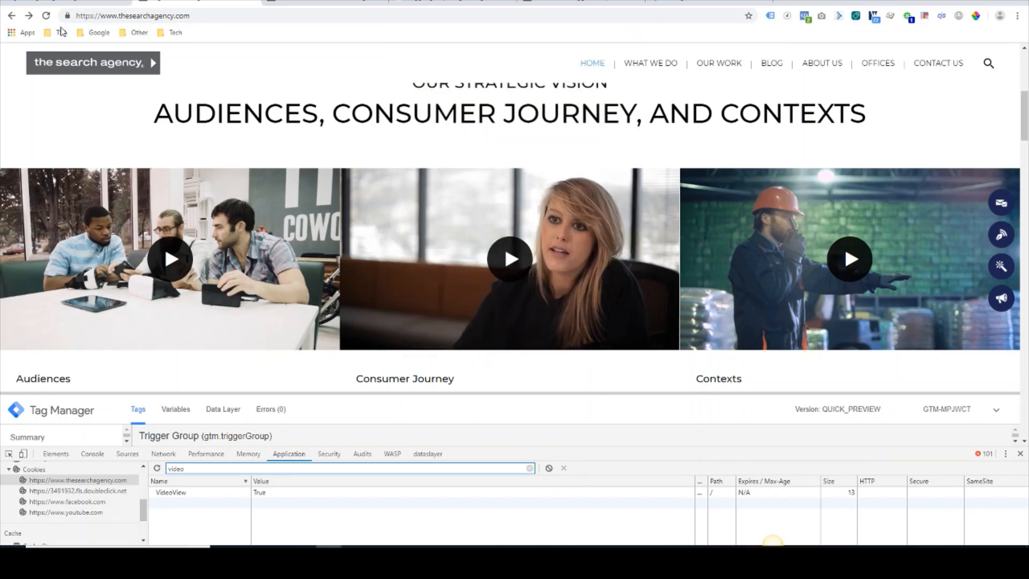
{"action": "left_click", "coordinate": [46, 15]}
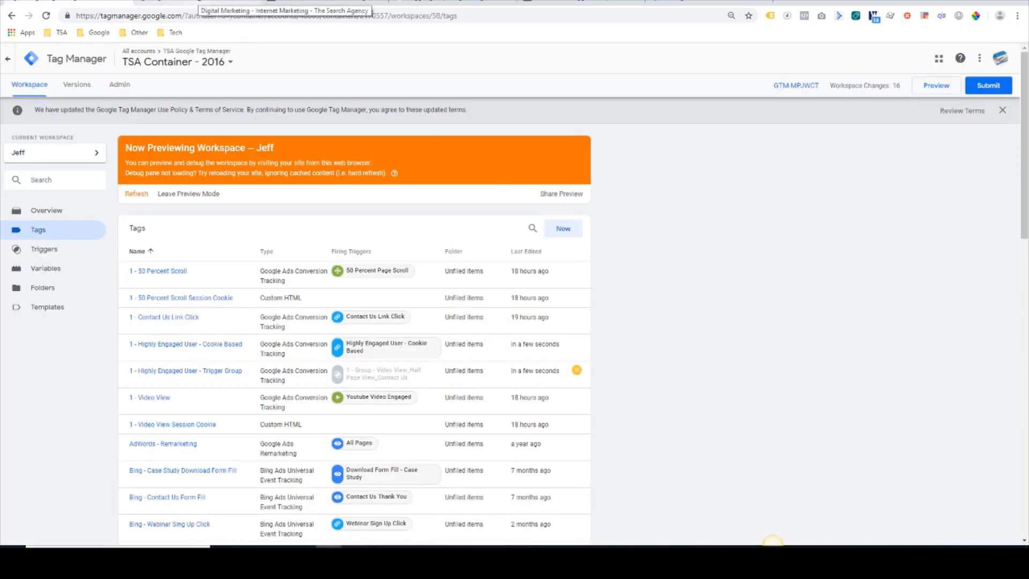
- Reload the site's home page in preview and filter DevTools cookies by 'user'
{"action": "left_click", "coordinate": [46, 16]}
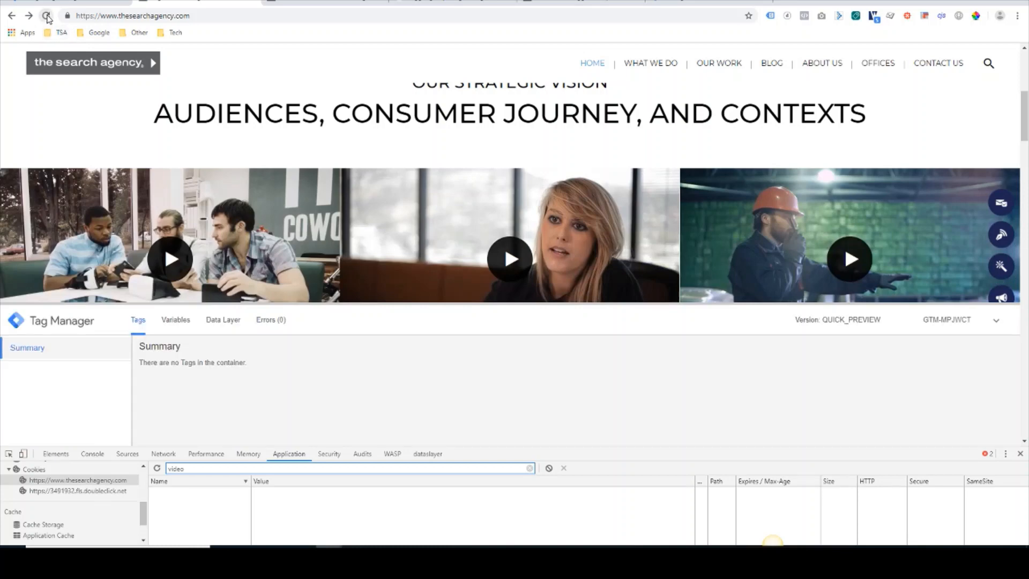
{"action": "left_click", "coordinate": [46, 15]}
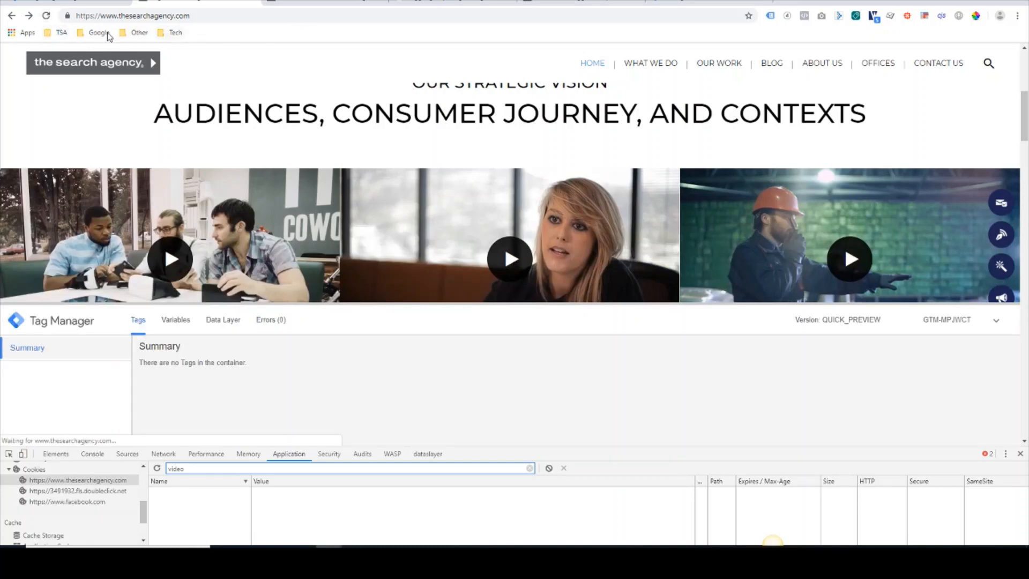
{"action": "mouse_move", "coordinate": [275, 28]}
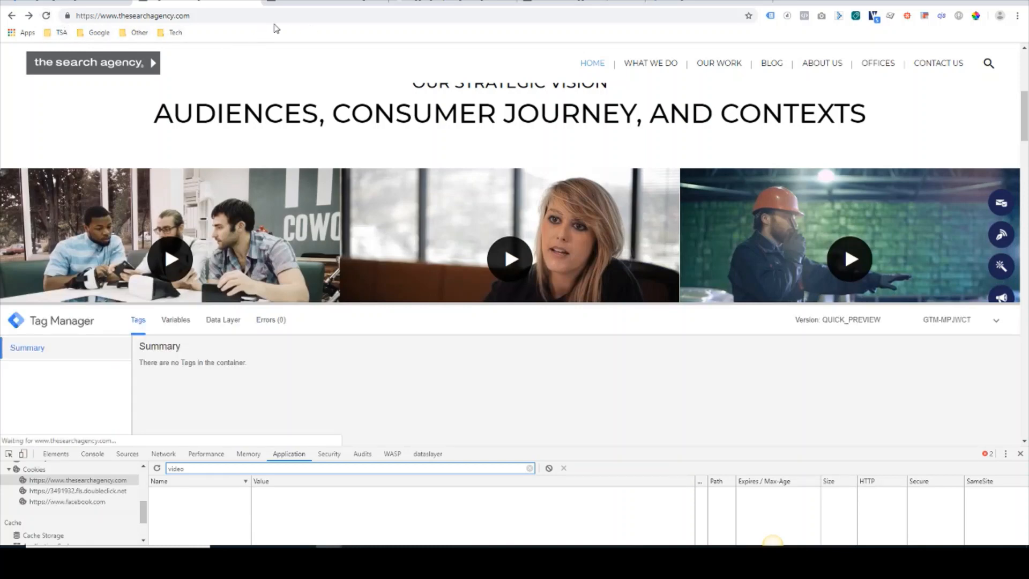
{"action": "mouse_move", "coordinate": [467, 81]}
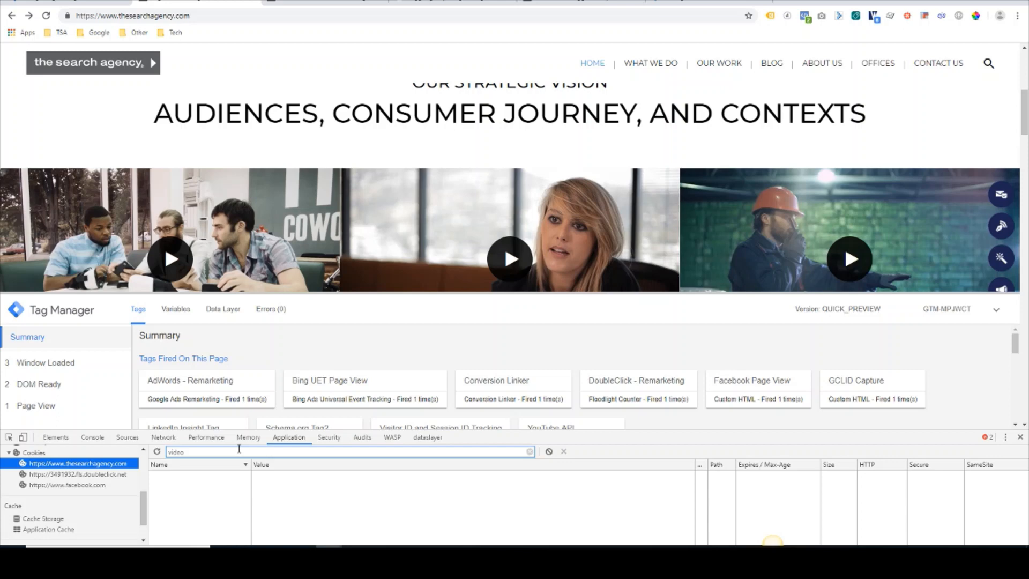
{"action": "scroll", "scroll_direction": "up", "scroll_amount": 3}
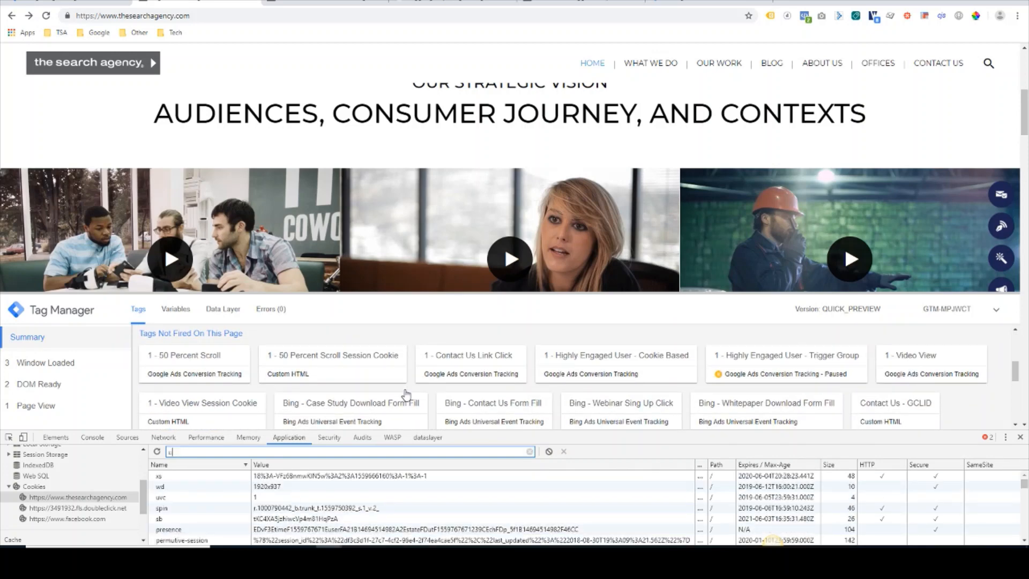
{"action": "type", "text": "user"}
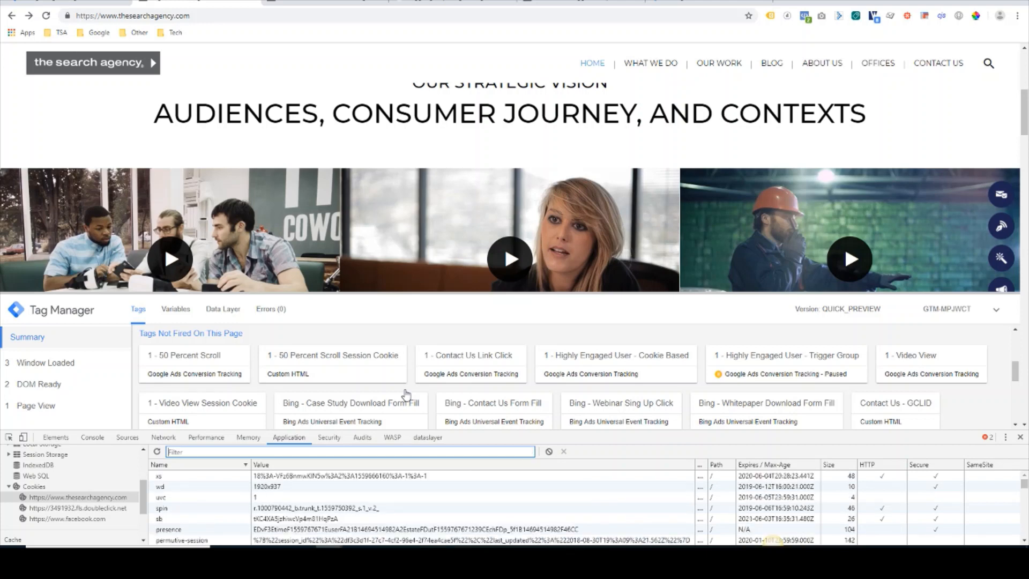
{"action": "mouse_move", "coordinate": [880, 108]}
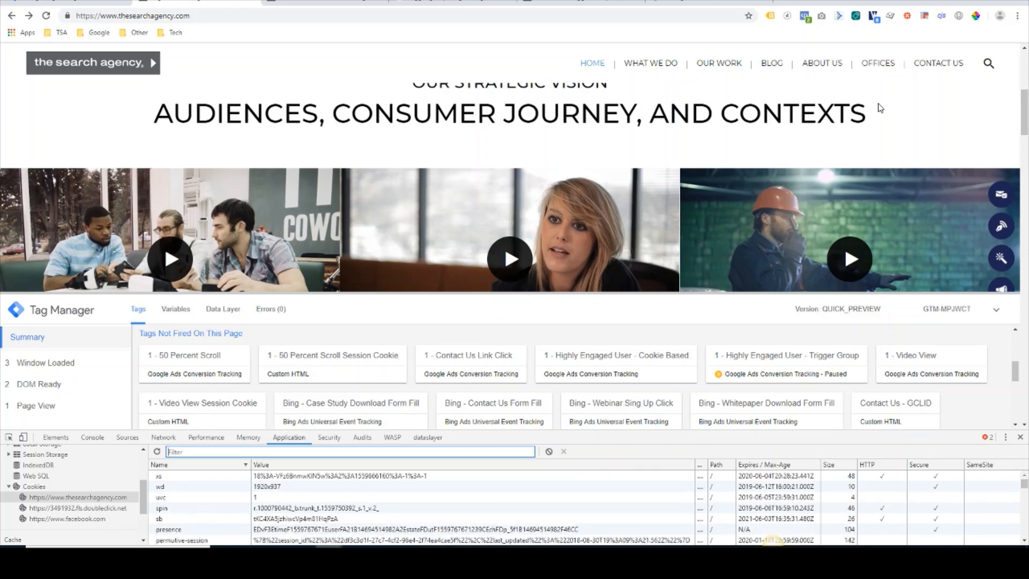
- Turn on GTM Sonar's Link Click Listener
{"action": "left_click", "coordinate": [907, 15]}
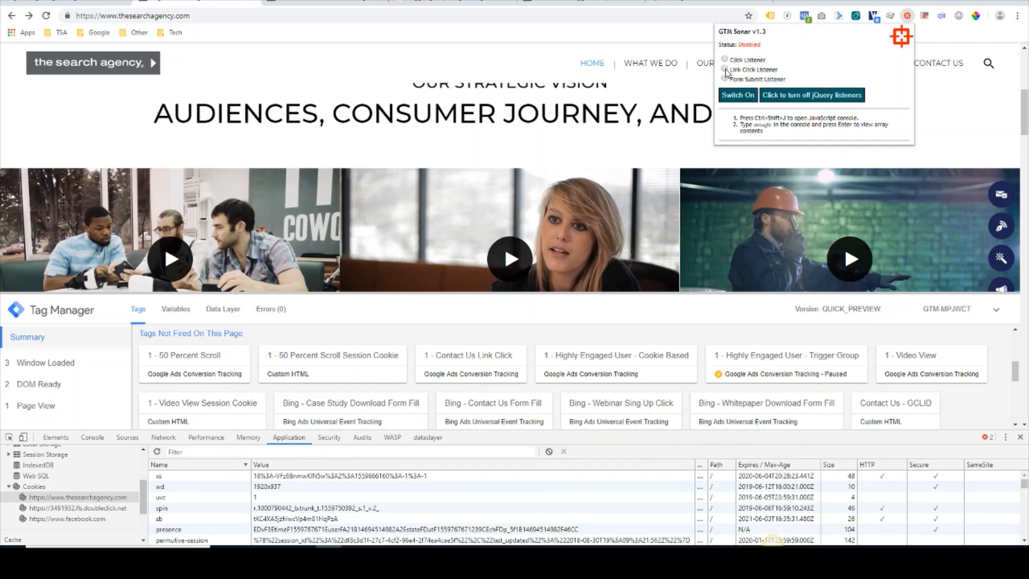
{"action": "mouse_move", "coordinate": [755, 67]}
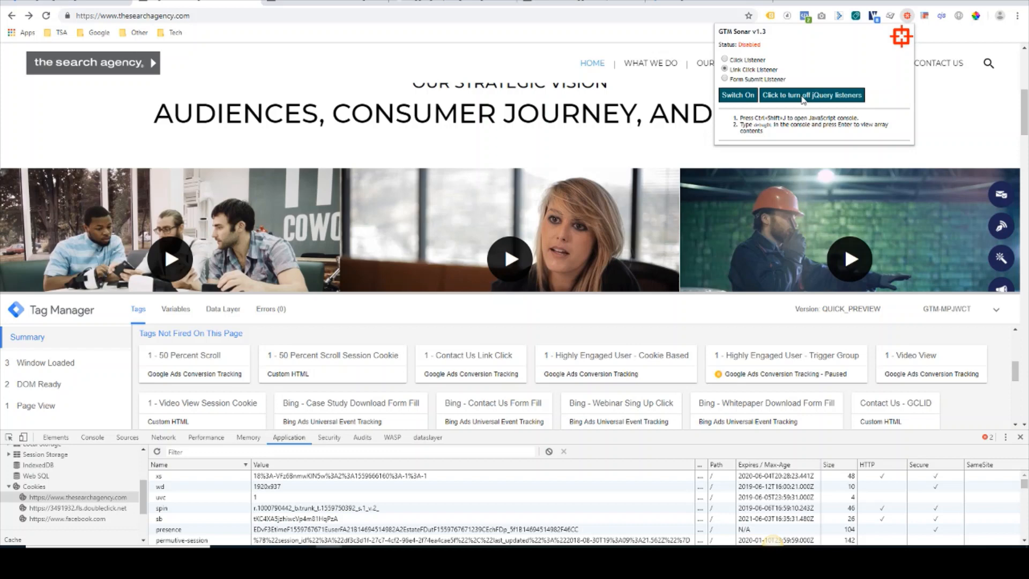
{"action": "mouse_move", "coordinate": [825, 70]}
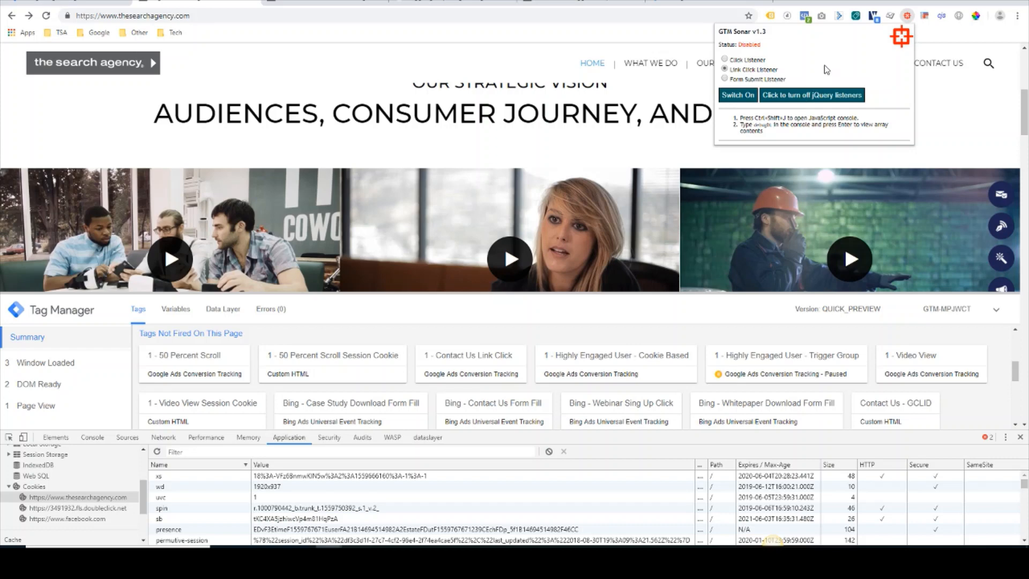
{"action": "mouse_move", "coordinate": [739, 104]}
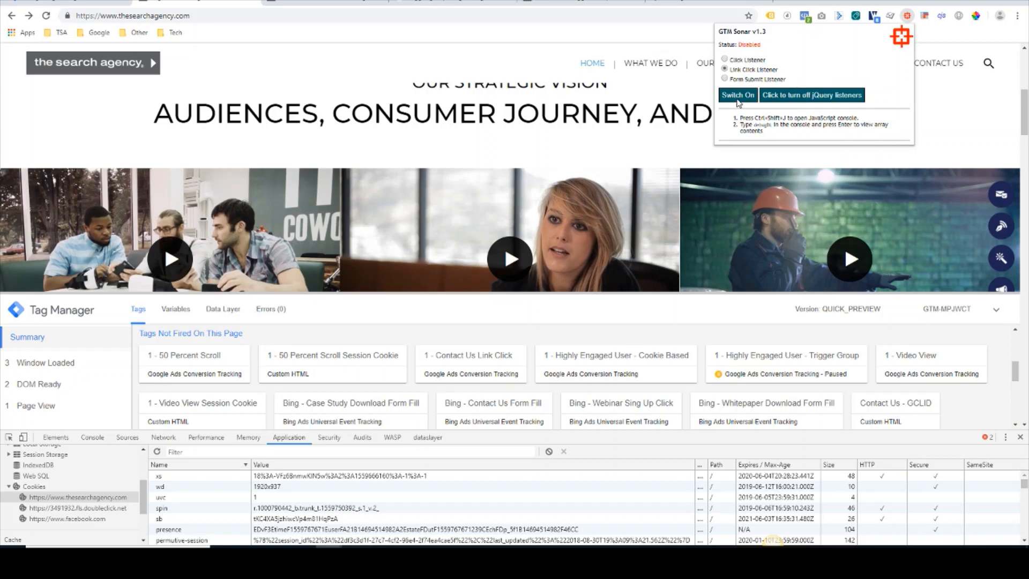
{"action": "mouse_move", "coordinate": [736, 99]}
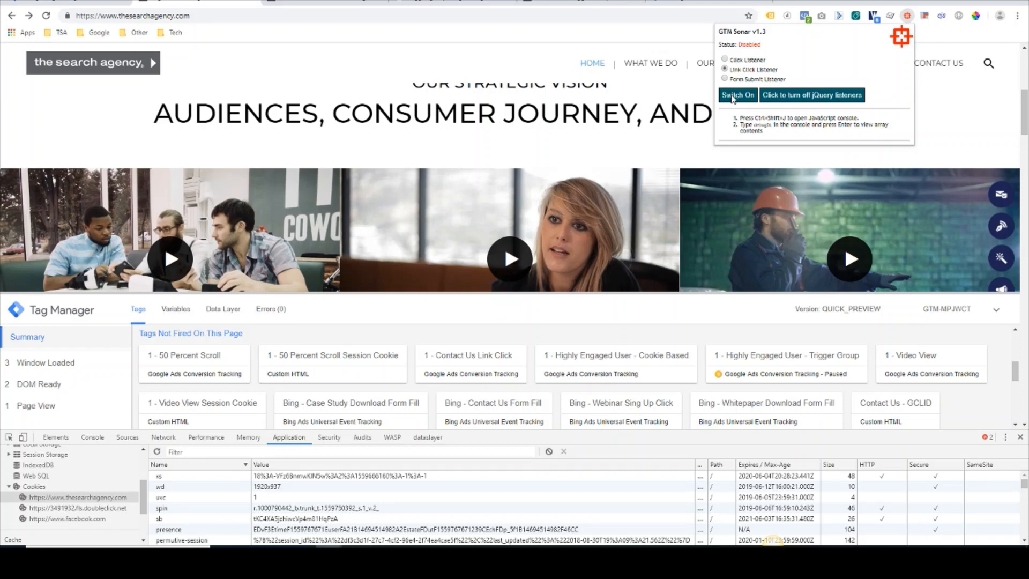
{"action": "left_click", "coordinate": [736, 95]}
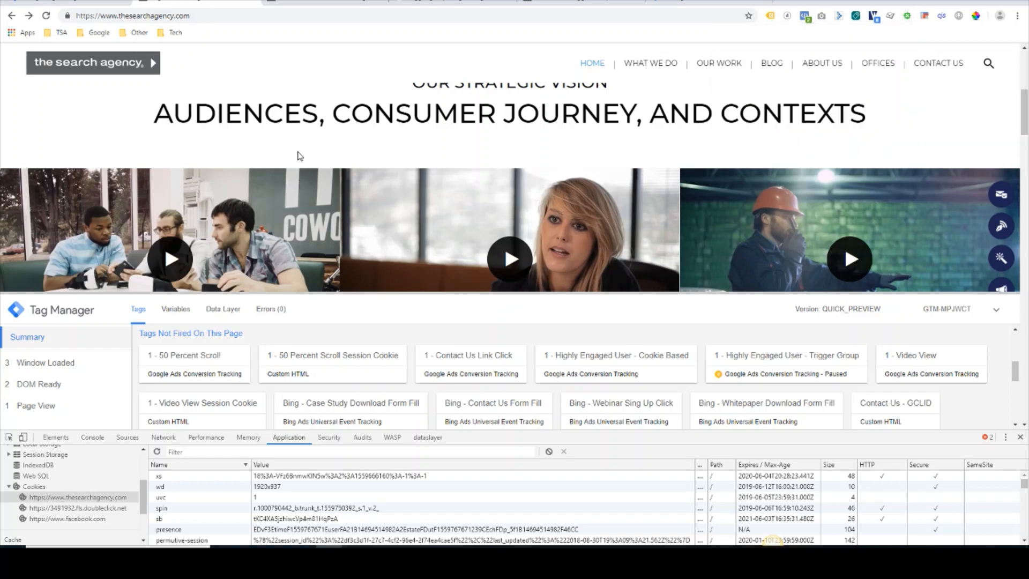
- Filter cookies by 'user', scroll the page, and play the Audience Marketing video
{"action": "scroll", "scroll_direction": "down", "scroll_amount": 3}
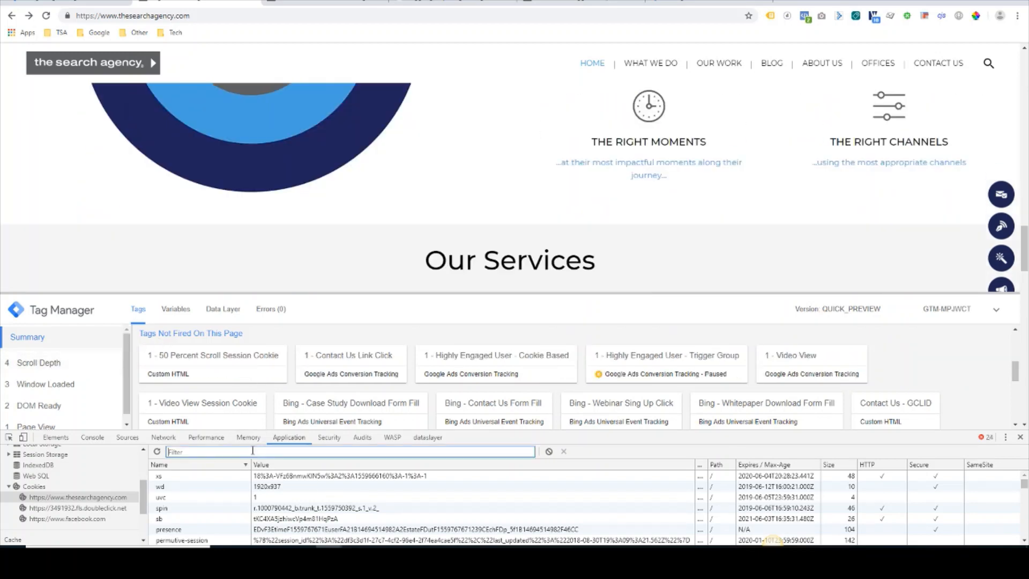
{"action": "type", "text": "user"}
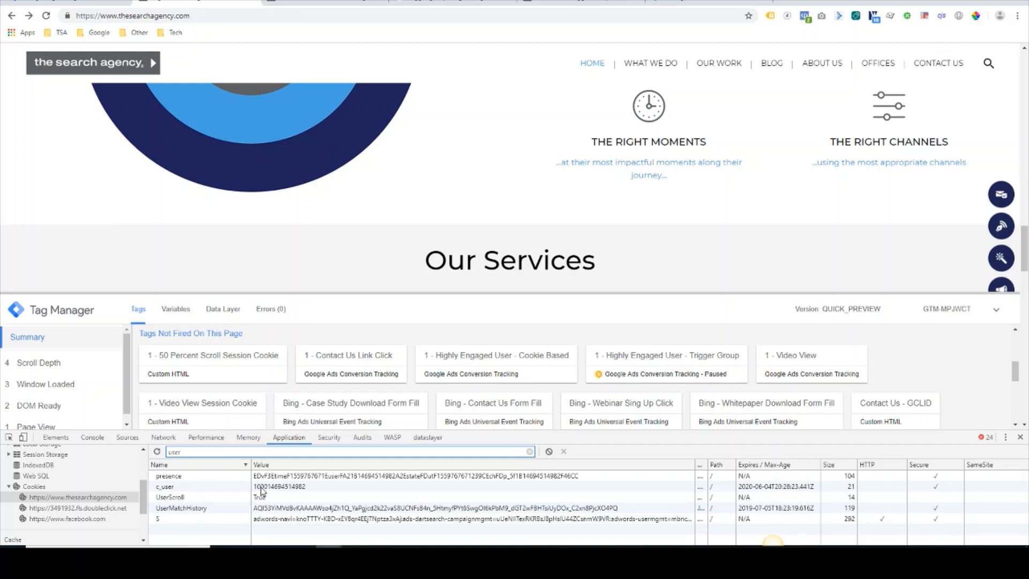
{"action": "scroll", "scroll_direction": "up", "scroll_amount": 3}
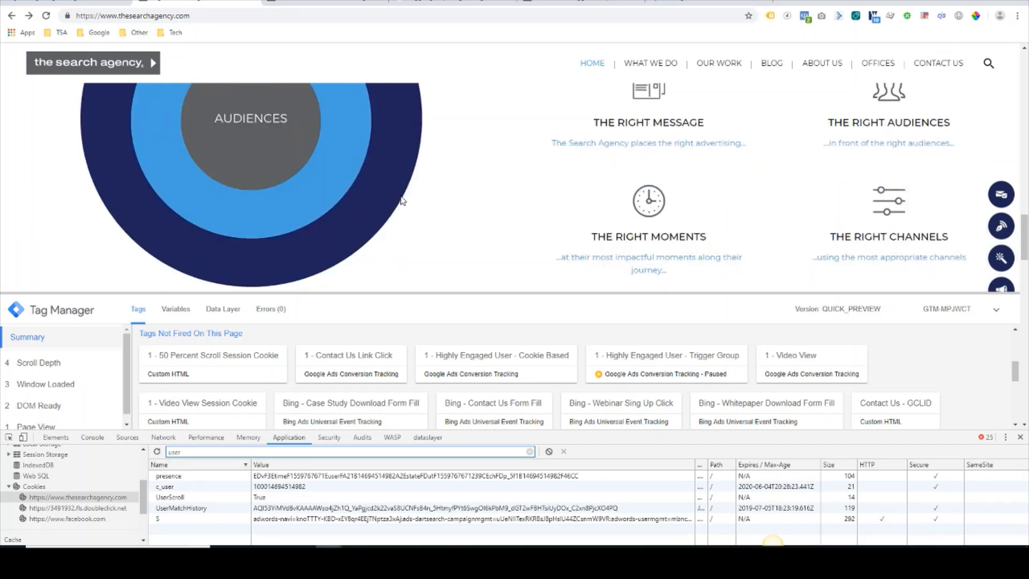
{"action": "scroll", "scroll_direction": "down", "scroll_amount": 3}
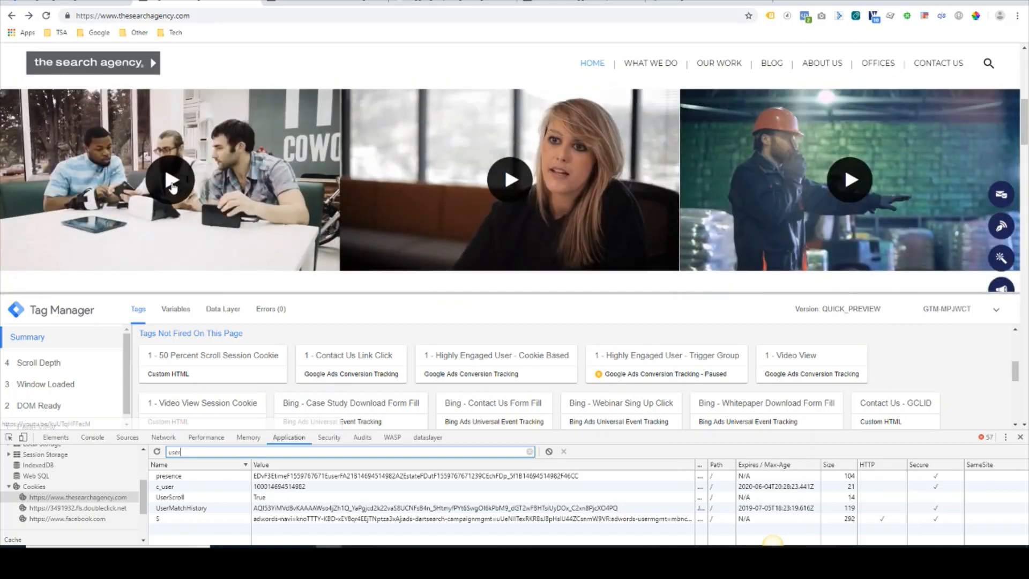
{"action": "left_click", "coordinate": [508, 179]}
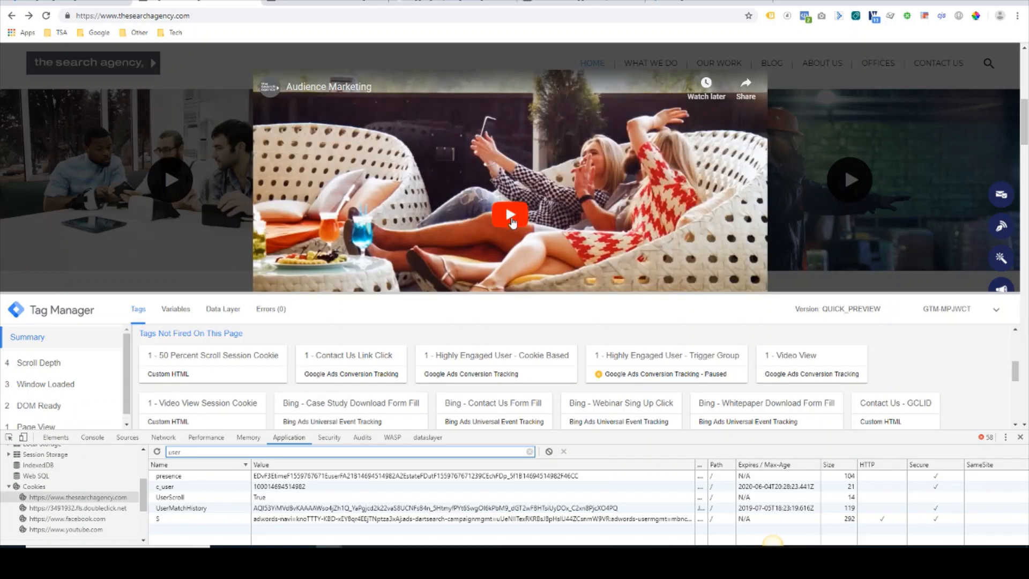
{"action": "left_click", "coordinate": [510, 214]}
{"action": "type", "text": "video"}
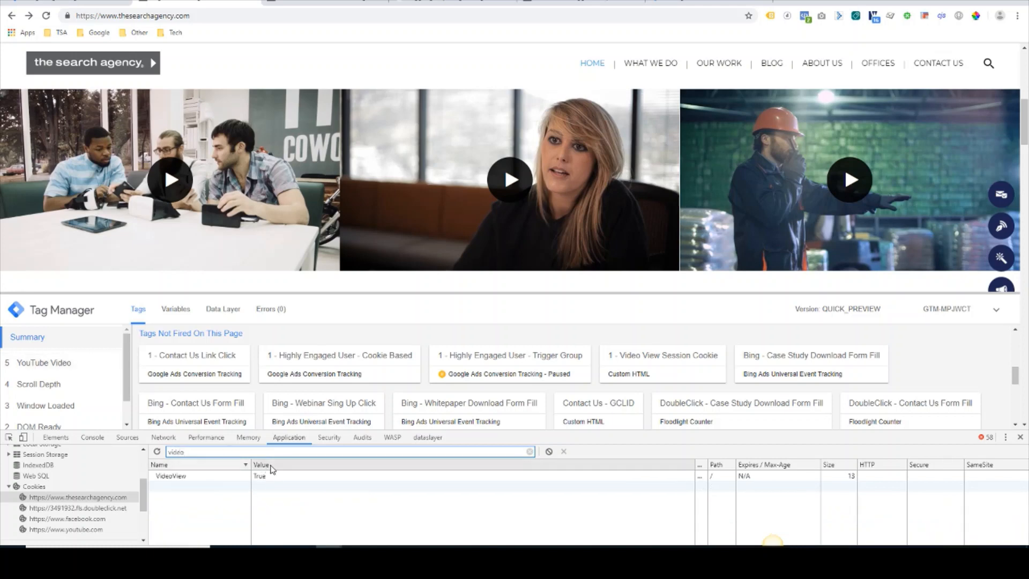
{"action": "mouse_move", "coordinate": [772, 118]}
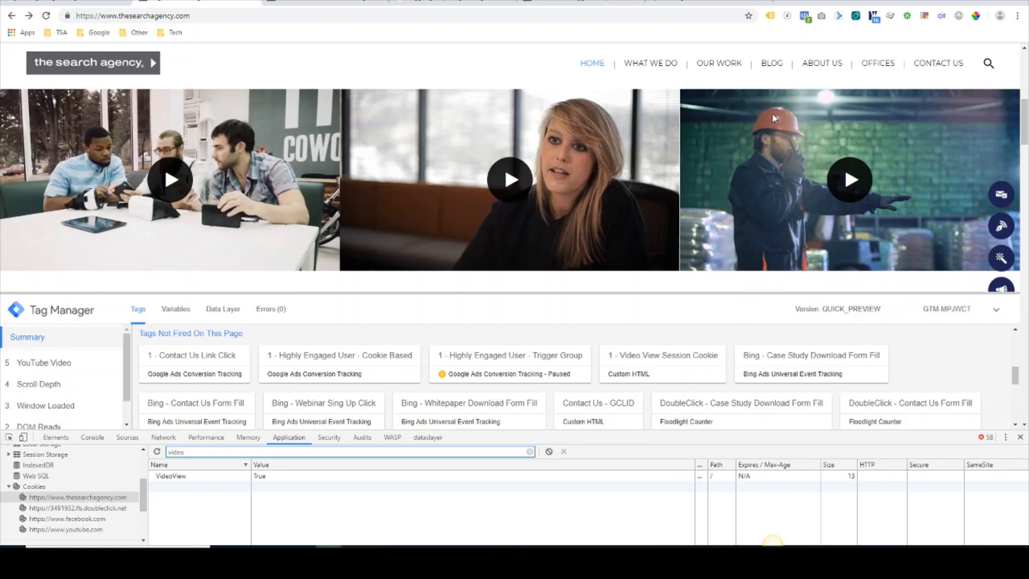
{"action": "mouse_move", "coordinate": [485, 41]}
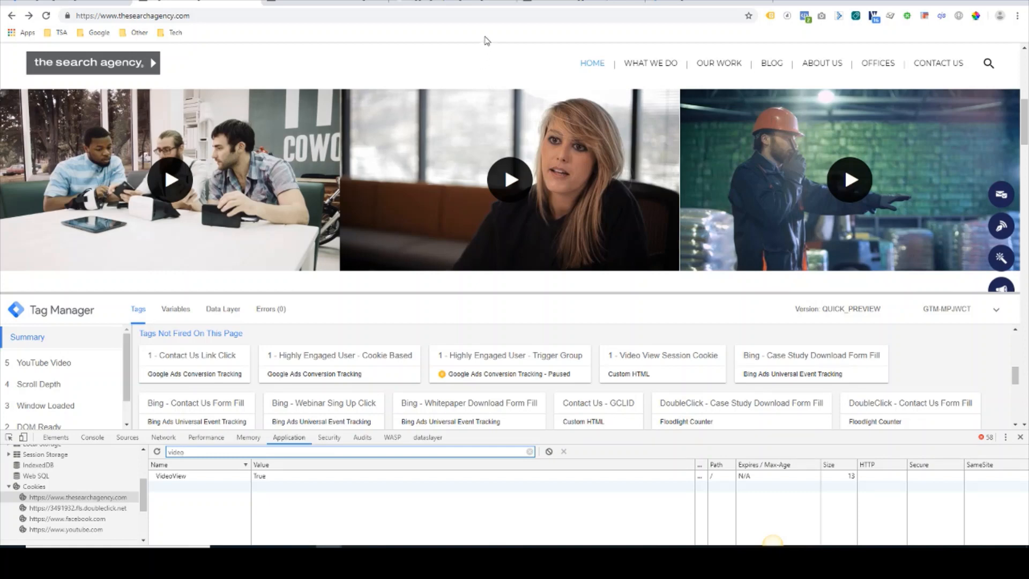
{"action": "mouse_move", "coordinate": [865, 158]}
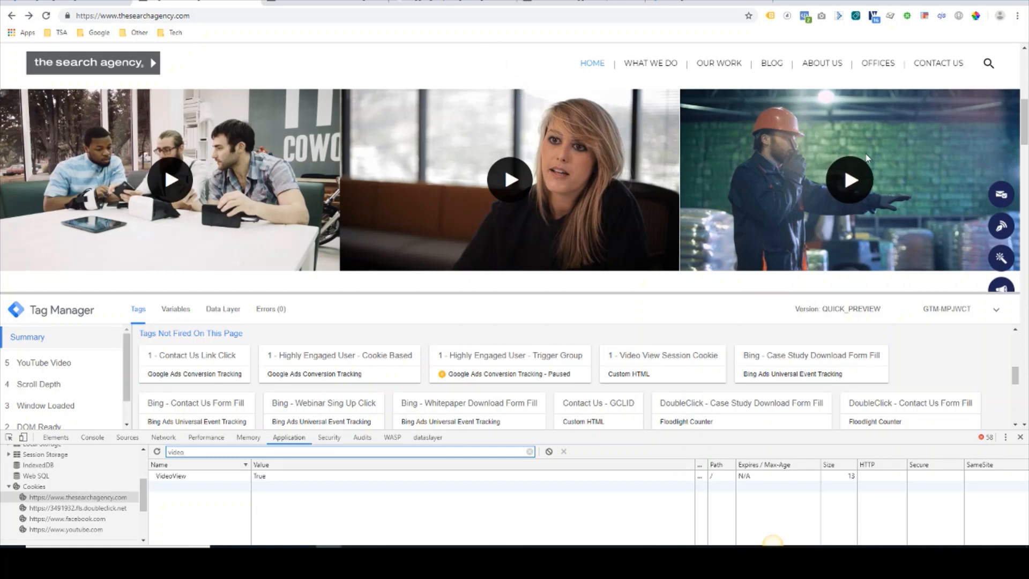
{"action": "mouse_move", "coordinate": [1001, 194]}
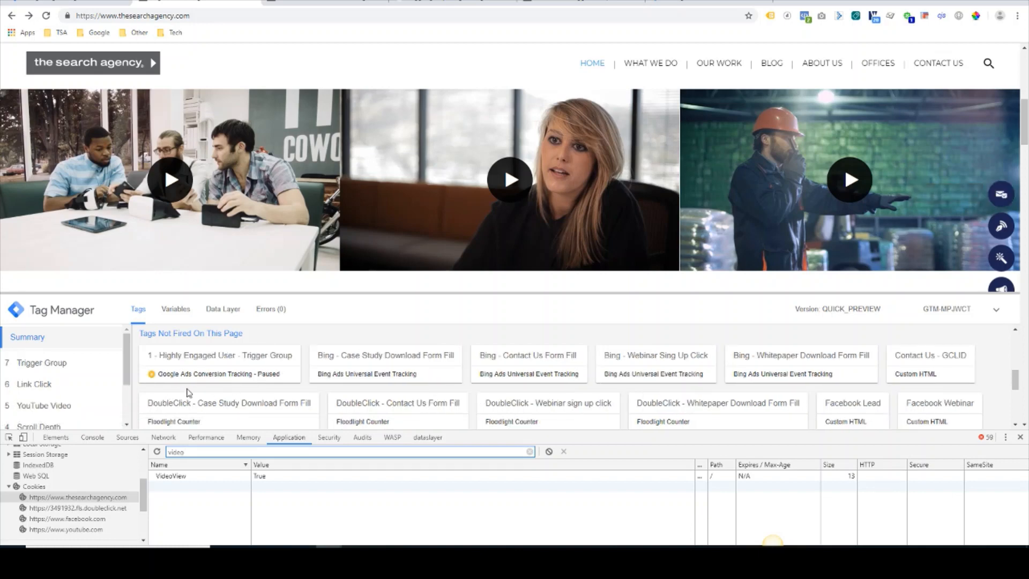
{"action": "mouse_move", "coordinate": [228, 363]}
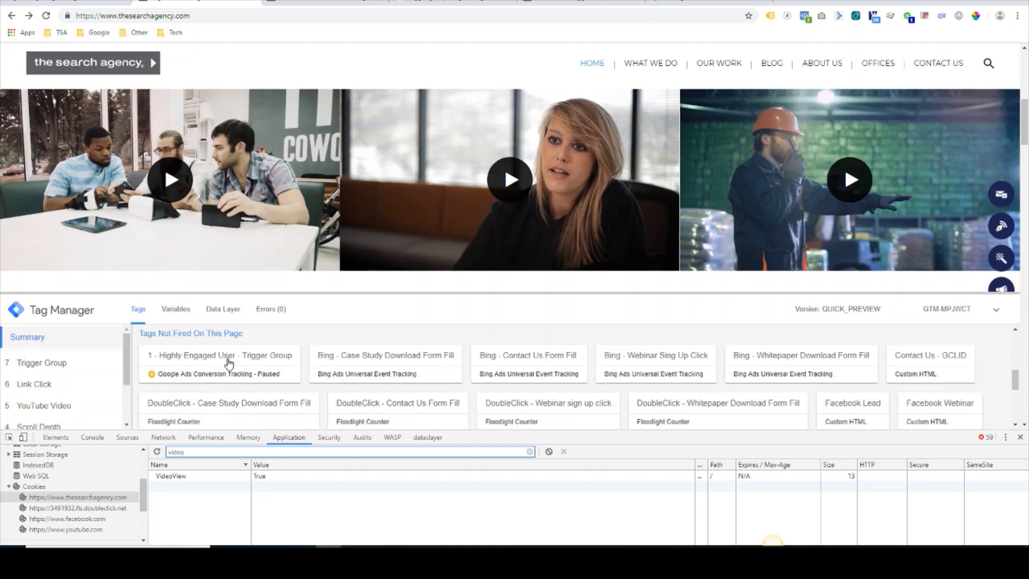
- Check the fired '1 - Highly Engaged User - Cookie Based' tag details, then return to Summary
{"action": "scroll", "scroll_direction": "down", "scroll_amount": 3}
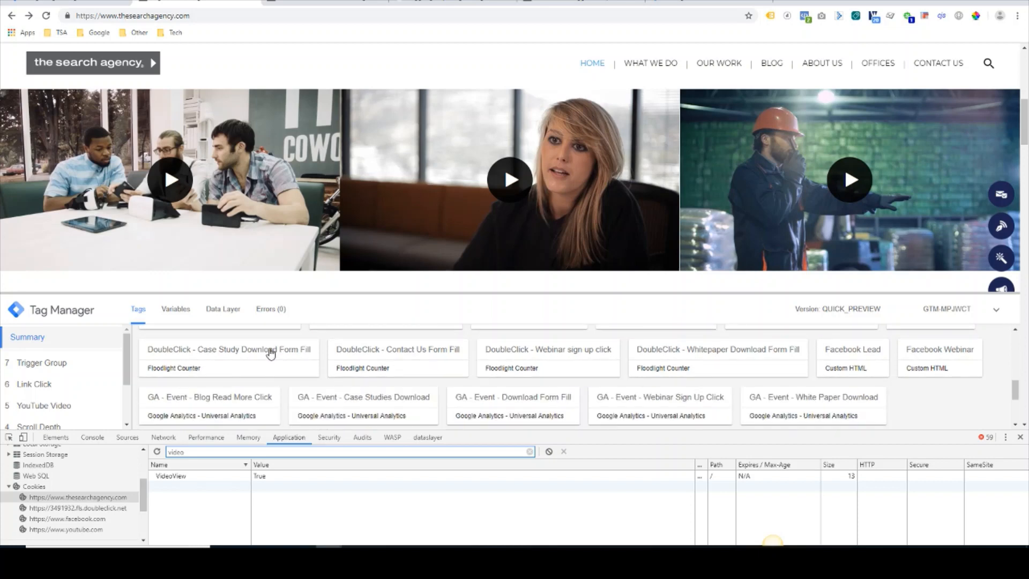
{"action": "scroll", "scroll_direction": "down", "scroll_amount": 3}
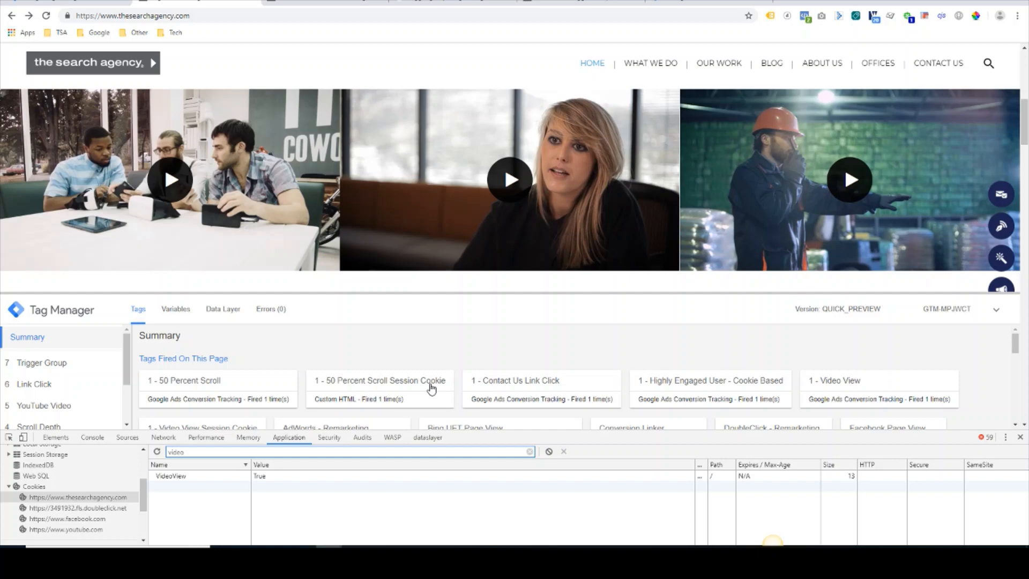
{"action": "mouse_move", "coordinate": [737, 387]}
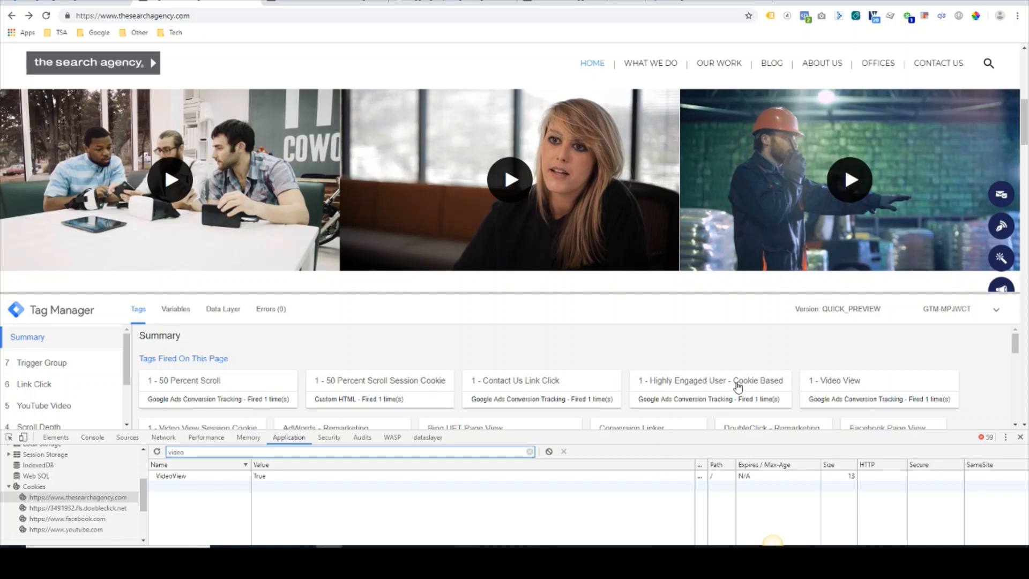
{"action": "left_click", "coordinate": [709, 379]}
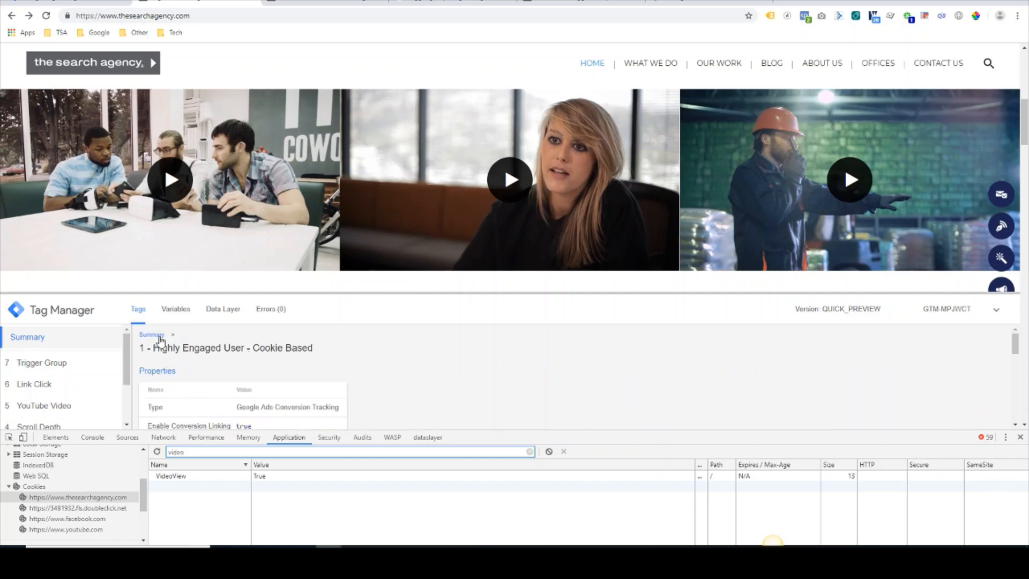
{"action": "left_click", "coordinate": [151, 335]}
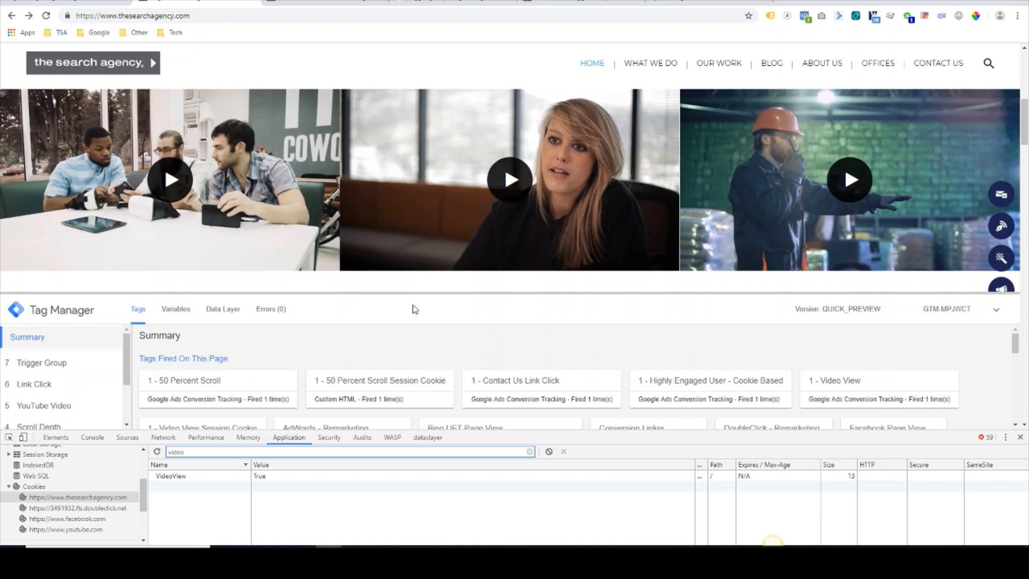
{"action": "mouse_move", "coordinate": [455, 299]}
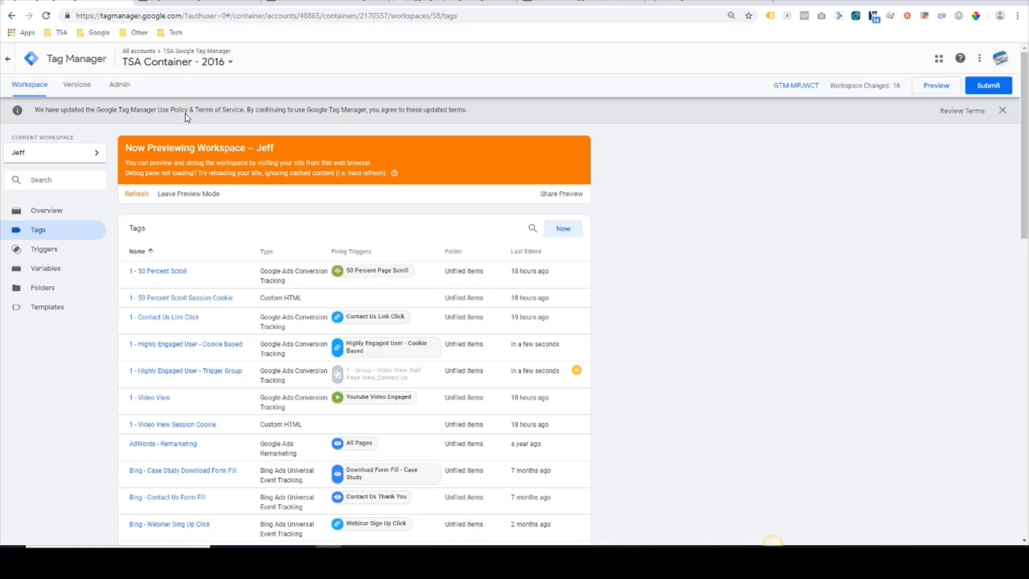
{"action": "mouse_move", "coordinate": [230, 308]}
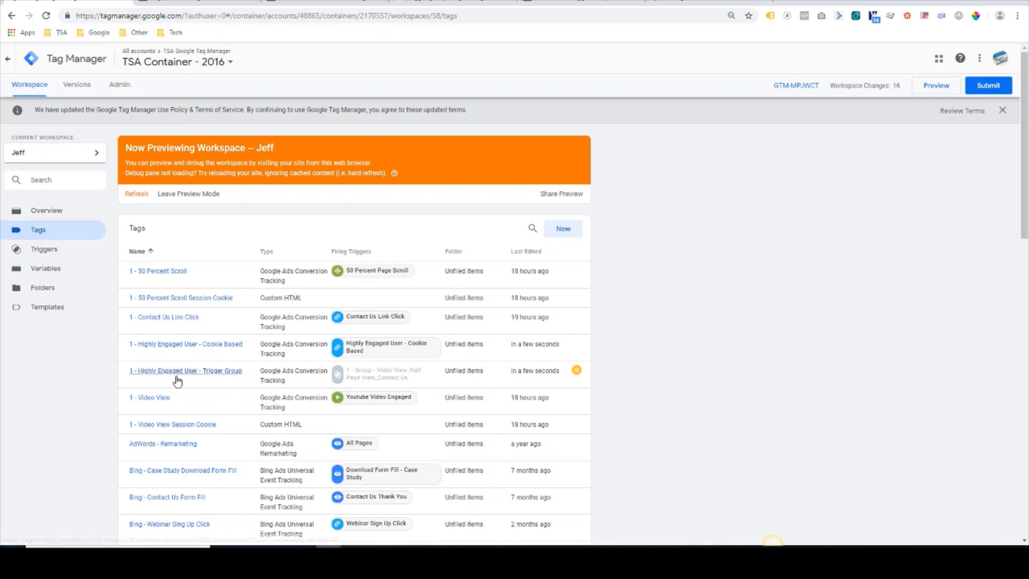
{"action": "mouse_move", "coordinate": [238, 354]}
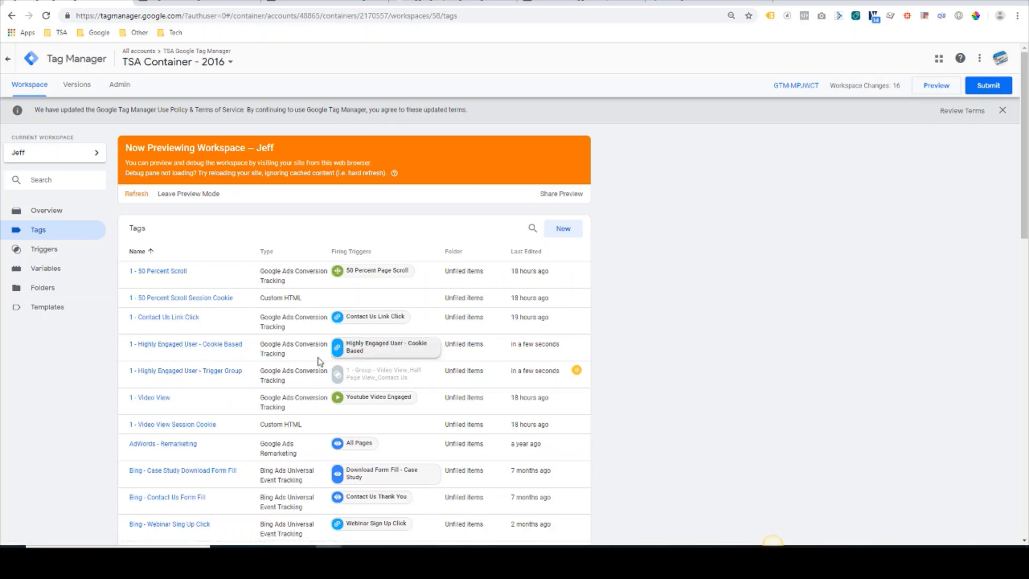
- Pause the Cookie Based tag, unpause the Trigger Group tag, and review its trigger group
{"action": "left_click", "coordinate": [1011, 58]}
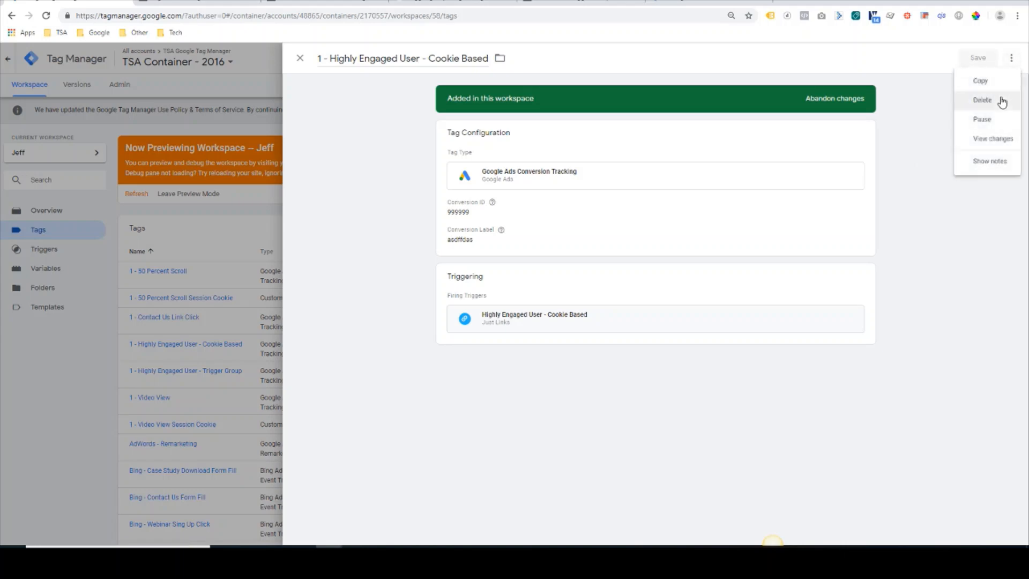
{"action": "left_click", "coordinate": [982, 119]}
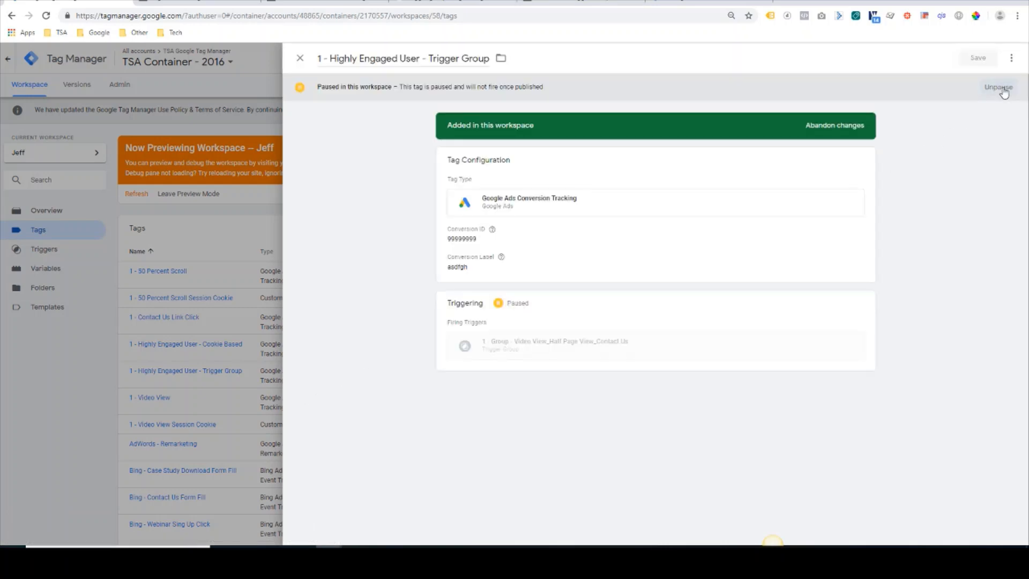
{"action": "left_click", "coordinate": [997, 87]}
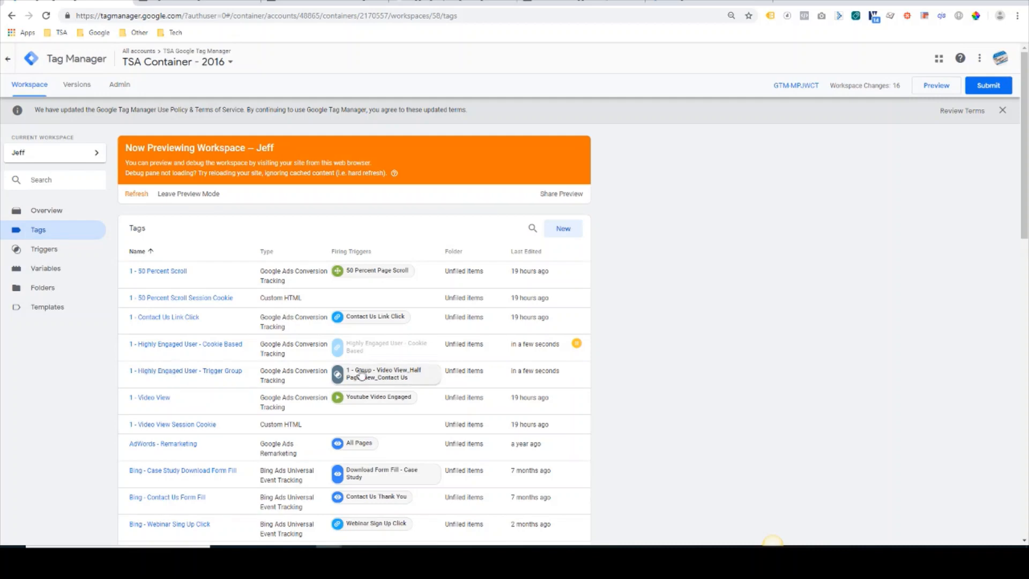
{"action": "left_click", "coordinate": [385, 373]}
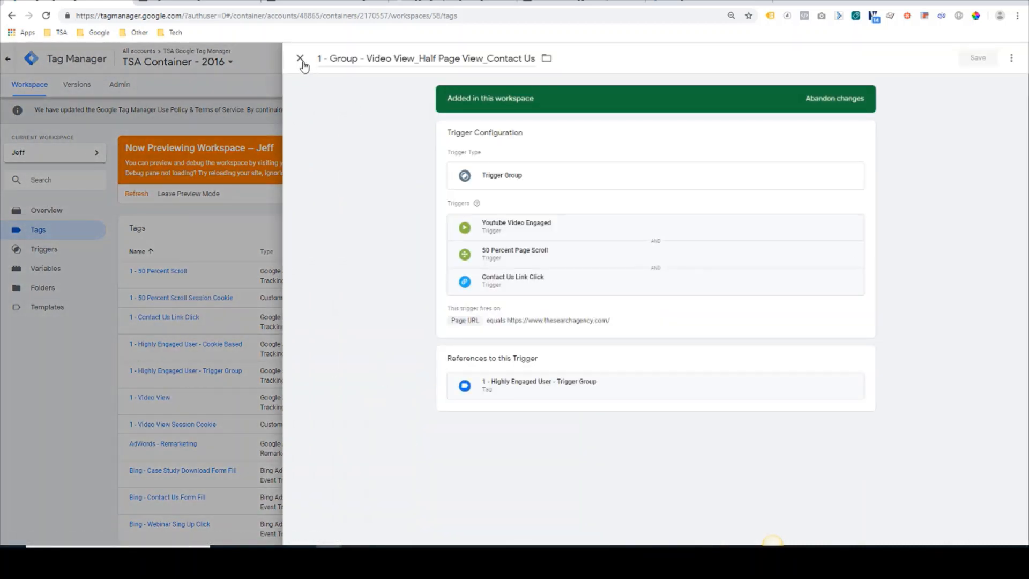
{"action": "left_click", "coordinate": [300, 59]}
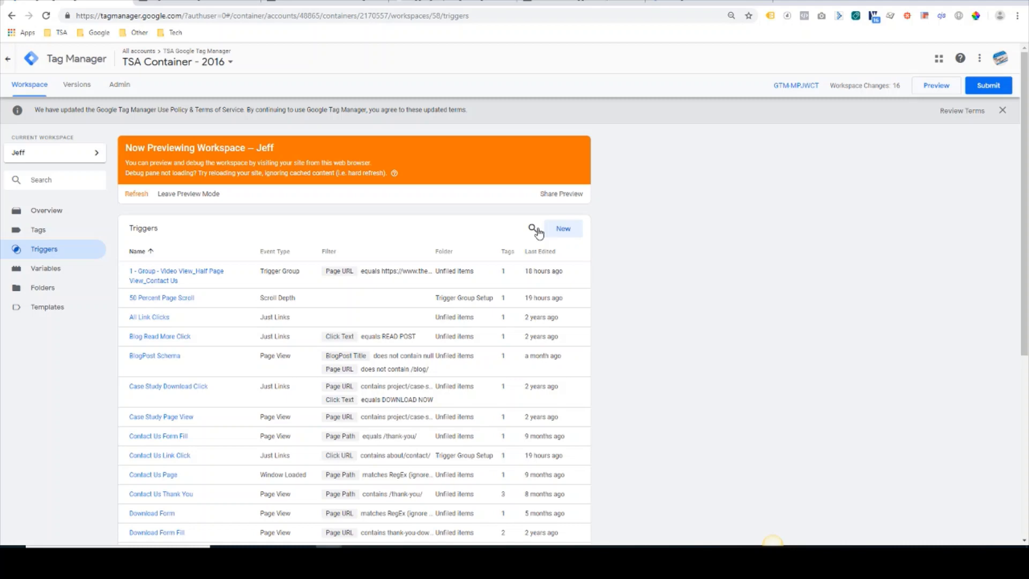
- Start a new trigger and set its type to Trigger Group
{"action": "left_click", "coordinate": [562, 228]}
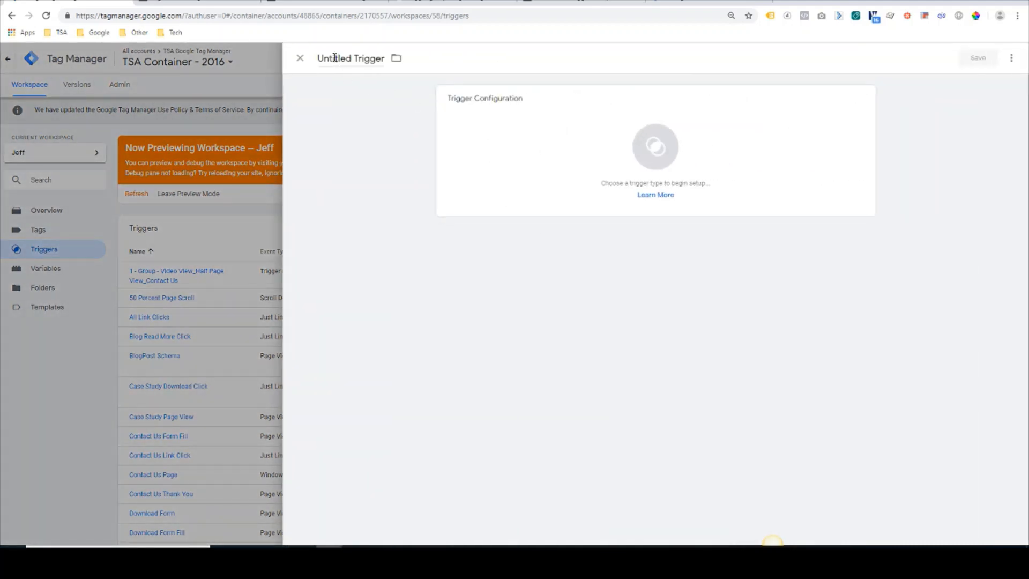
{"action": "double_click", "coordinate": [334, 58]}
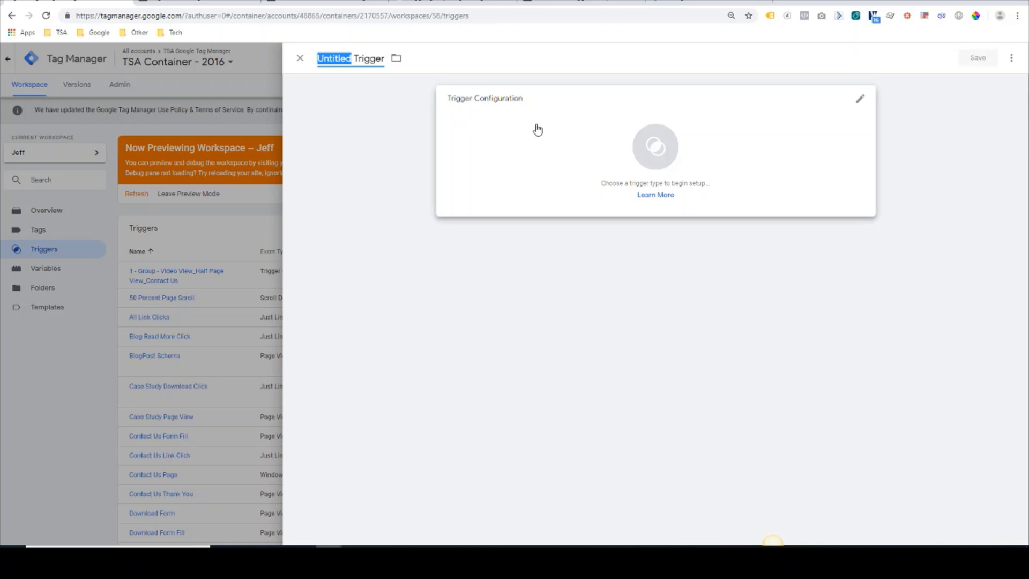
{"action": "left_click", "coordinate": [859, 99]}
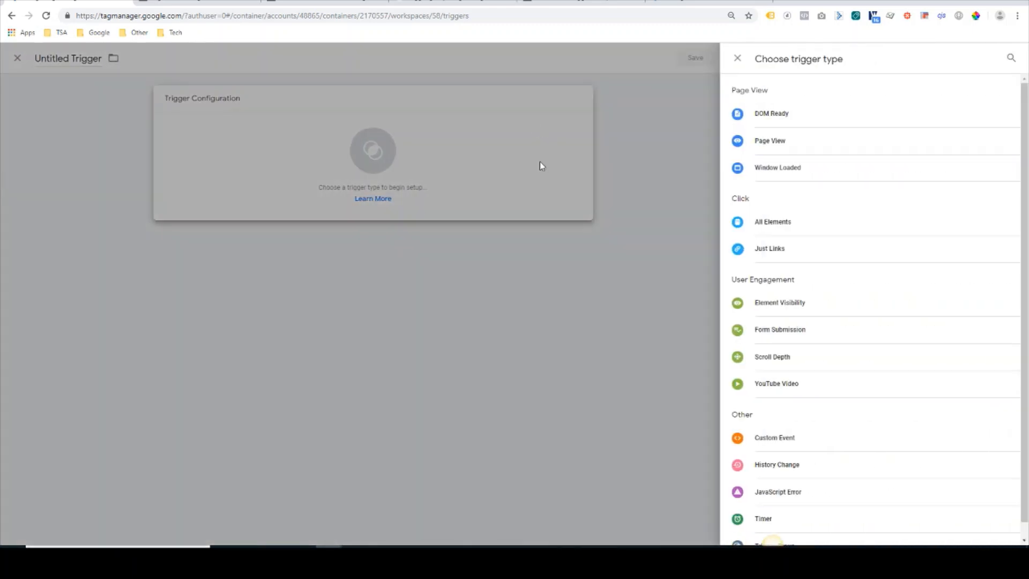
{"action": "scroll", "scroll_direction": "down", "scroll_amount": 3}
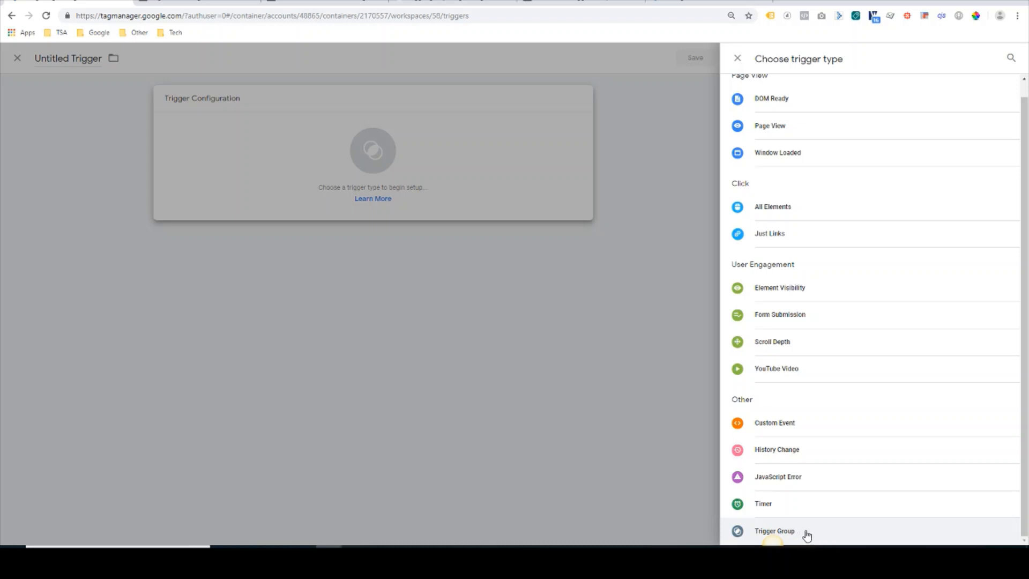
{"action": "left_click", "coordinate": [775, 531]}
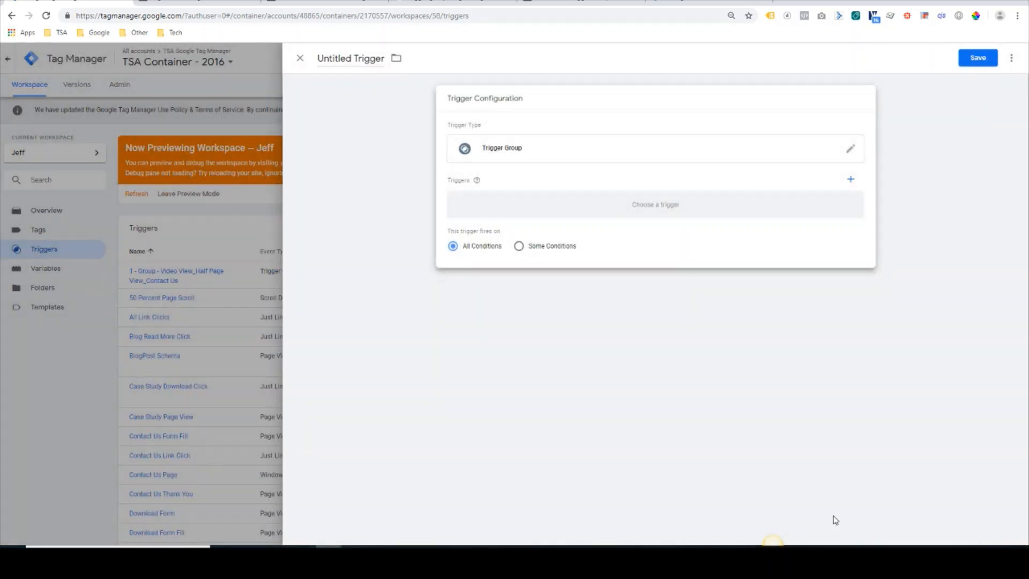
{"action": "mouse_move", "coordinate": [850, 179]}
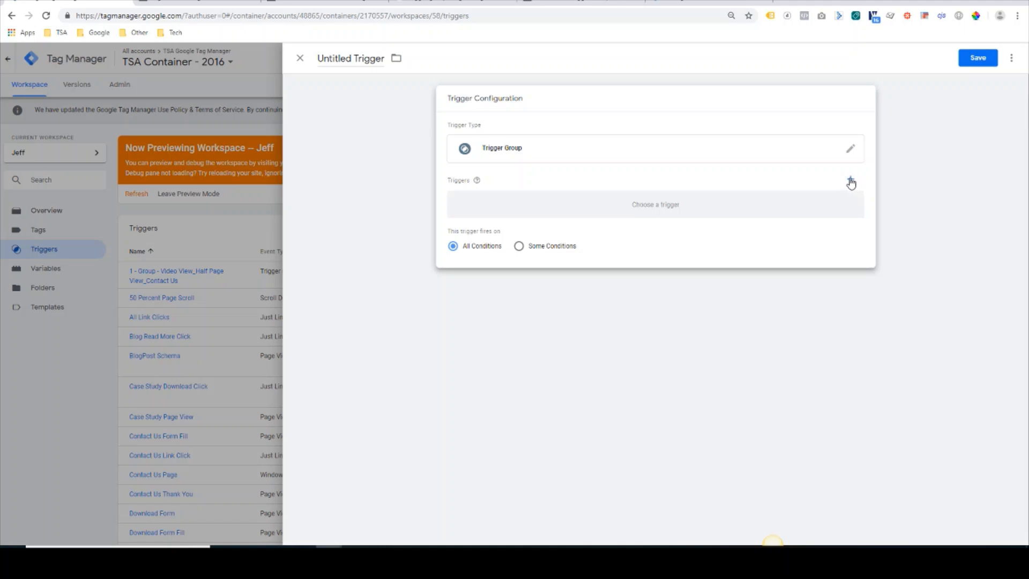
- Browse the triggers to include, then discard the untitled trigger group unsaved
{"action": "left_click", "coordinate": [850, 181]}
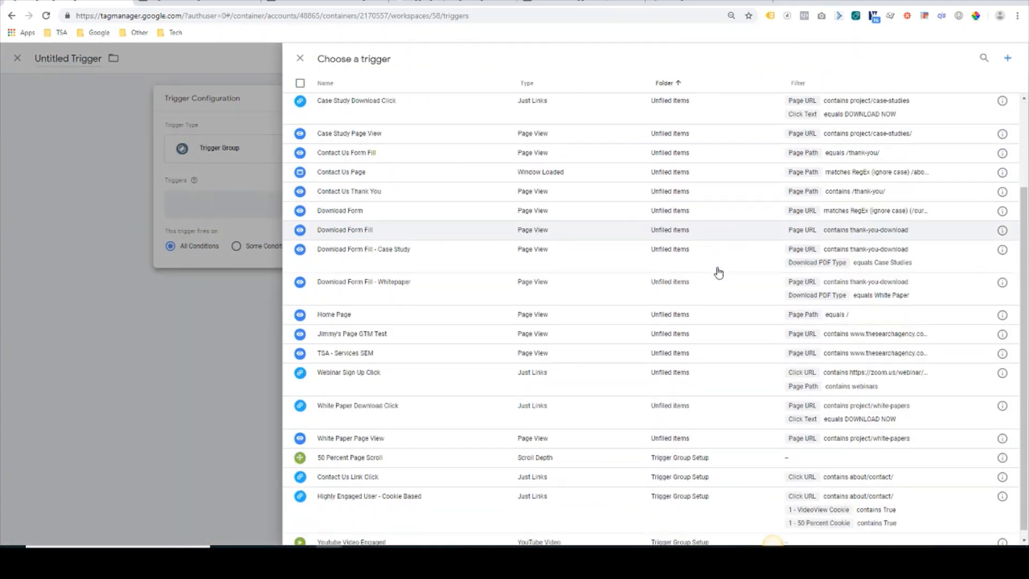
{"action": "scroll", "scroll_direction": "down", "scroll_amount": 3}
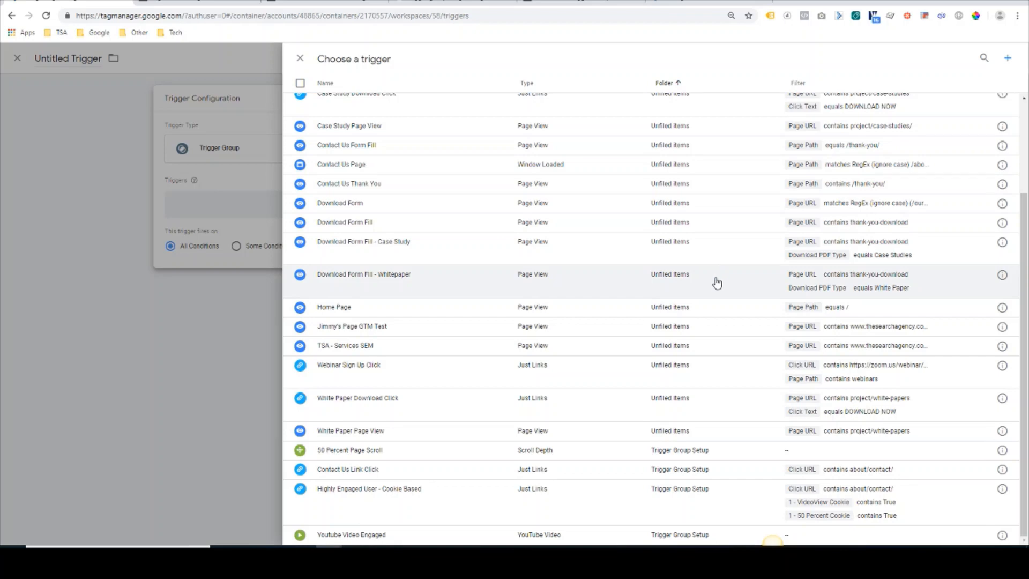
{"action": "mouse_move", "coordinate": [611, 504]}
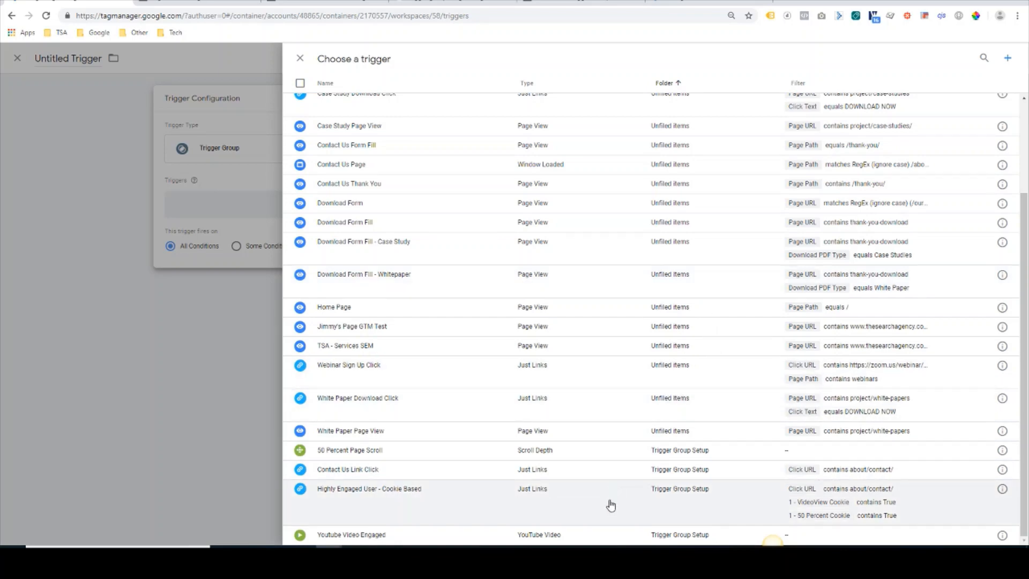
{"action": "scroll", "scroll_direction": "up", "scroll_amount": 3}
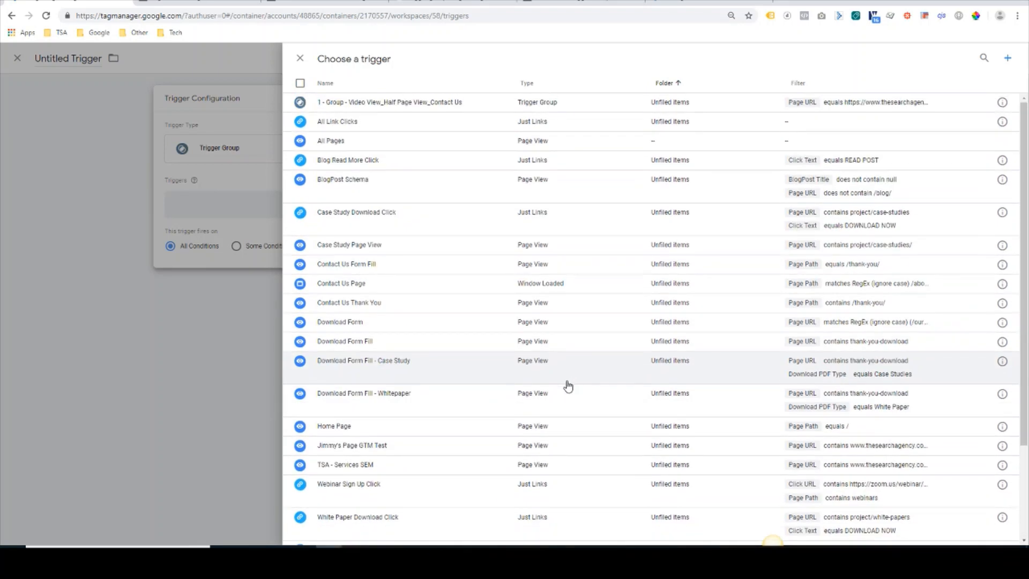
{"action": "left_click", "coordinate": [298, 59]}
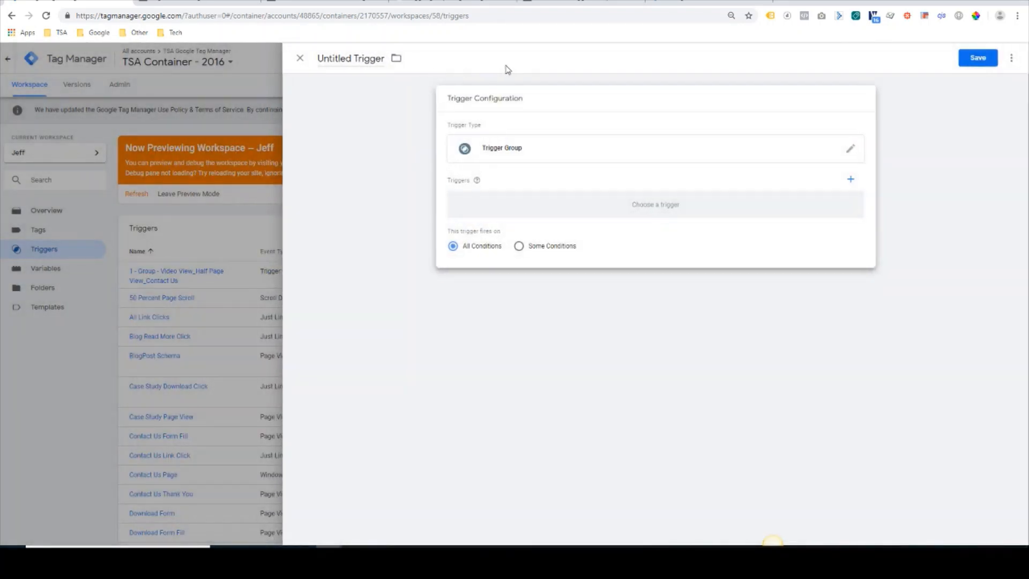
{"action": "left_click", "coordinate": [300, 58]}
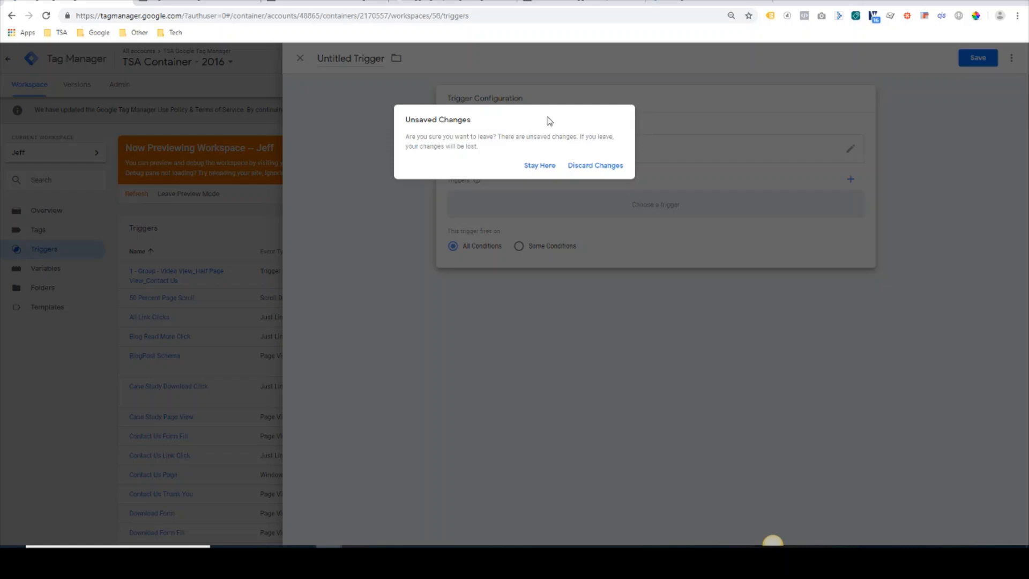
{"action": "left_click", "coordinate": [594, 164]}
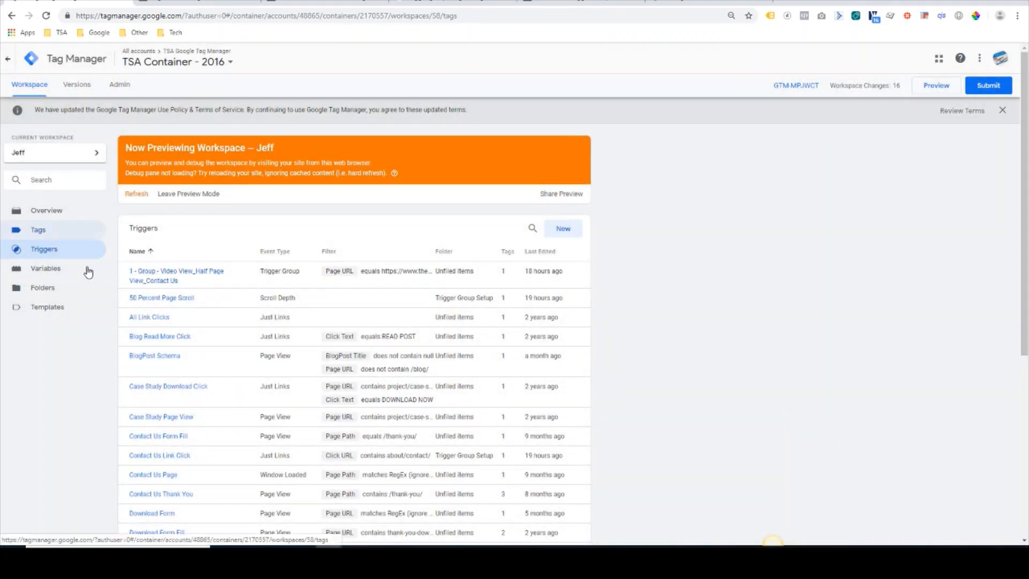
- Open the Highly Engaged User tag's trigger group and edit its Trigger Configuration
{"action": "left_click", "coordinate": [37, 230]}
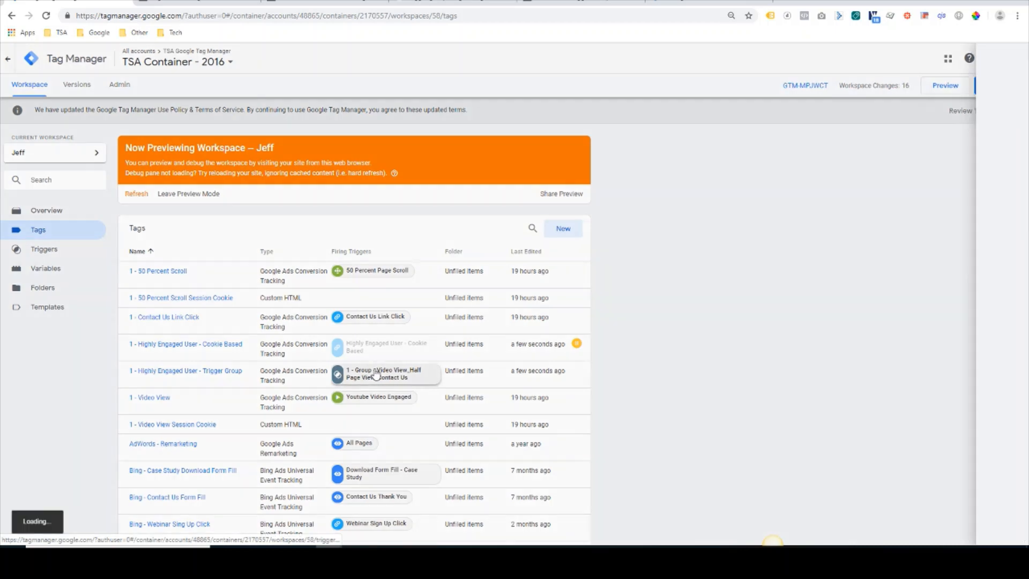
{"action": "left_click", "coordinate": [384, 374]}
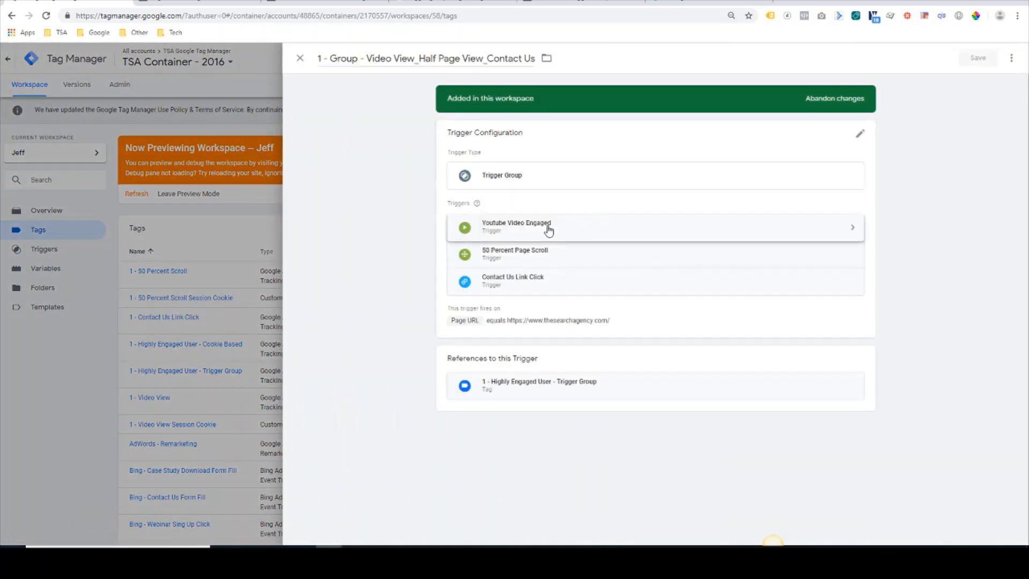
{"action": "mouse_move", "coordinate": [543, 256]}
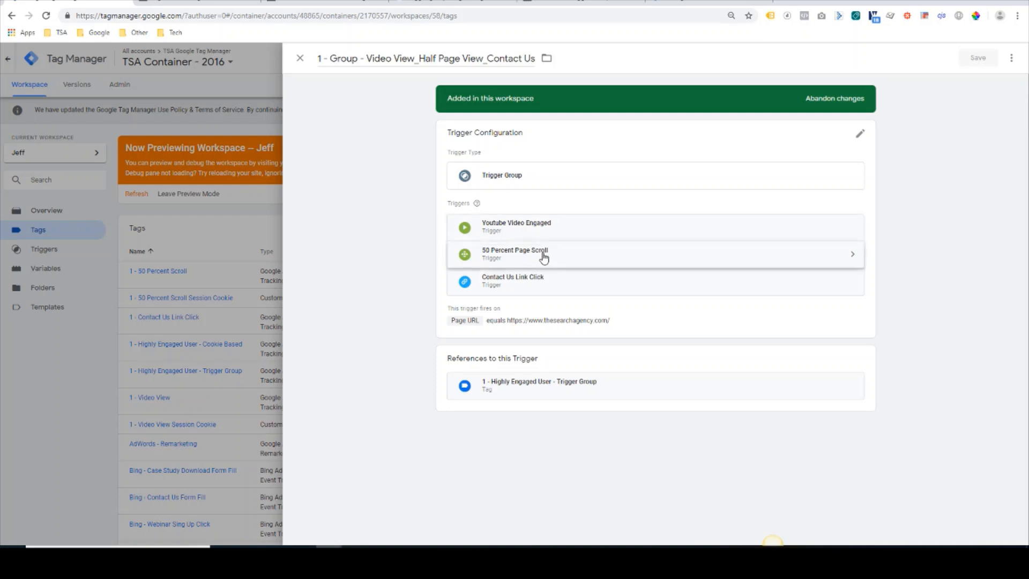
{"action": "mouse_move", "coordinate": [529, 292]}
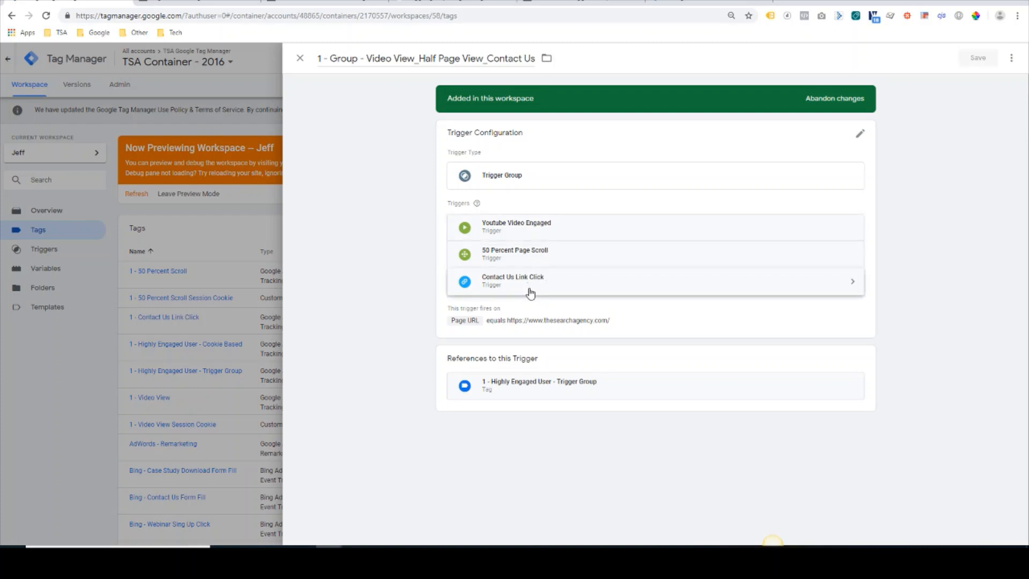
{"action": "mouse_move", "coordinate": [740, 215]}
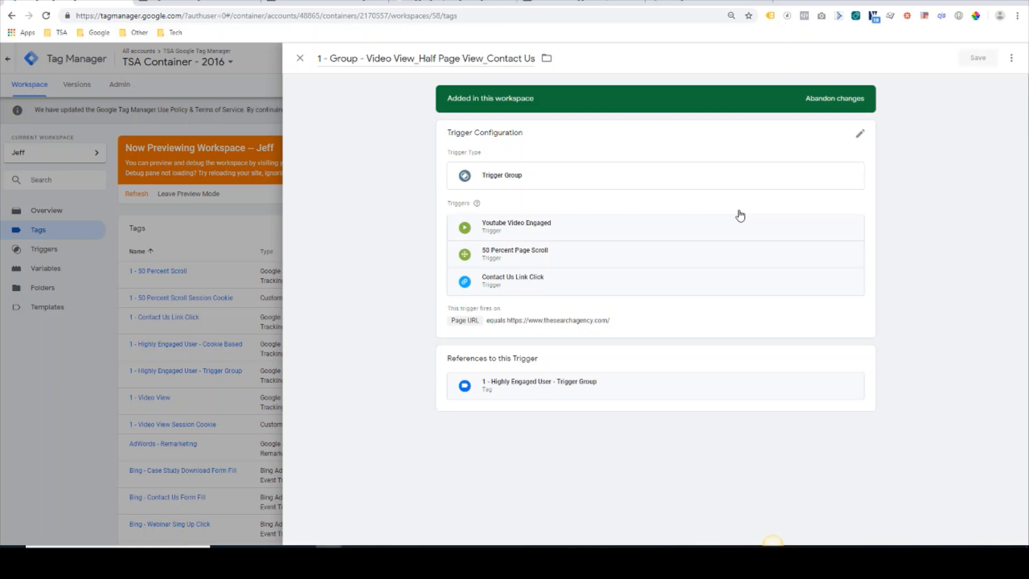
{"action": "mouse_move", "coordinate": [610, 255]}
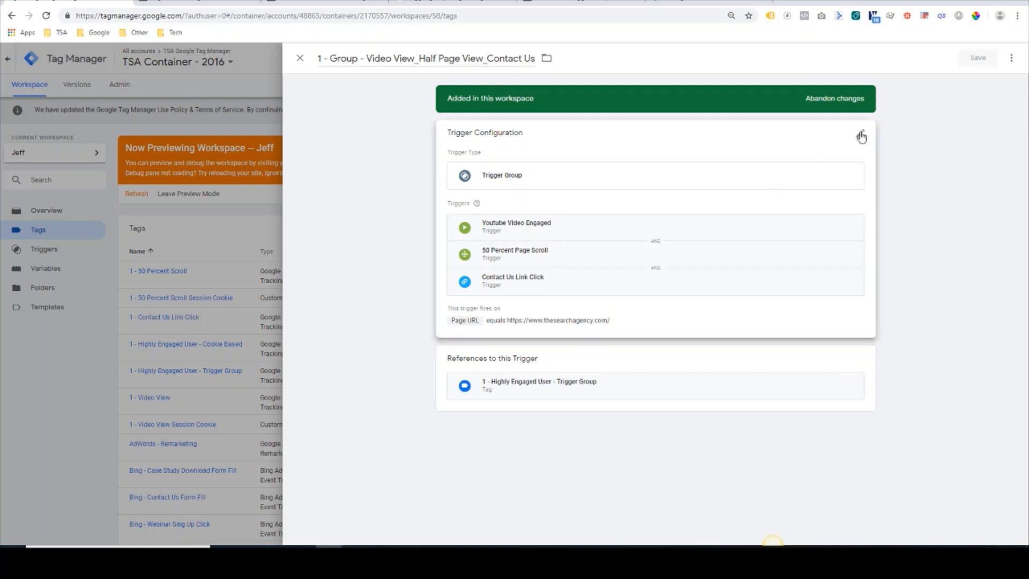
{"action": "left_click", "coordinate": [859, 136]}
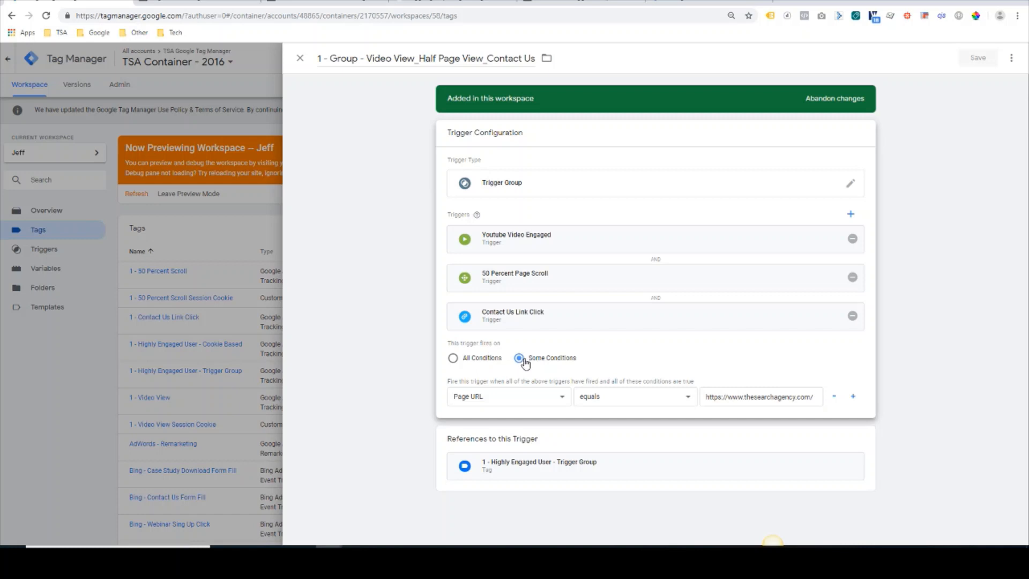
{"action": "mouse_move", "coordinate": [529, 364]}
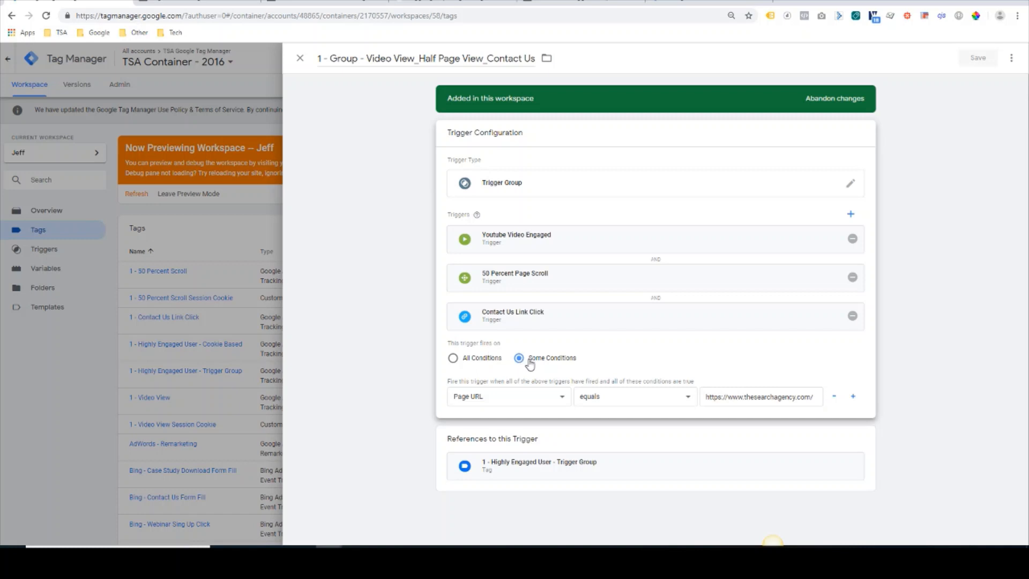
{"action": "mouse_move", "coordinate": [620, 383]}
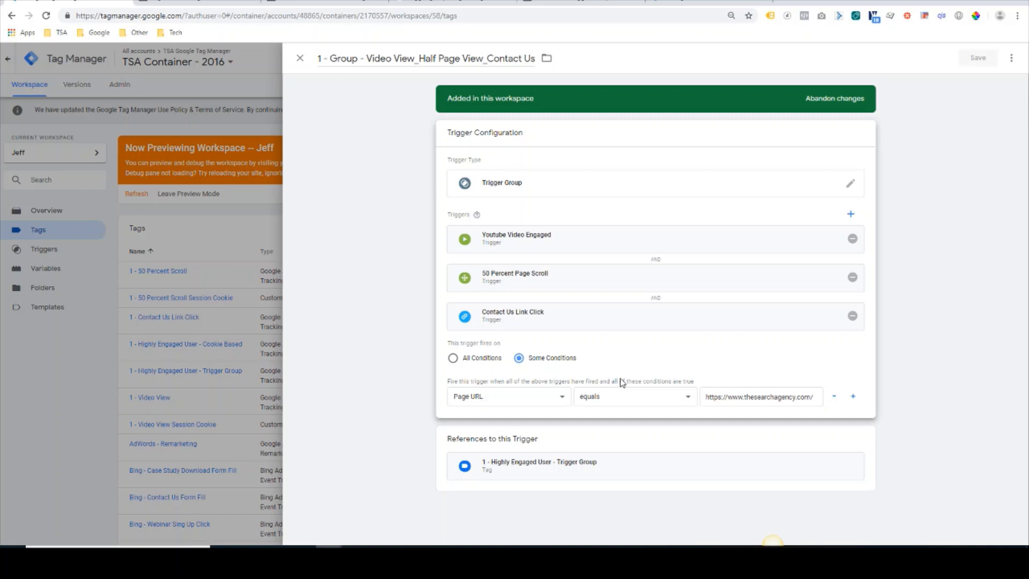
{"action": "mouse_move", "coordinate": [690, 387]}
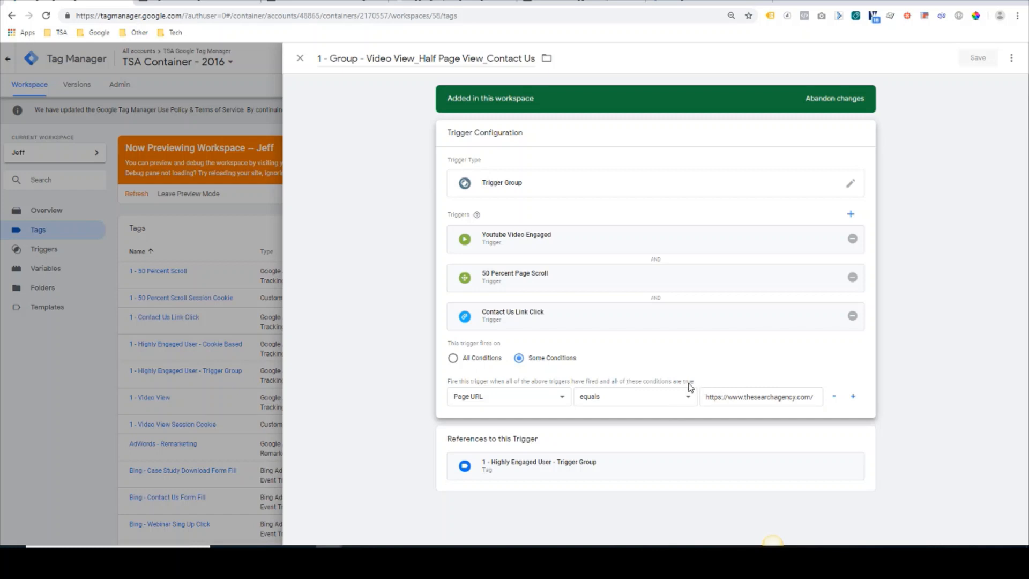
{"action": "mouse_move", "coordinate": [742, 406]}
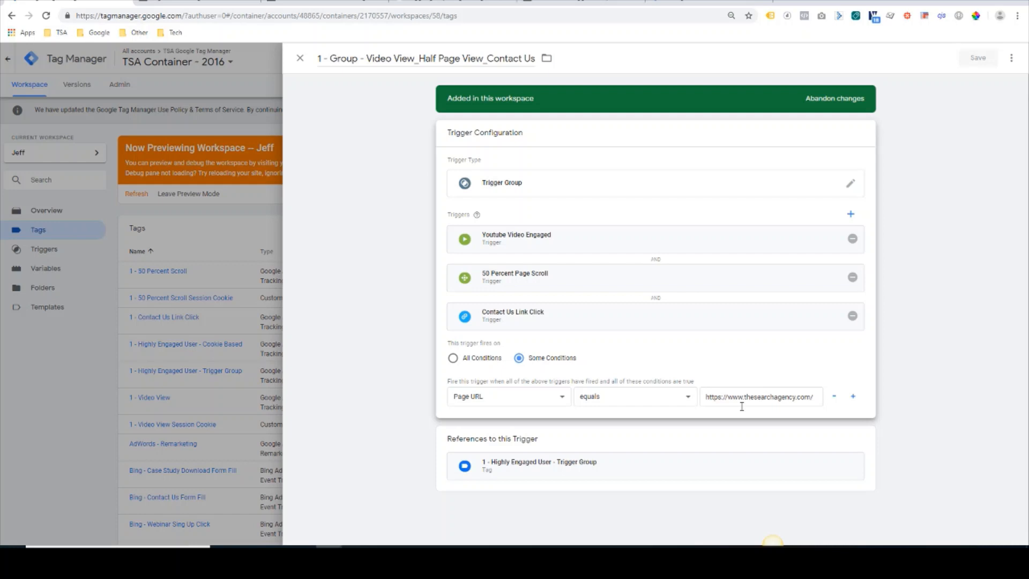
{"action": "mouse_move", "coordinate": [675, 374]}
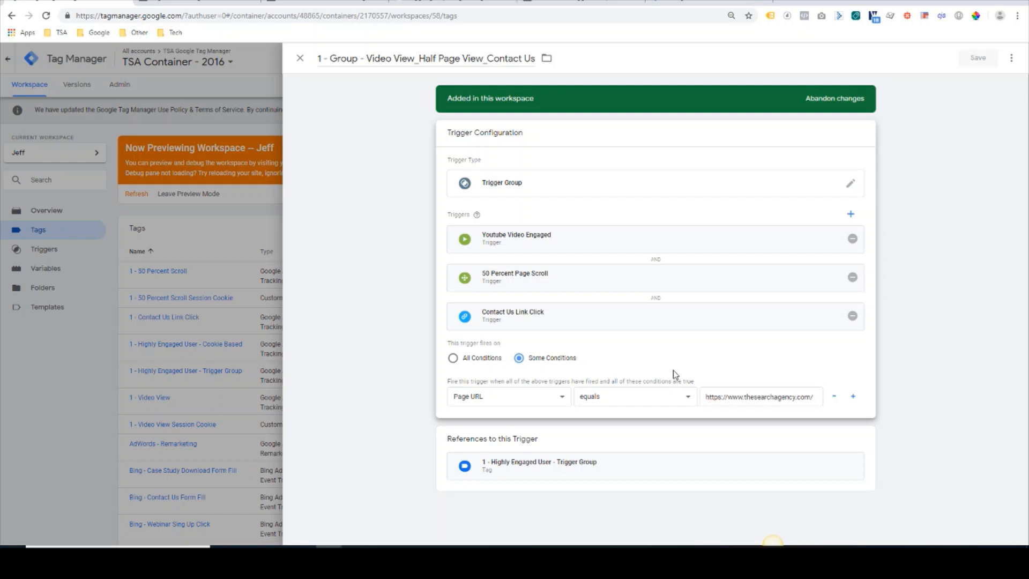
{"action": "mouse_move", "coordinate": [676, 278]}
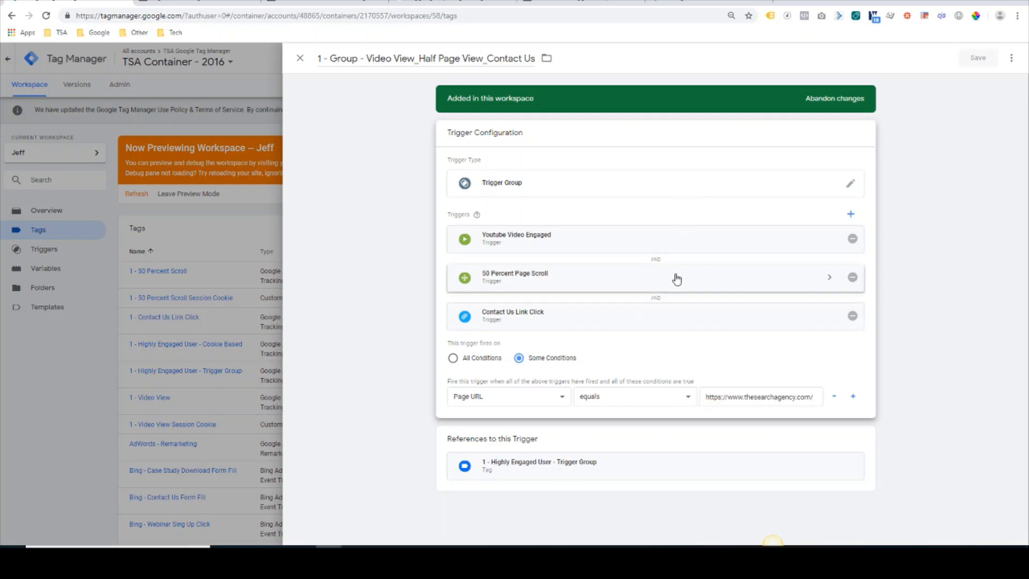
{"action": "mouse_move", "coordinate": [566, 310]}
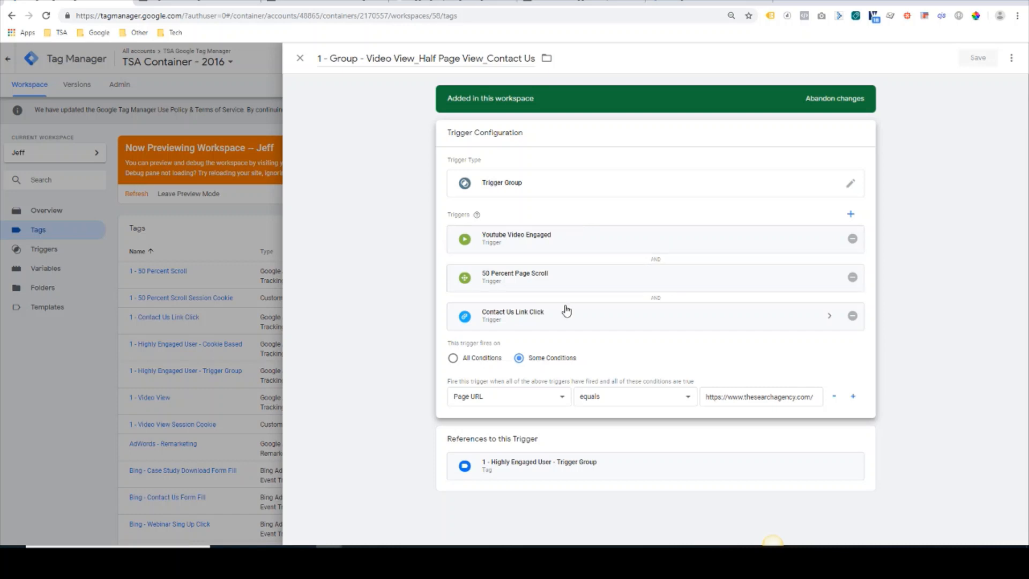
{"action": "mouse_move", "coordinate": [468, 291]}
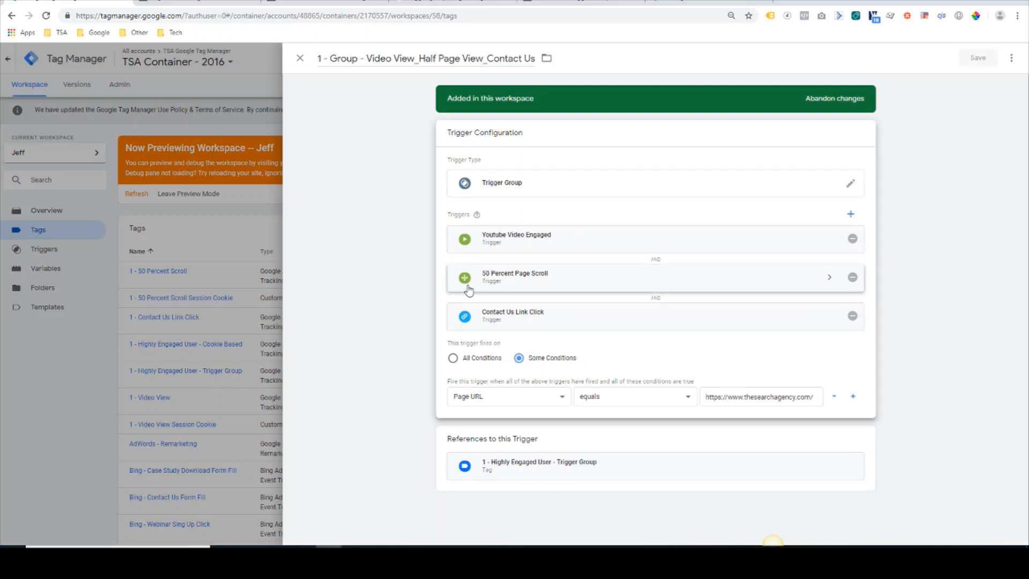
{"action": "mouse_move", "coordinate": [558, 260]}
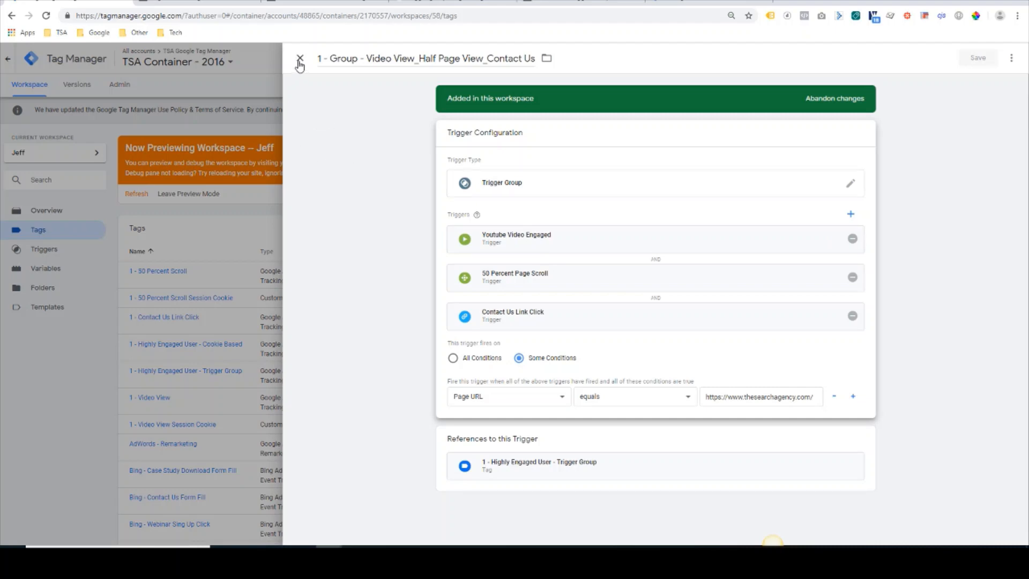
- Close the trigger group unchanged, reload thesearchagency.com, and hide DevTools to show the debug pane
{"action": "left_click", "coordinate": [299, 59]}
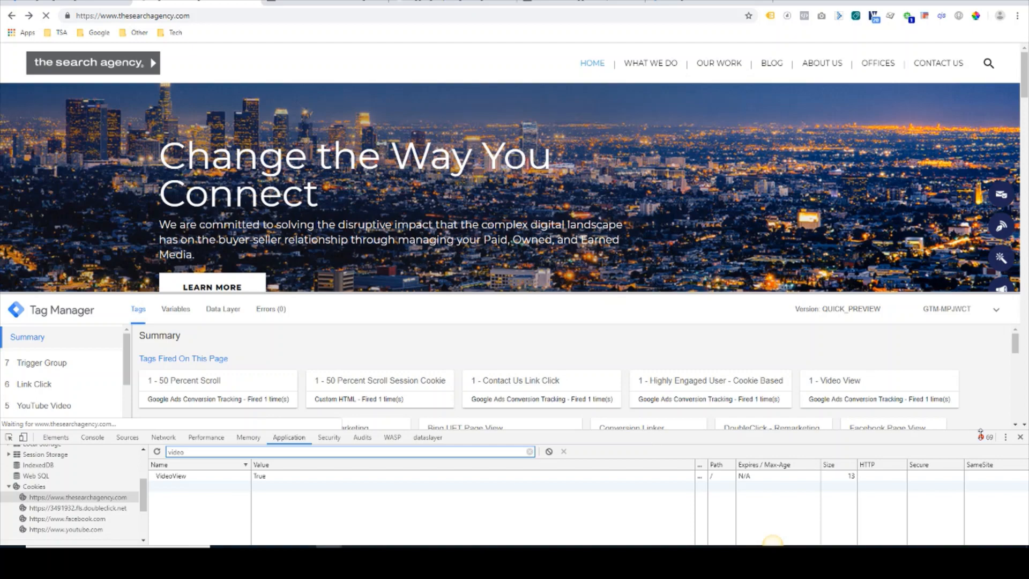
{"action": "left_click", "coordinate": [8, 486]}
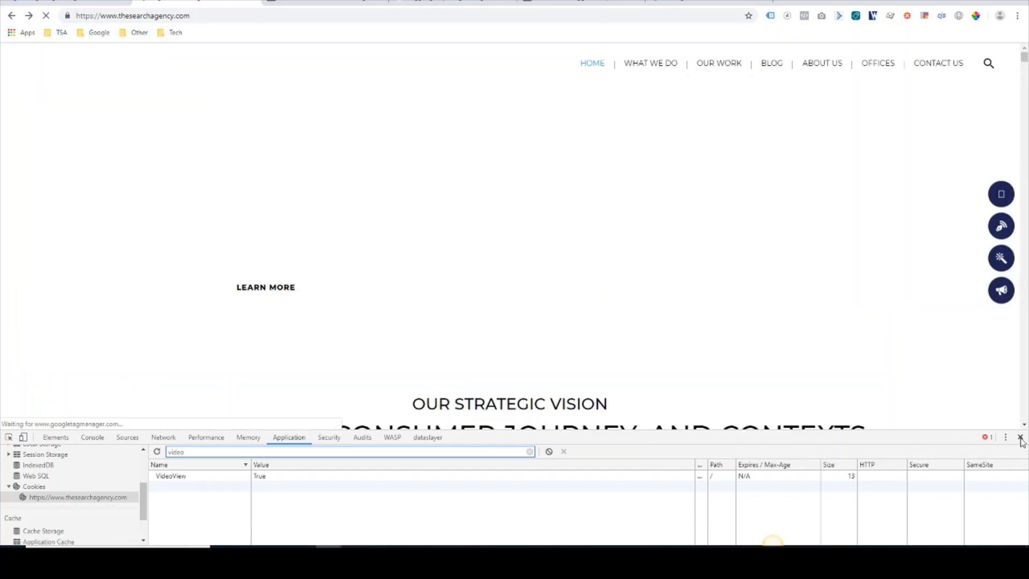
{"action": "left_click", "coordinate": [1020, 437]}
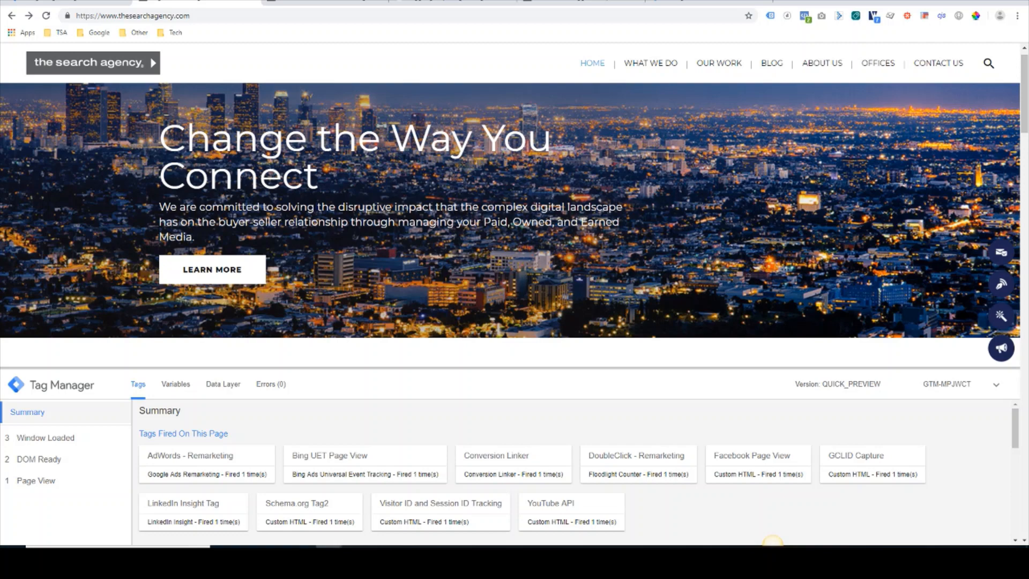
- Scroll the previewed home page and click the floating Contact Us button to fire the trigger group
{"action": "scroll", "scroll_direction": "down", "scroll_amount": 3}
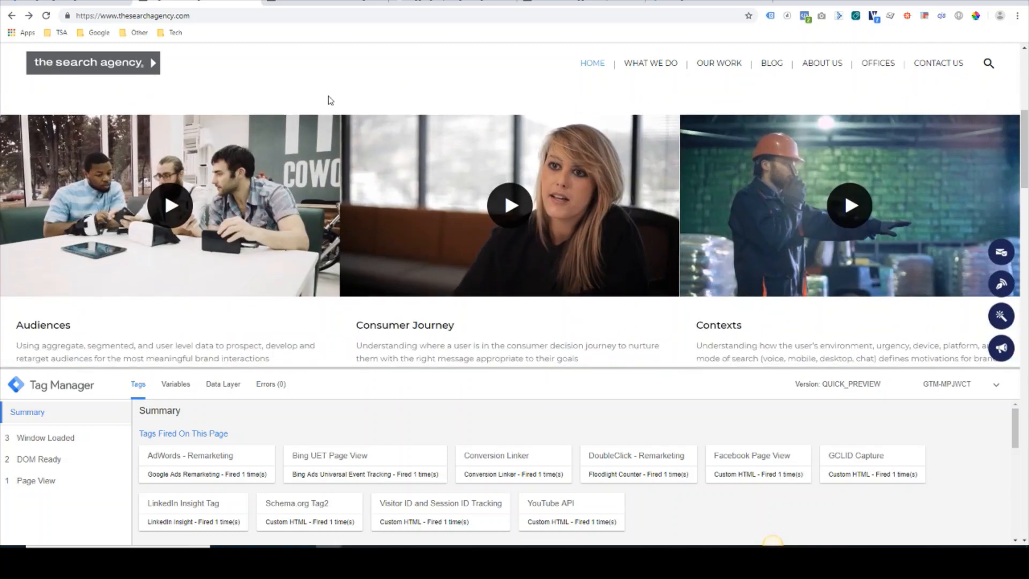
{"action": "mouse_move", "coordinate": [169, 208]}
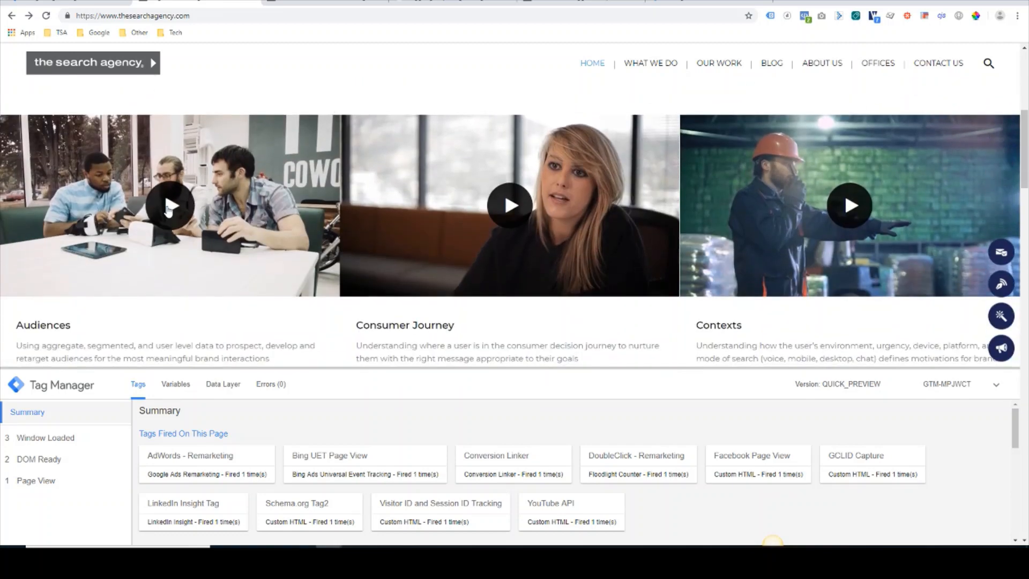
{"action": "mouse_move", "coordinate": [203, 260]}
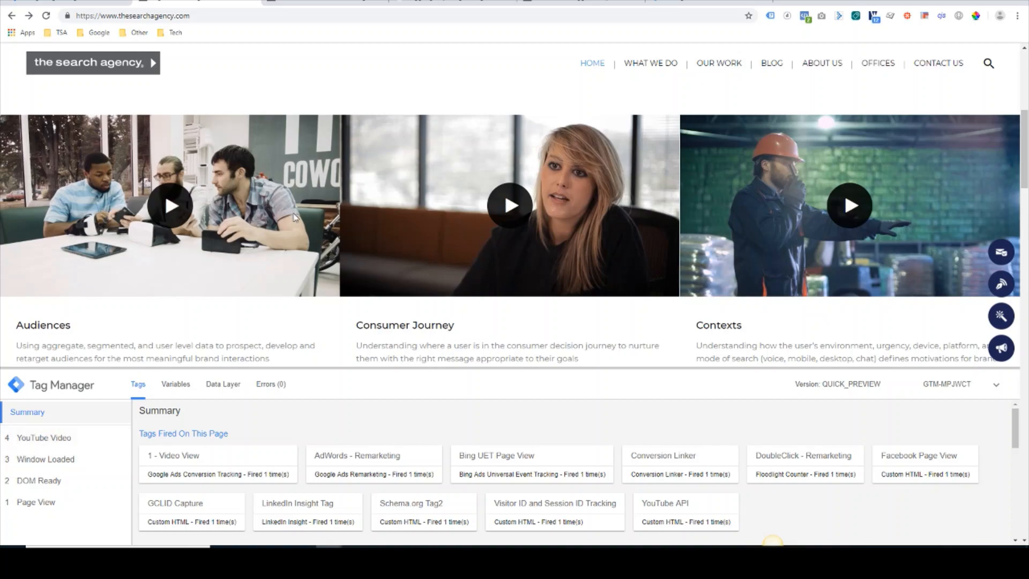
{"action": "scroll", "scroll_direction": "down", "scroll_amount": 3}
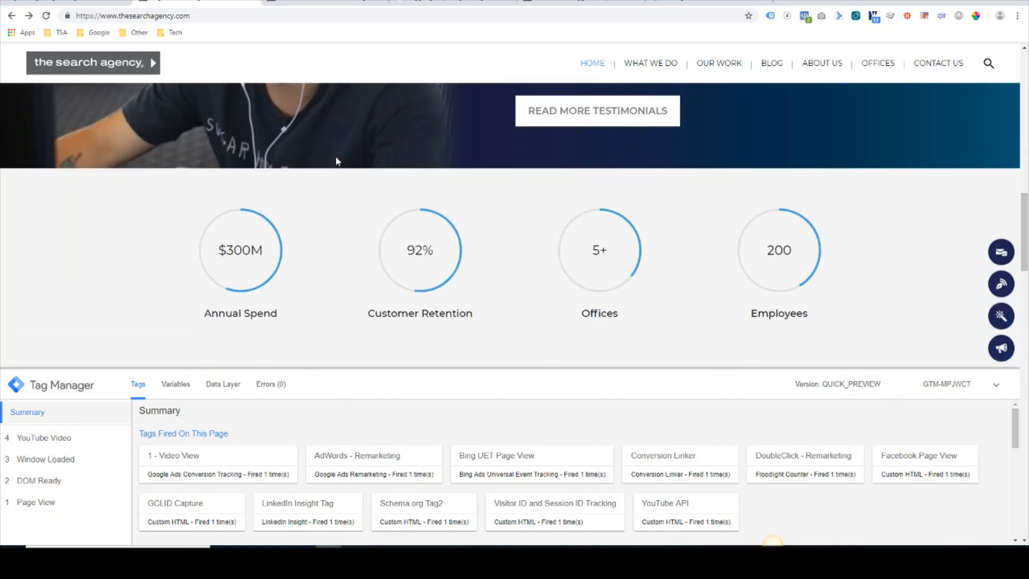
{"action": "scroll", "scroll_direction": "down", "scroll_amount": 3}
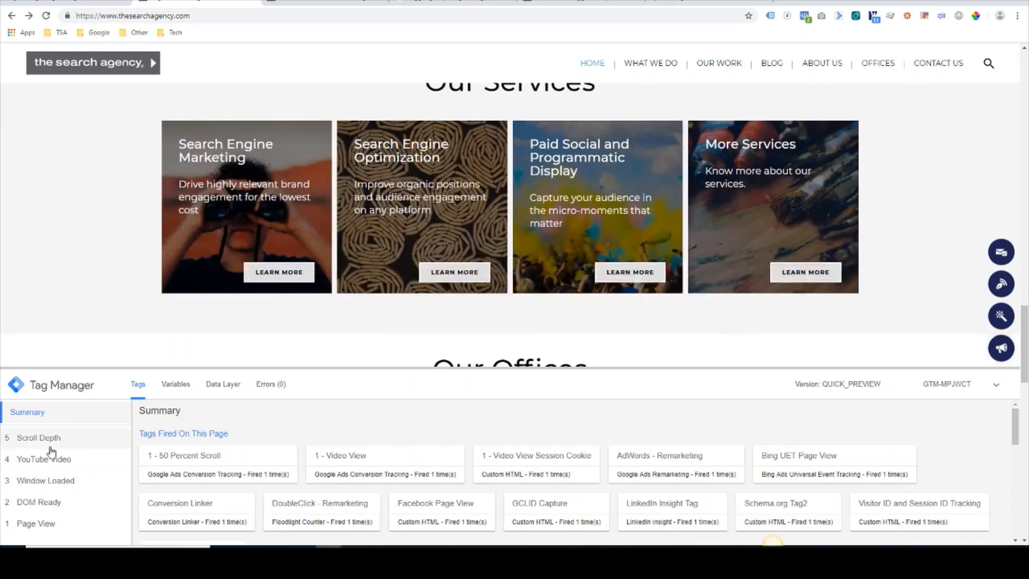
{"action": "mouse_move", "coordinate": [902, 38]}
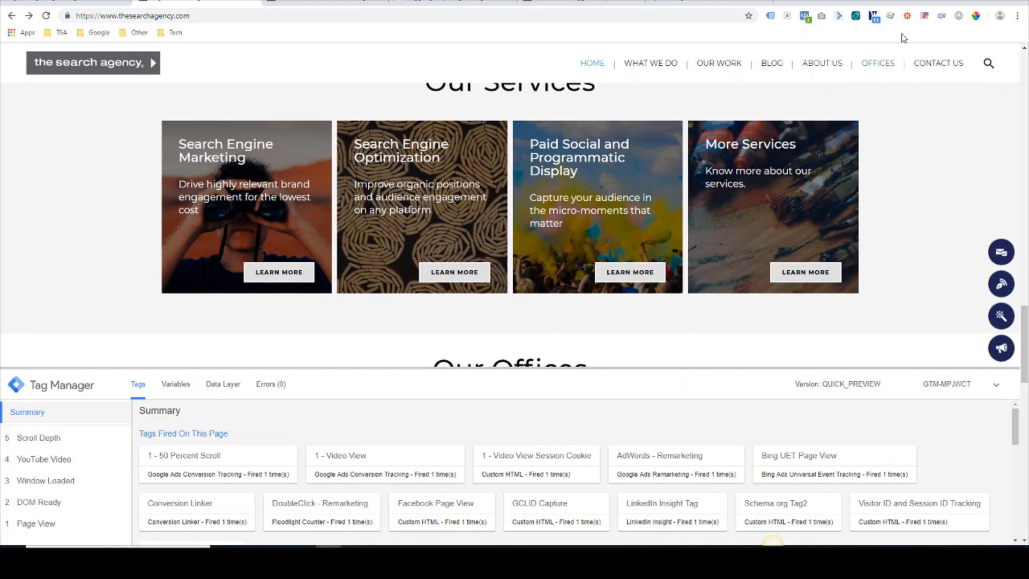
{"action": "left_click", "coordinate": [906, 15]}
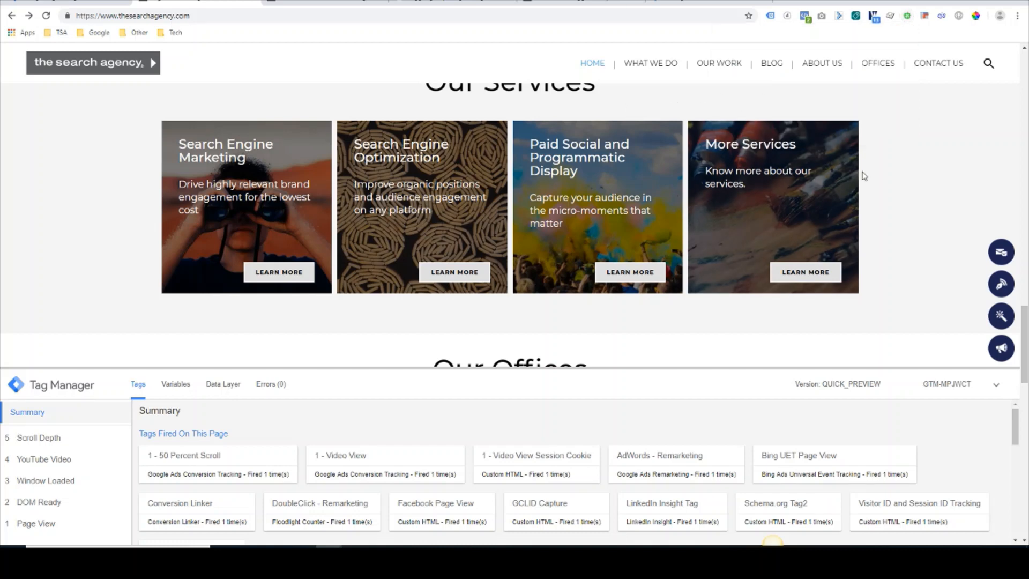
{"action": "mouse_move", "coordinate": [1000, 252]}
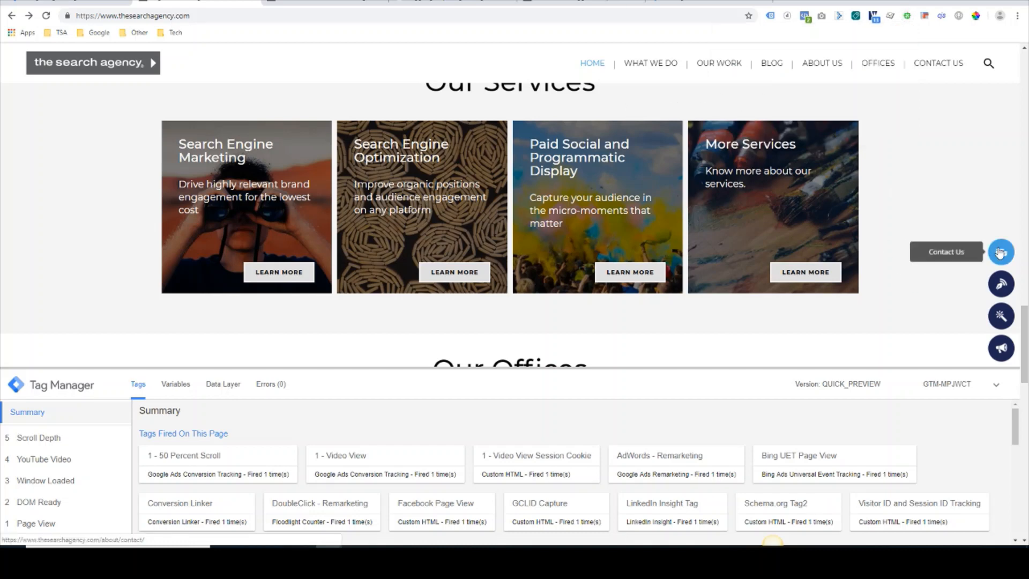
{"action": "left_click", "coordinate": [1000, 252]}
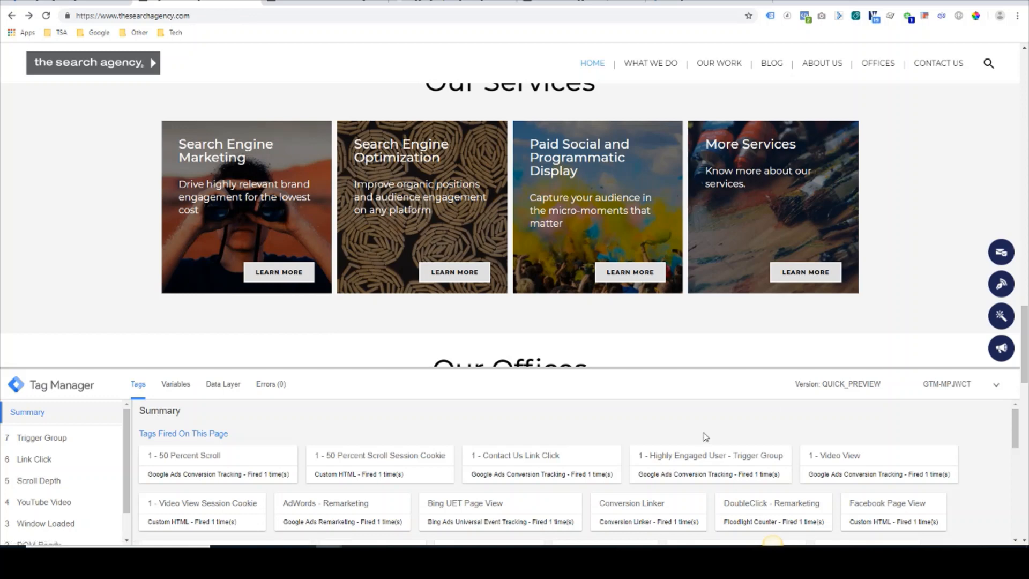
{"action": "mouse_move", "coordinate": [42, 438]}
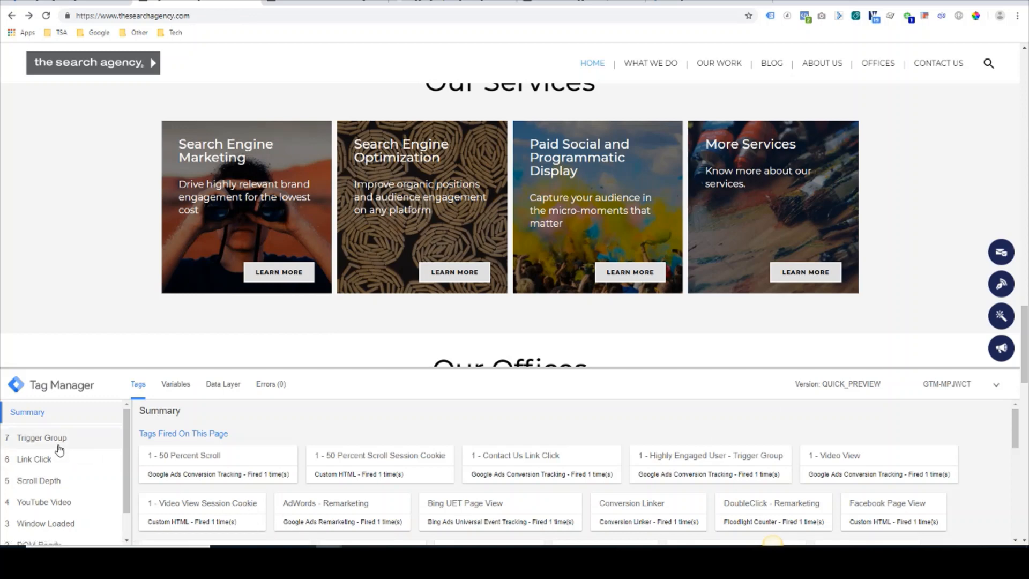
- Select the '7 Trigger Group' event to confirm Highly Engaged User - Trigger Group fired successfully
{"action": "left_click", "coordinate": [41, 438]}
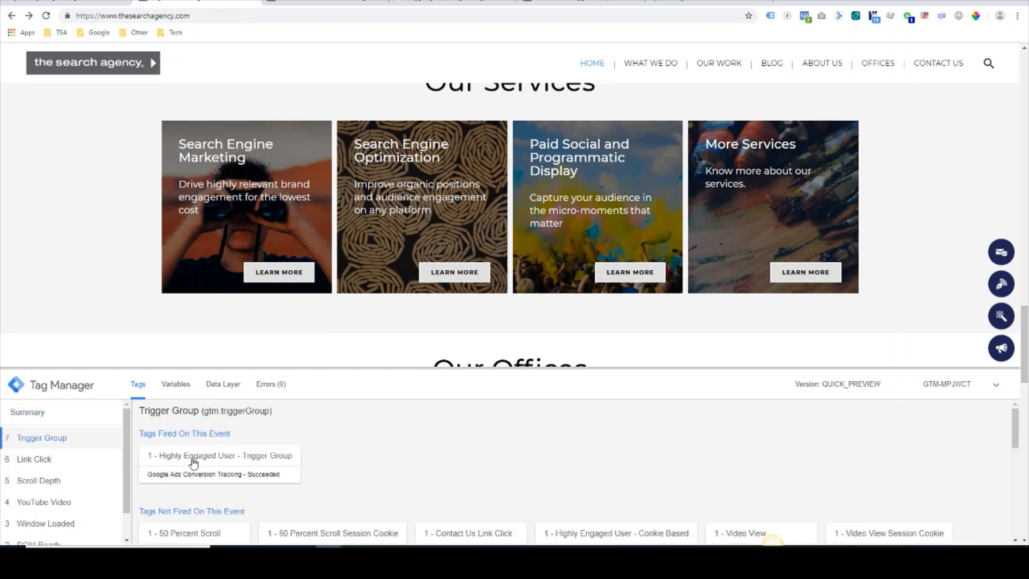
{"action": "mouse_move", "coordinate": [238, 457]}
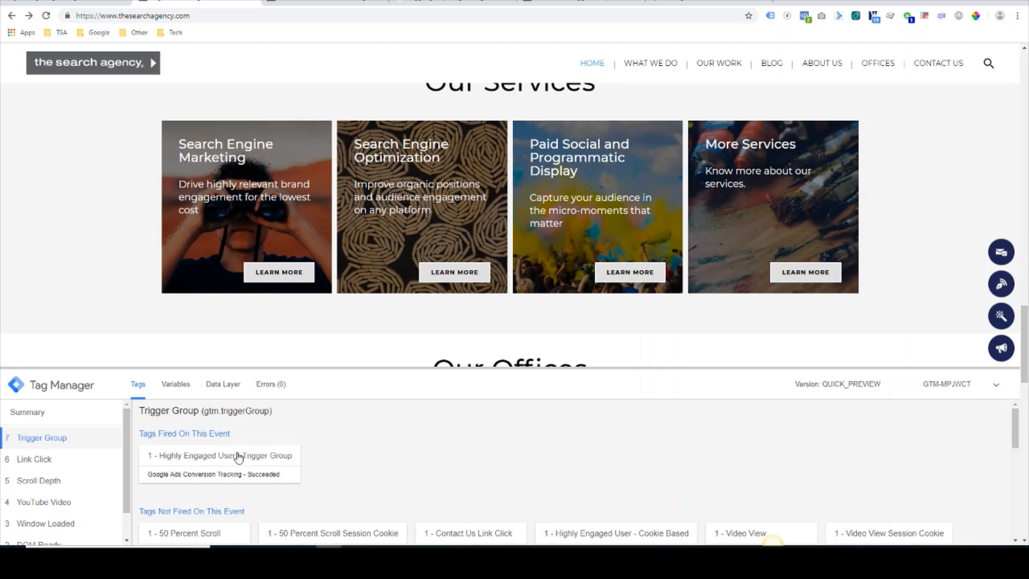
{"action": "mouse_move", "coordinate": [278, 459]}
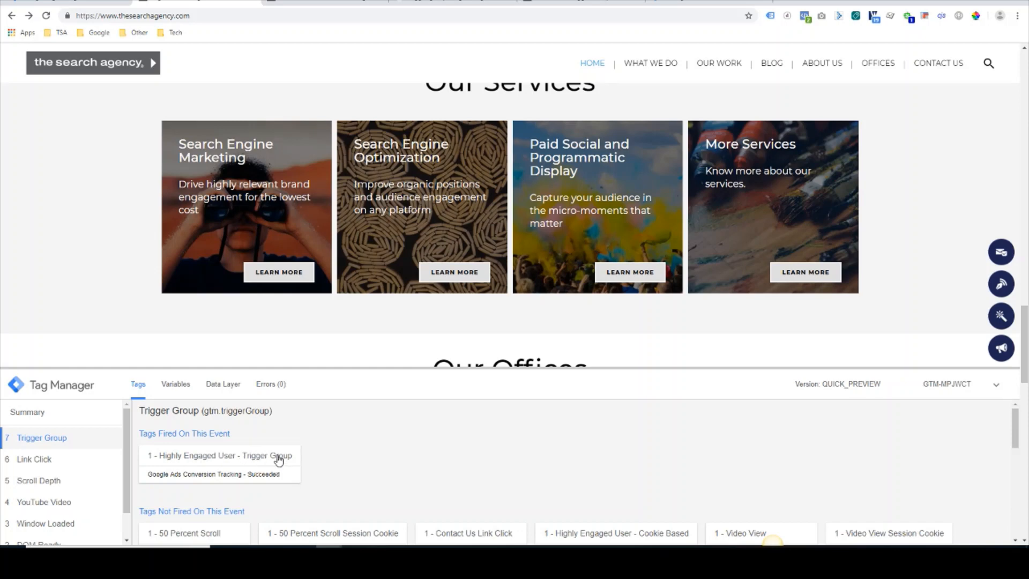
{"action": "mouse_move", "coordinate": [268, 443]}
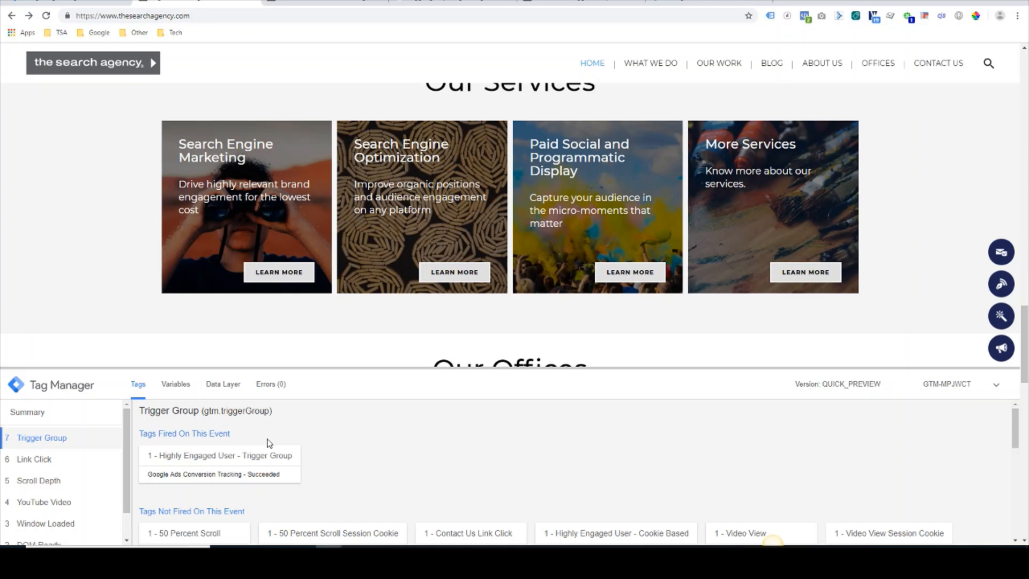
{"action": "mouse_move", "coordinate": [53, 268]}
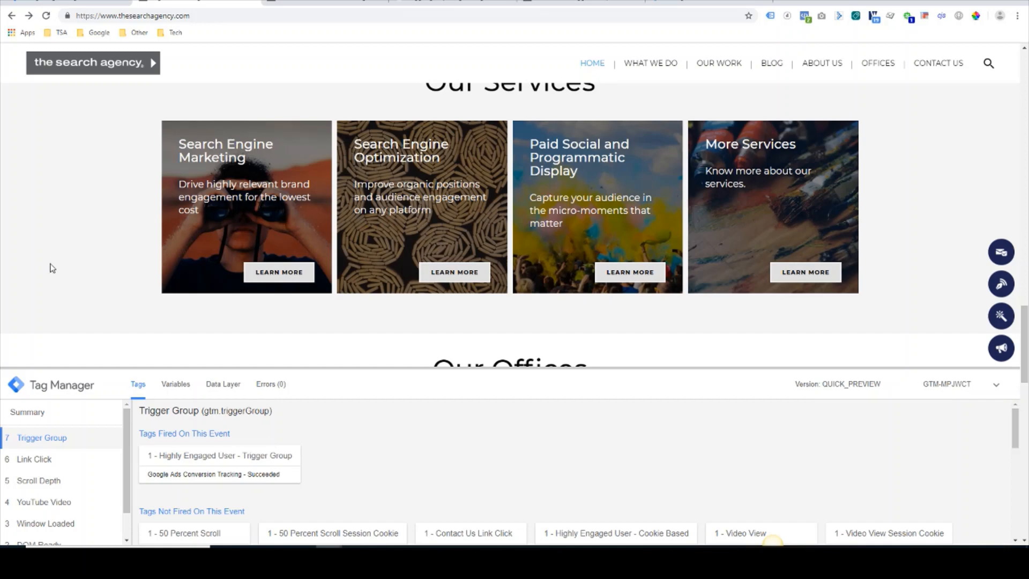
{"action": "scroll", "scroll_direction": "up", "scroll_amount": 3}
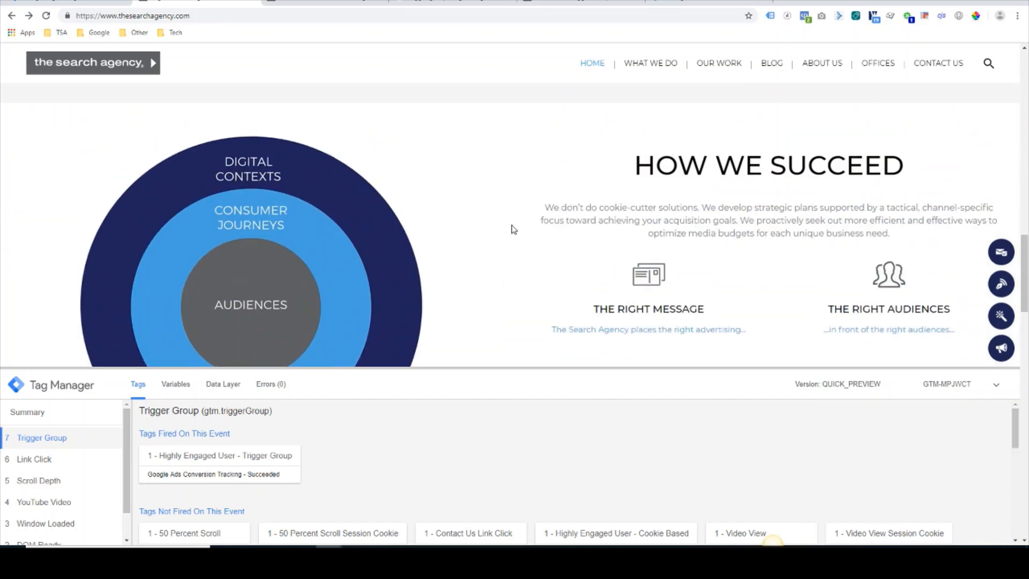
{"action": "scroll", "scroll_direction": "down", "scroll_amount": 3}
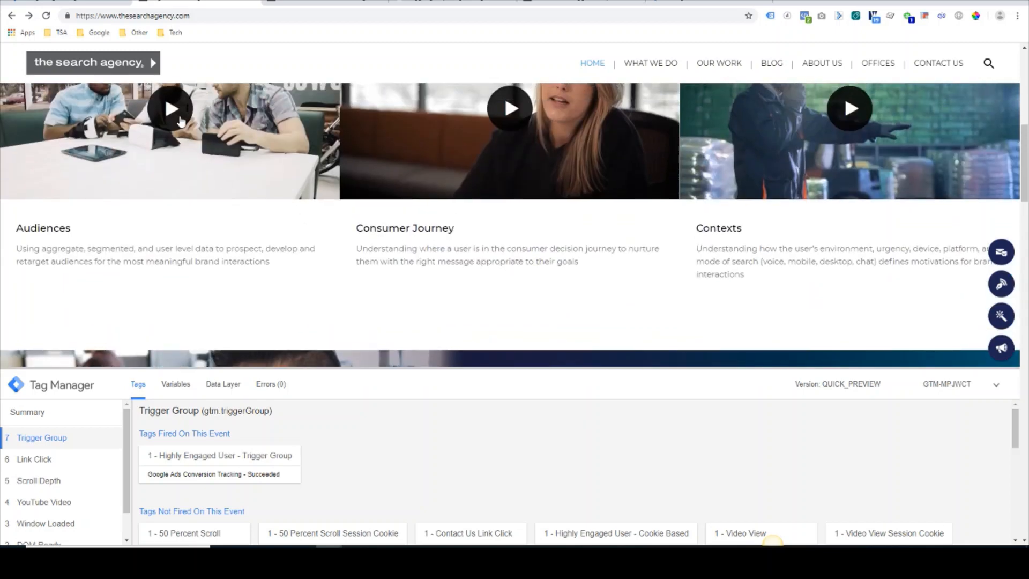
{"action": "mouse_move", "coordinate": [340, 295]}
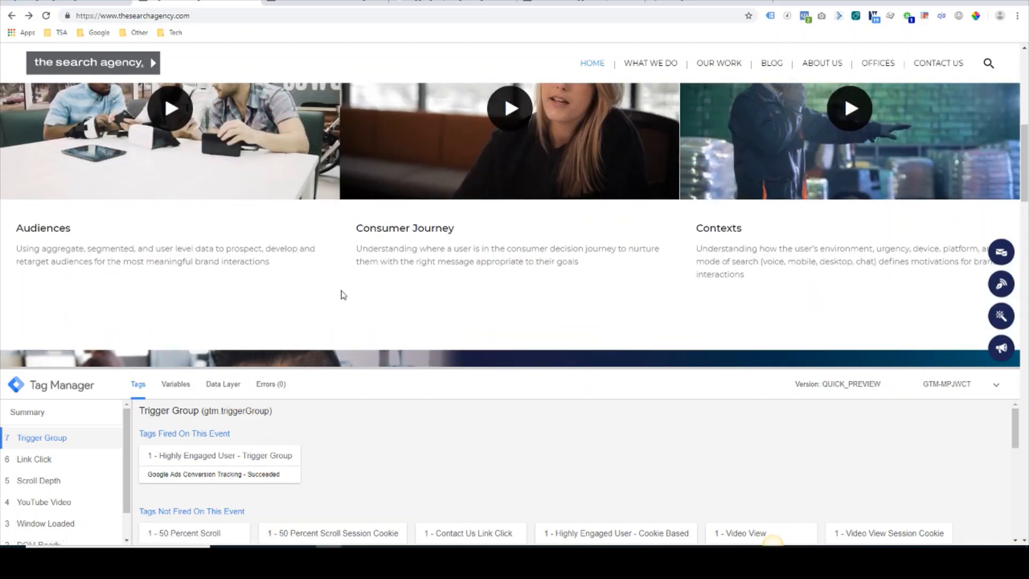
{"action": "mouse_move", "coordinate": [1001, 252]}
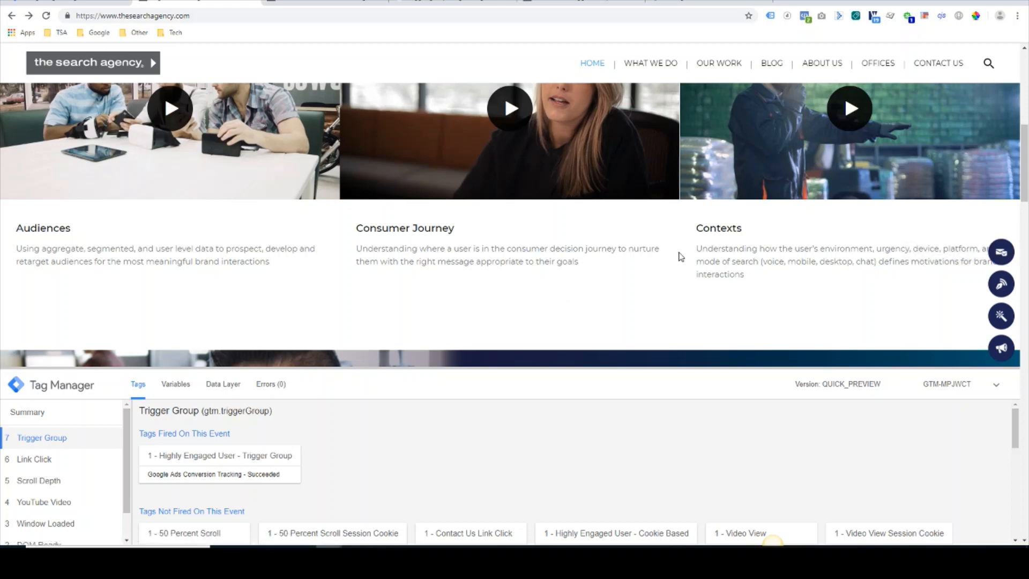
{"action": "mouse_move", "coordinate": [199, 40]}
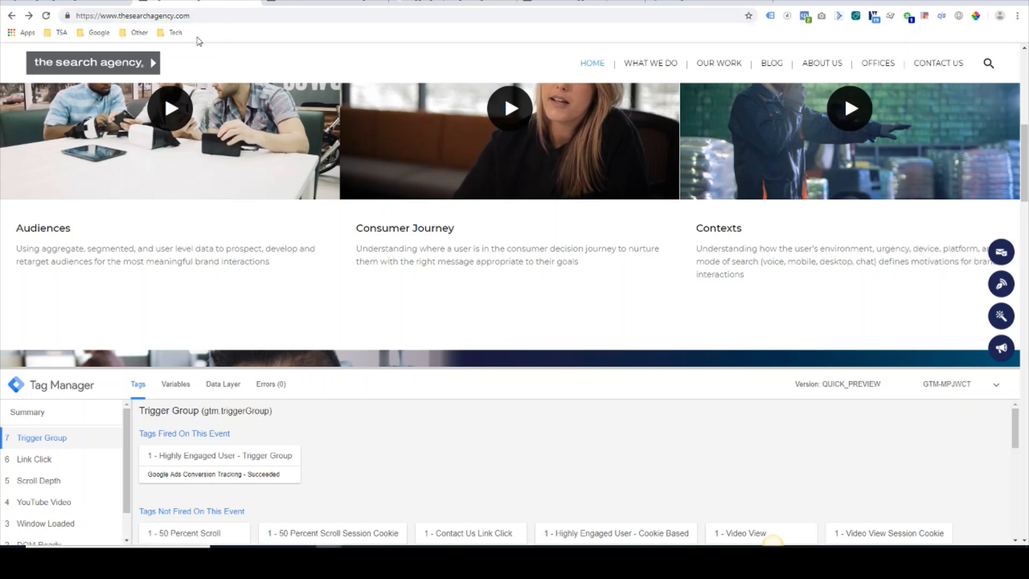
{"action": "mouse_move", "coordinate": [305, 34]}
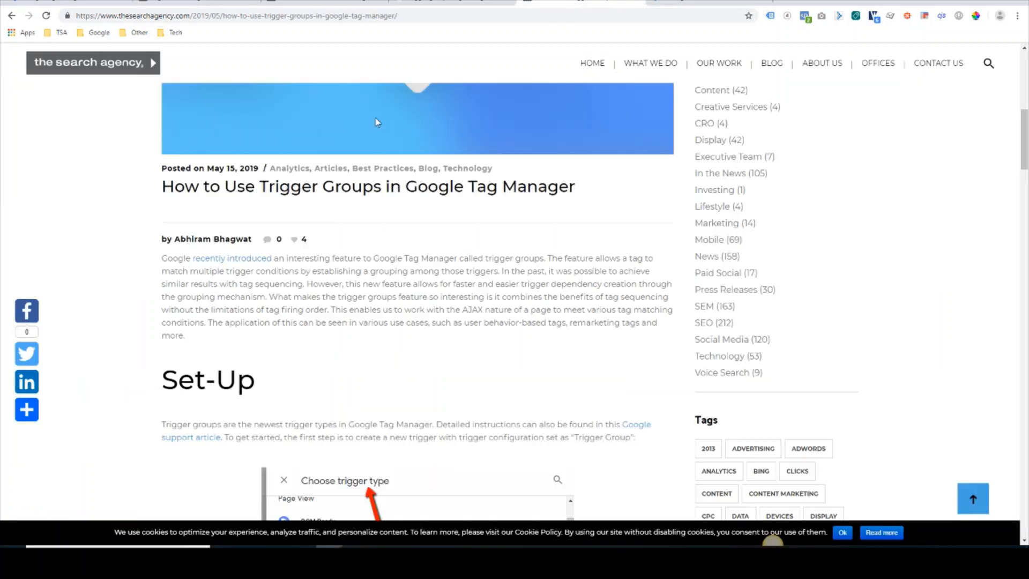
- Scroll through the trigger groups article's set-up, use cases and related posts, then back to top
{"action": "scroll", "scroll_direction": "up", "scroll_amount": 3}
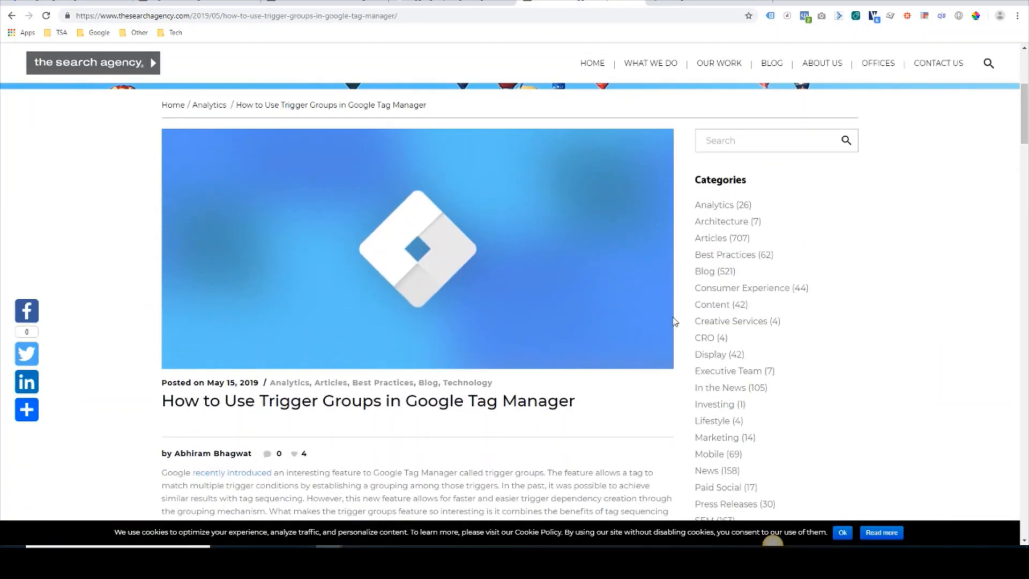
{"action": "scroll", "scroll_direction": "down", "scroll_amount": 3}
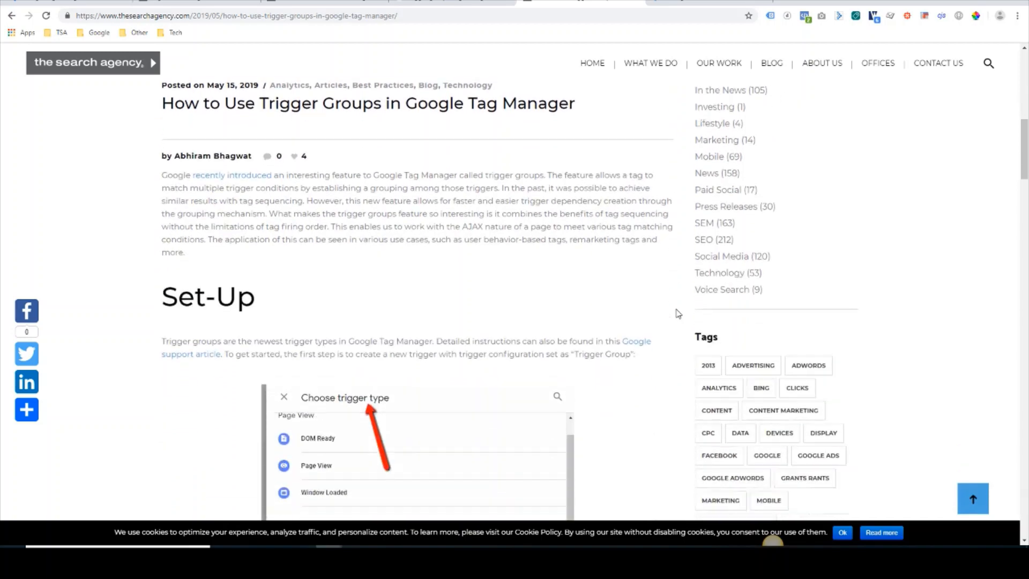
{"action": "scroll", "scroll_direction": "down", "scroll_amount": 3}
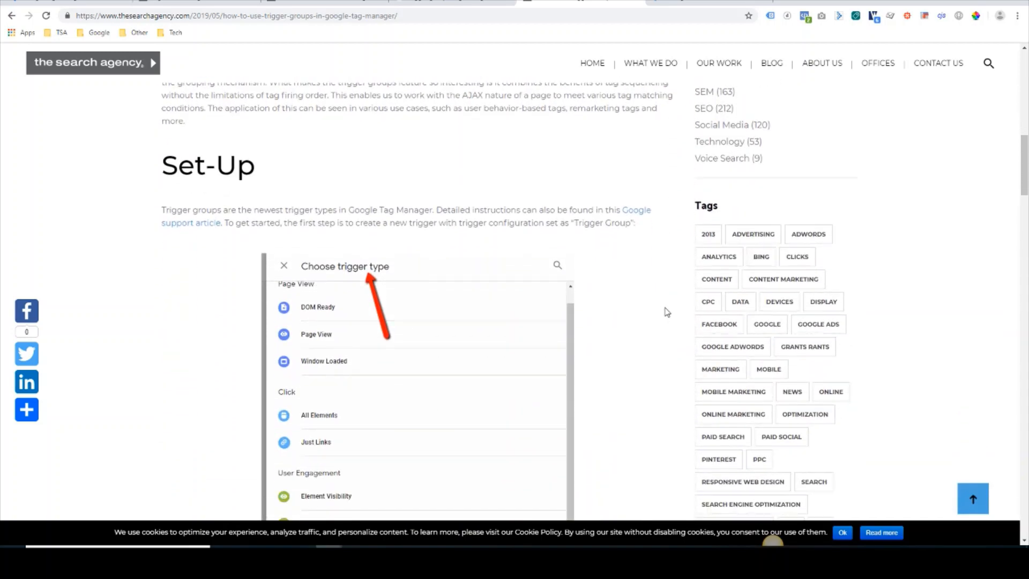
{"action": "mouse_move", "coordinate": [640, 302]}
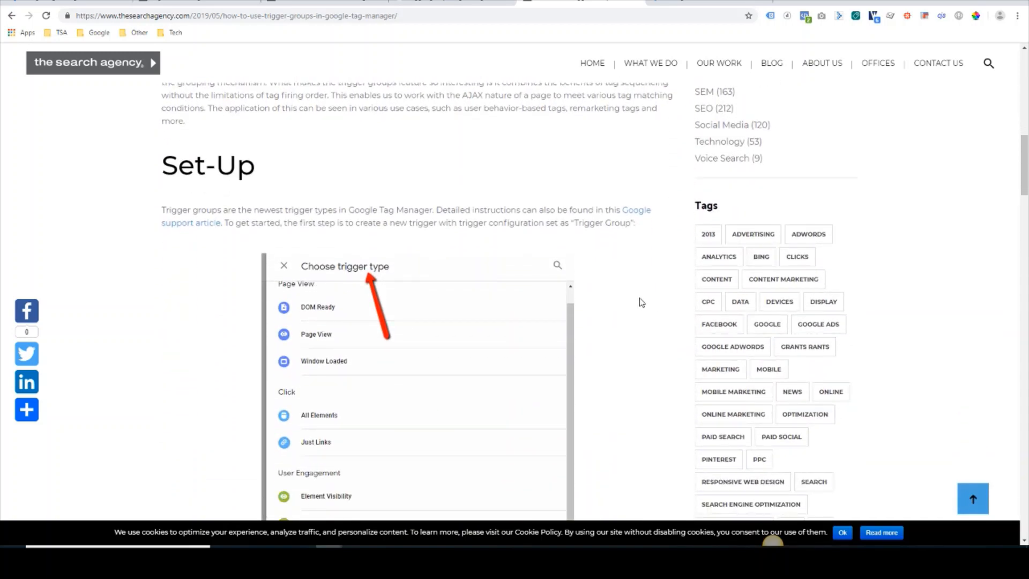
{"action": "mouse_move", "coordinate": [664, 263]}
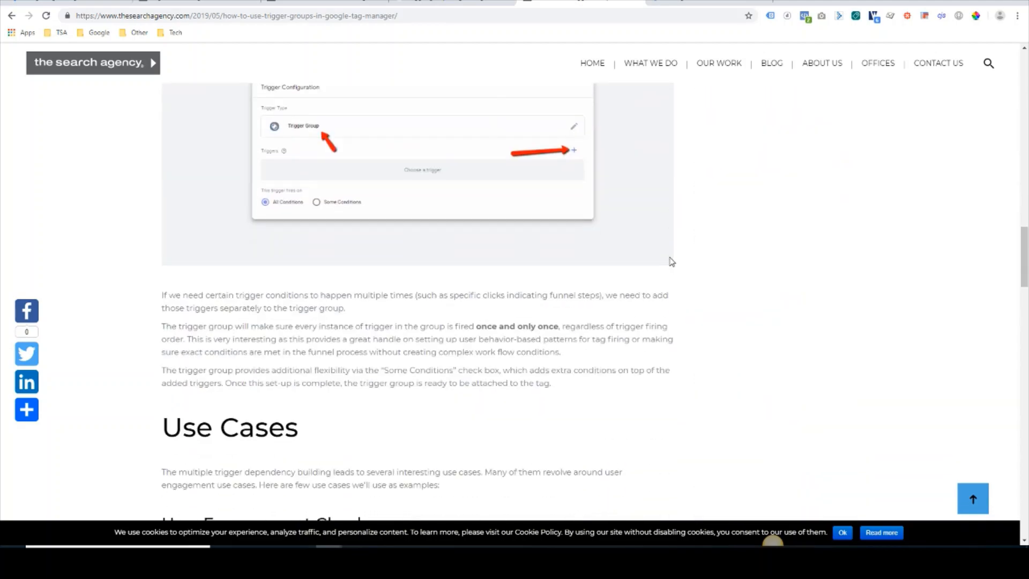
{"action": "scroll", "scroll_direction": "down", "scroll_amount": 3}
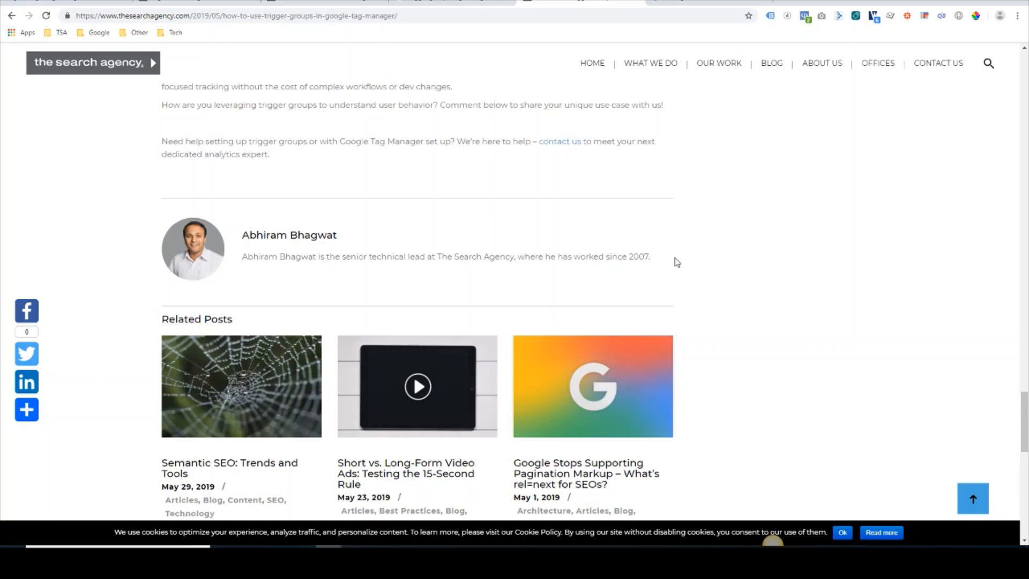
{"action": "scroll", "scroll_direction": "up", "scroll_amount": 3}
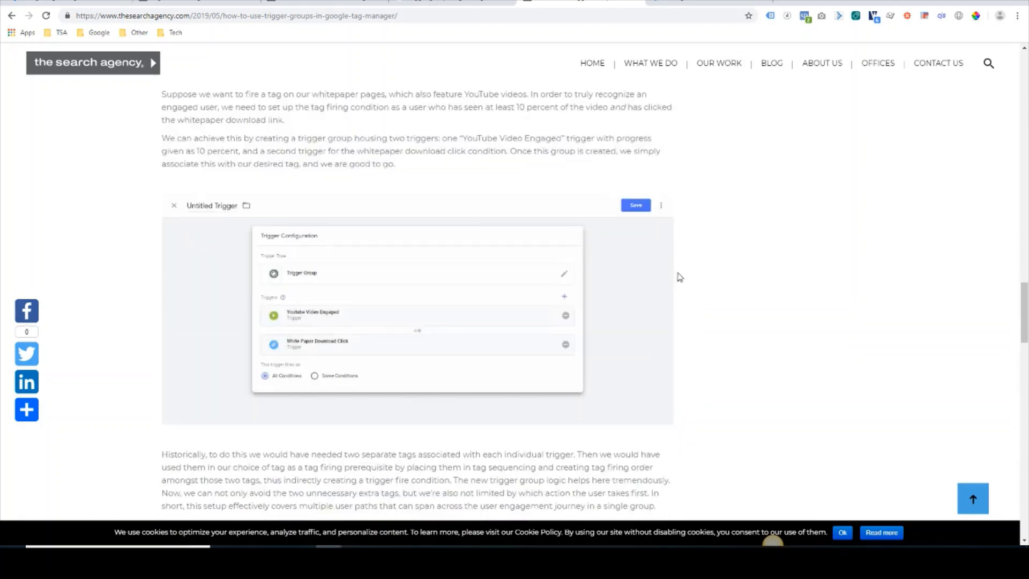
{"action": "scroll", "scroll_direction": "up", "scroll_amount": 3}
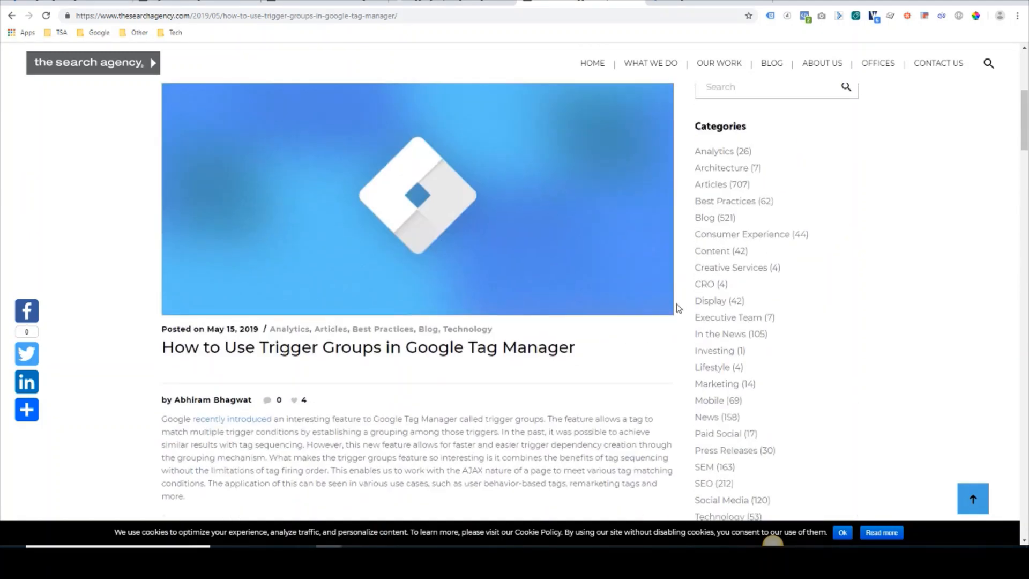